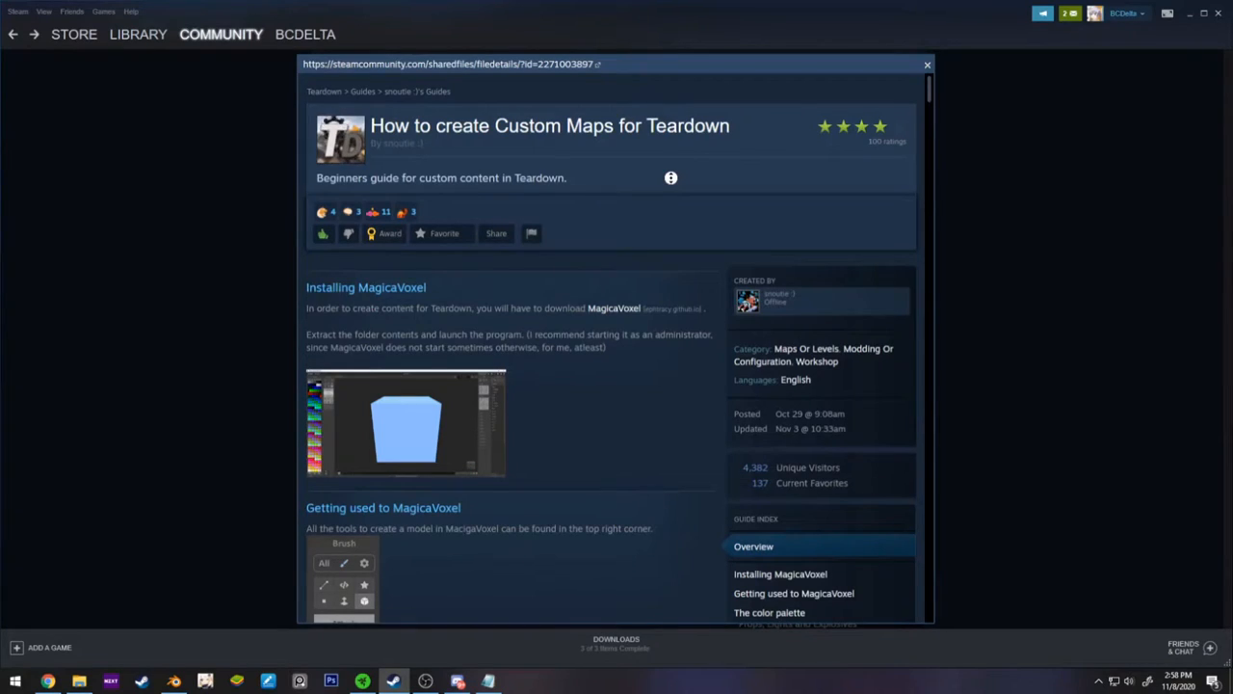
- Scroll through the 'How to create Custom Maps for Teardown' guide down to its MagicaVoxel sections
scroll(down, 3)
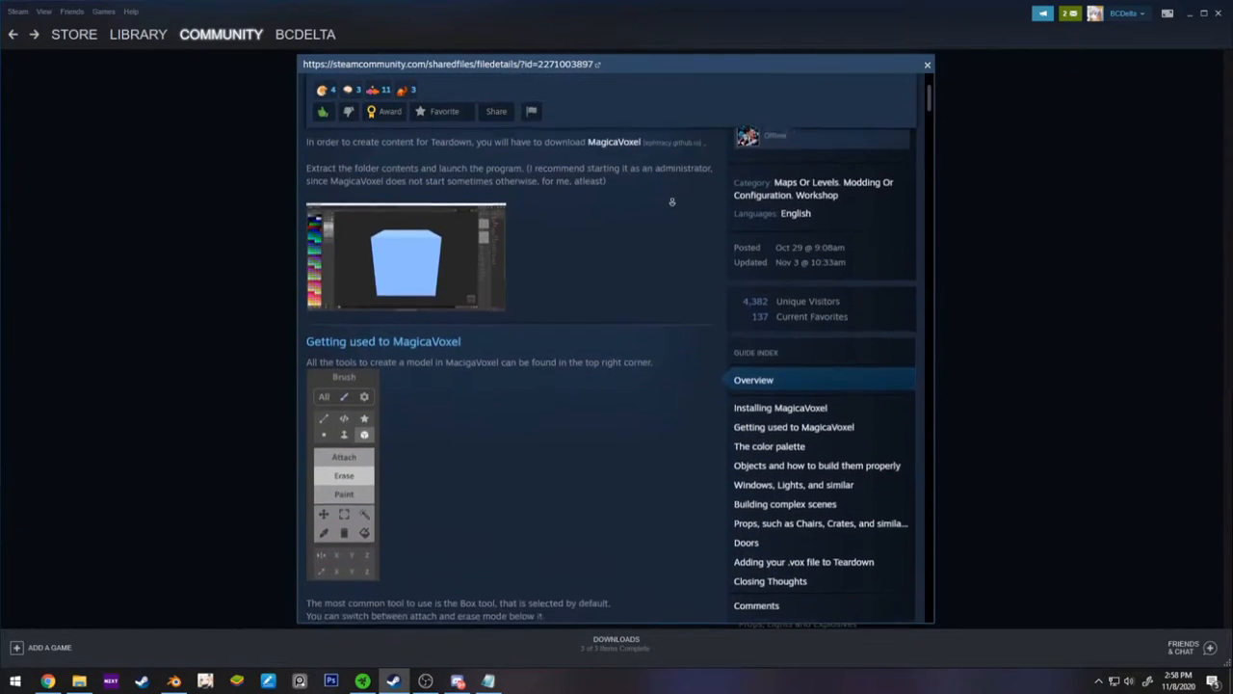
scroll(down, 3)
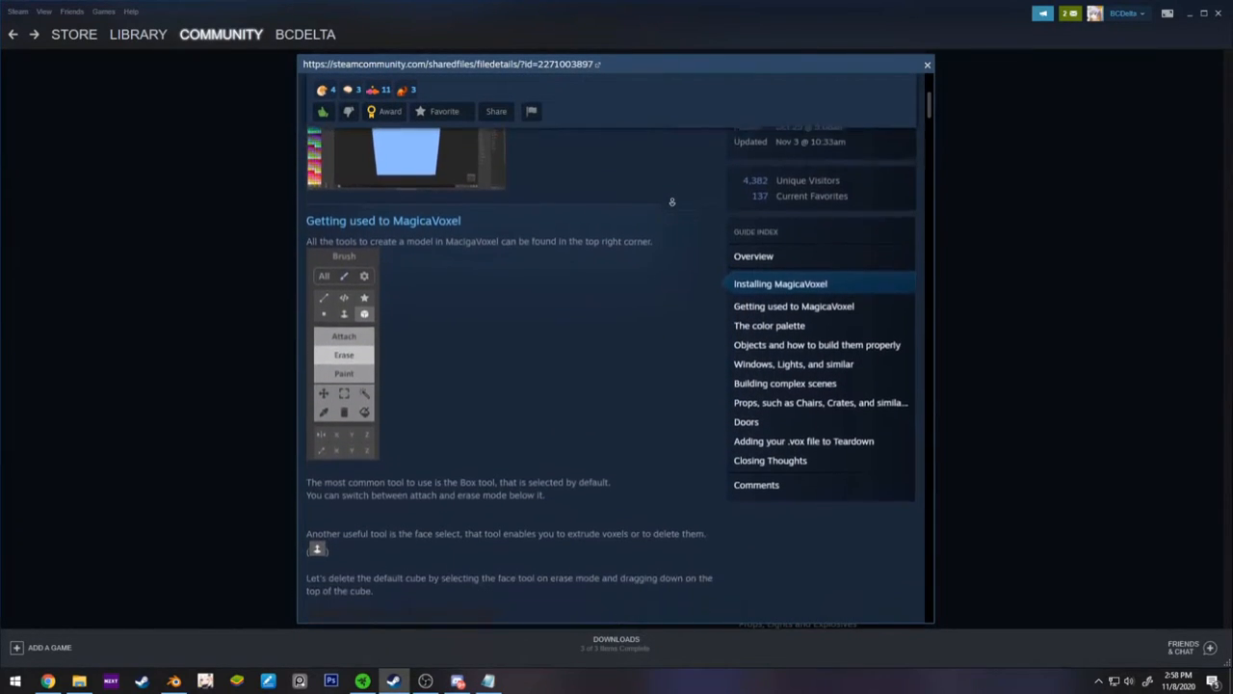
scroll(down, 3)
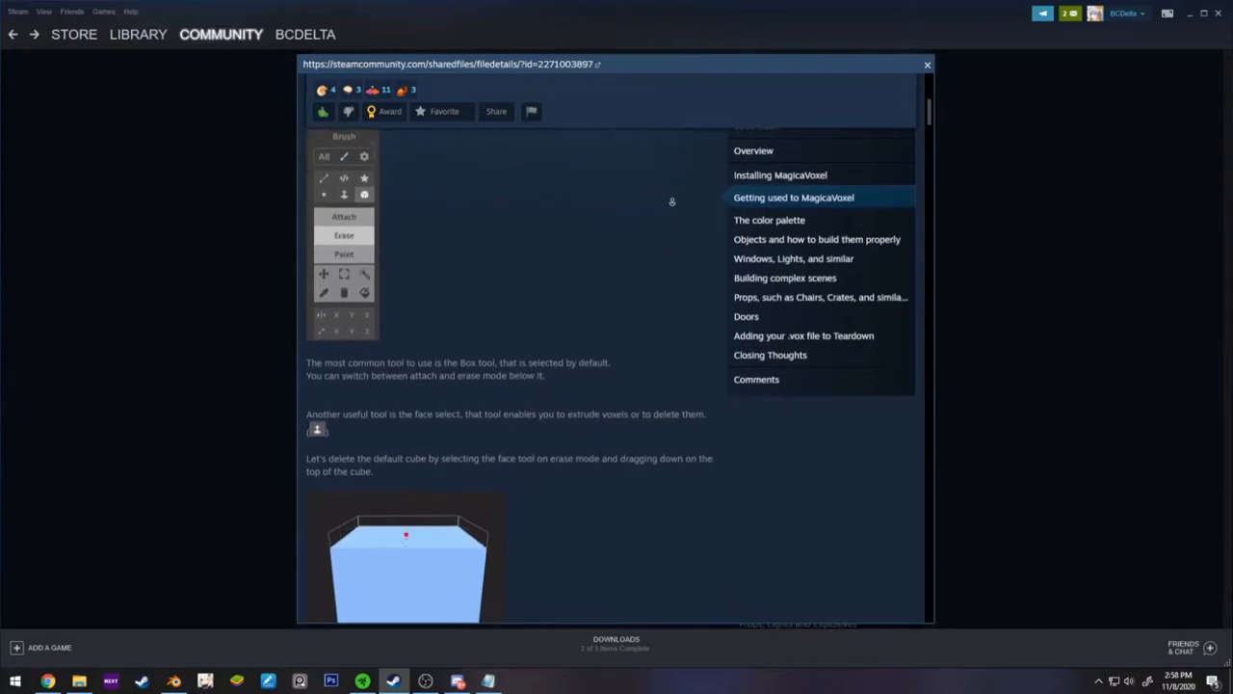
scroll(down, 3)
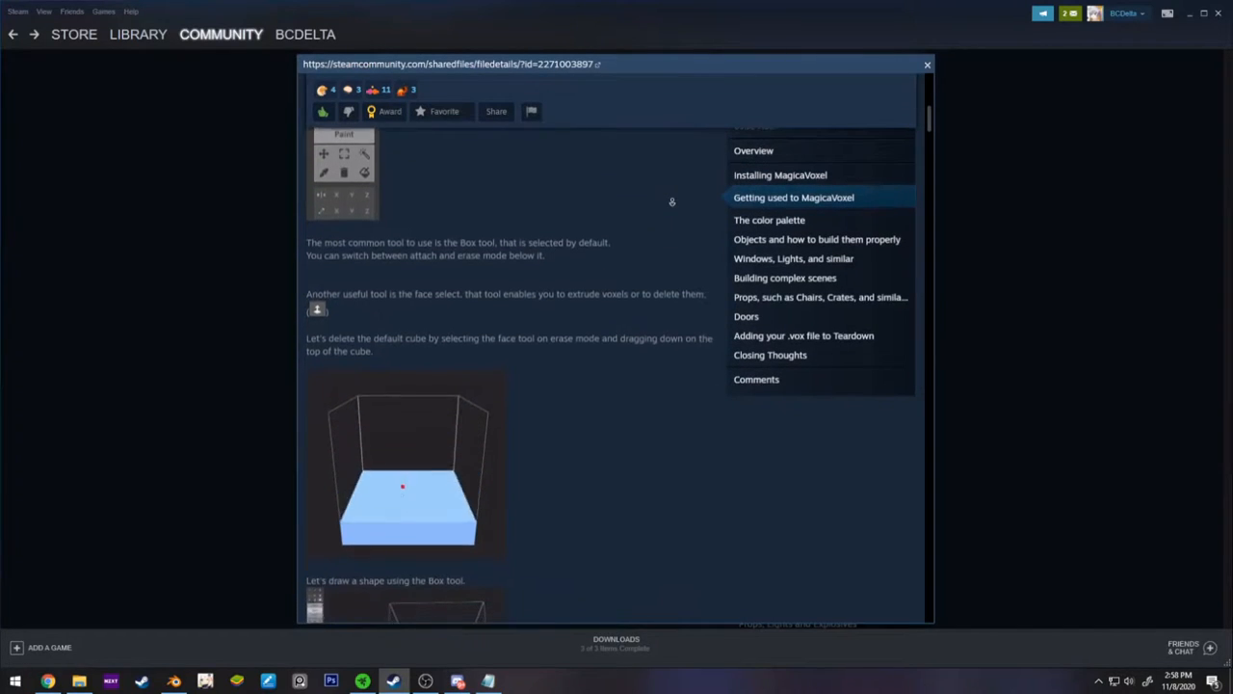
scroll(down, 3)
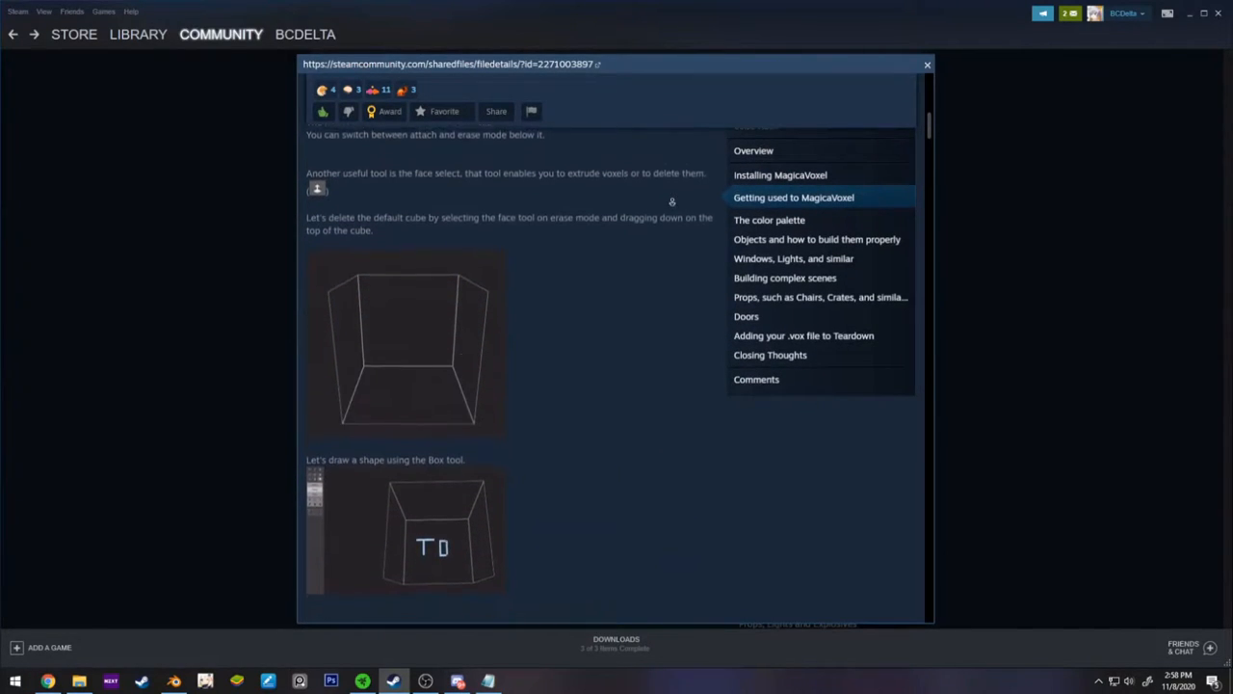
scroll(down, 3)
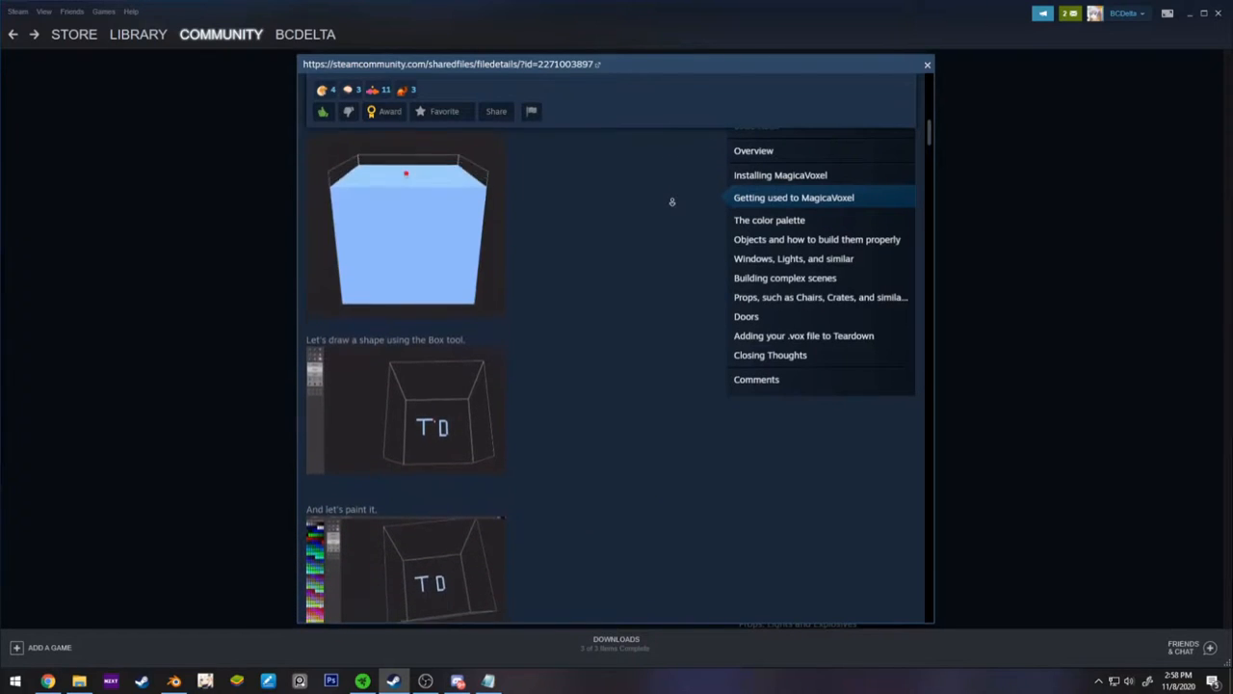
scroll(down, 3)
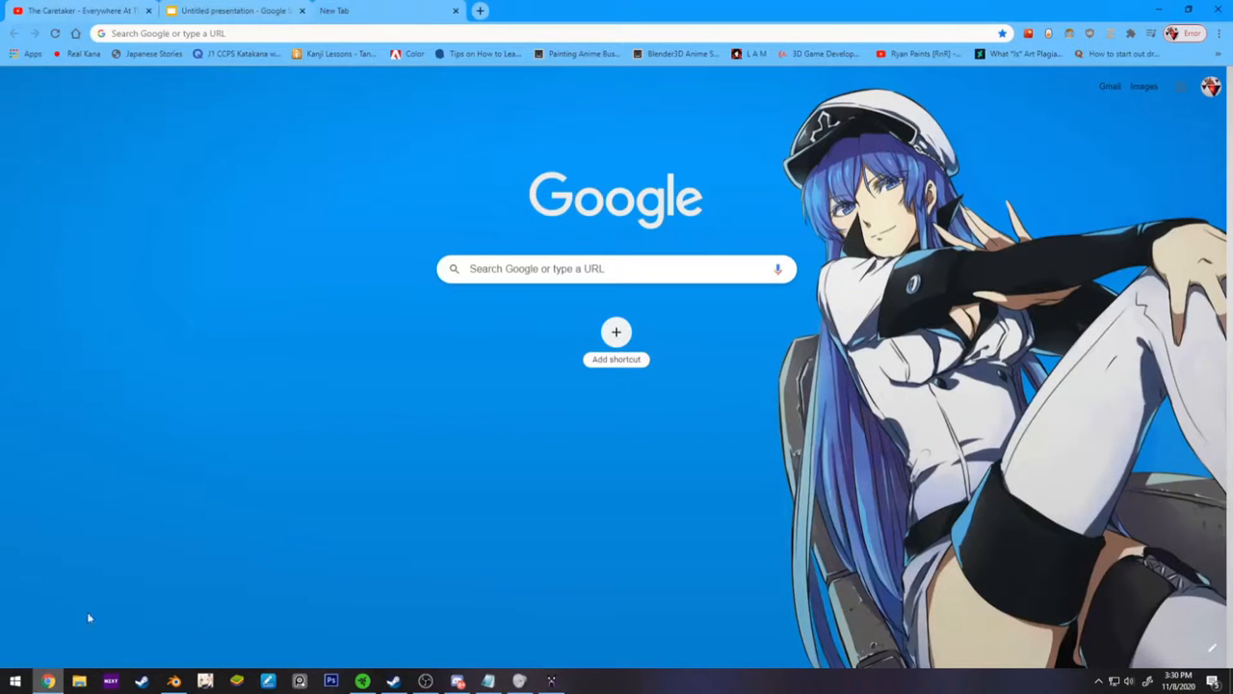
- Search Google for 'teardown create' and land on teardowngame.com's Create introduction page
click(616, 268)
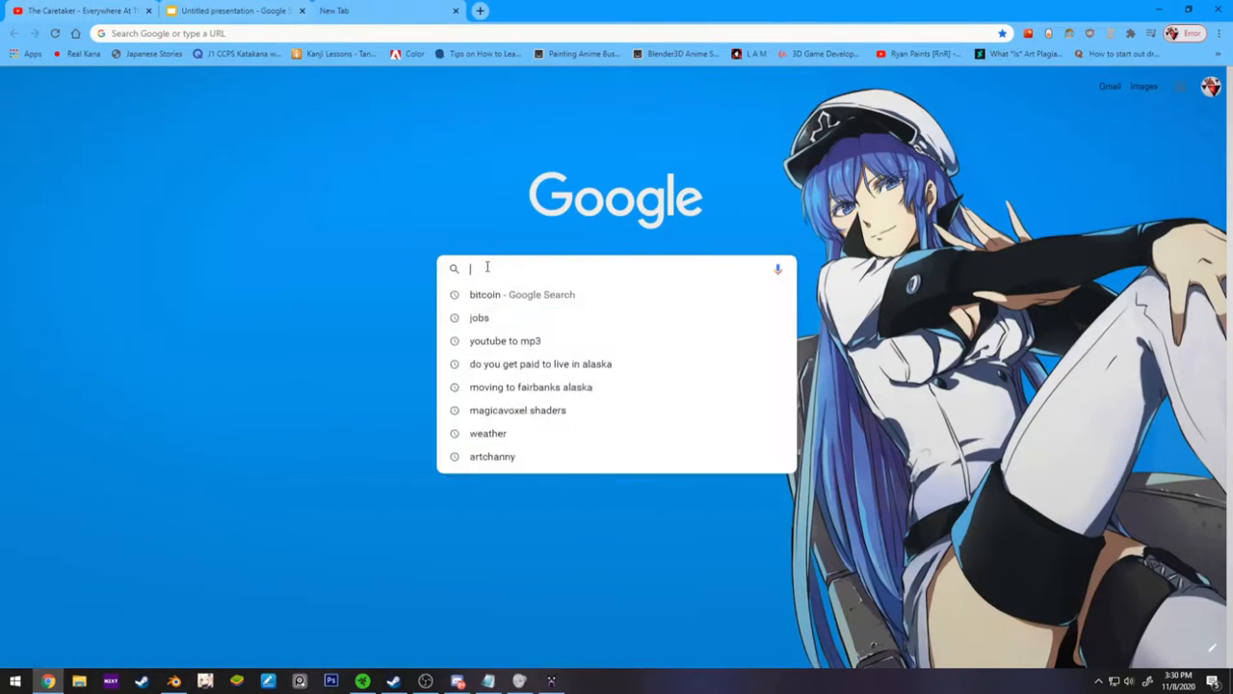
text(ter)
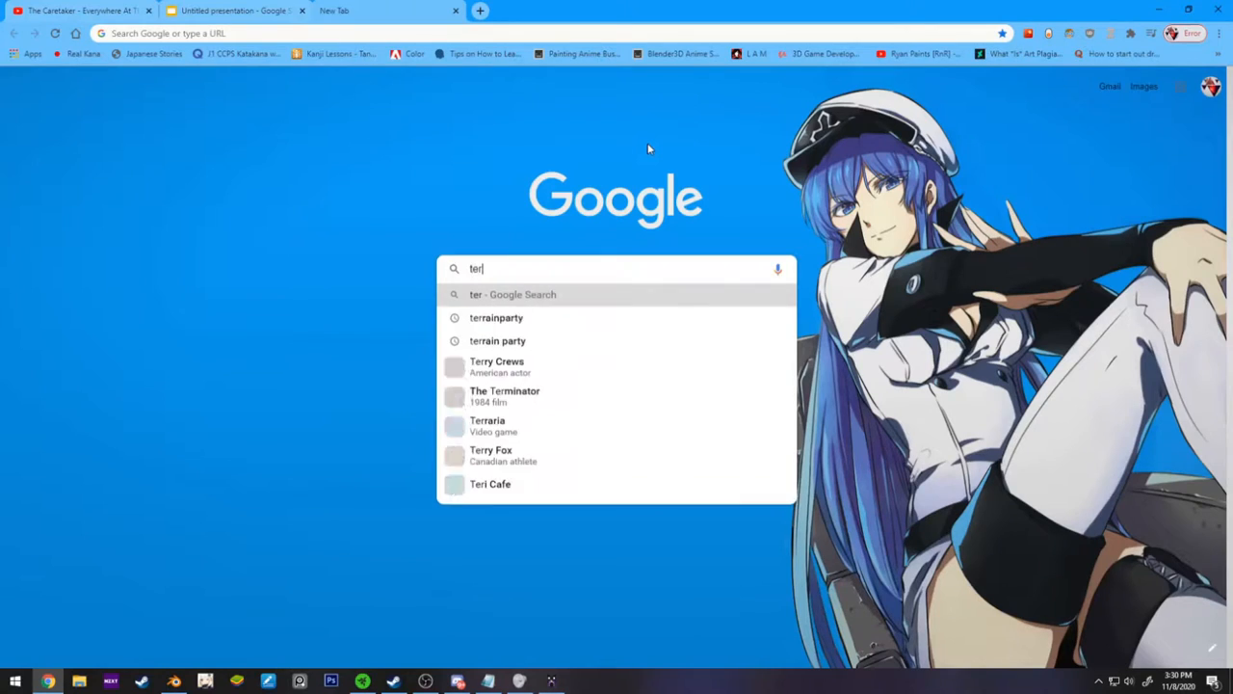
text(teardown create)
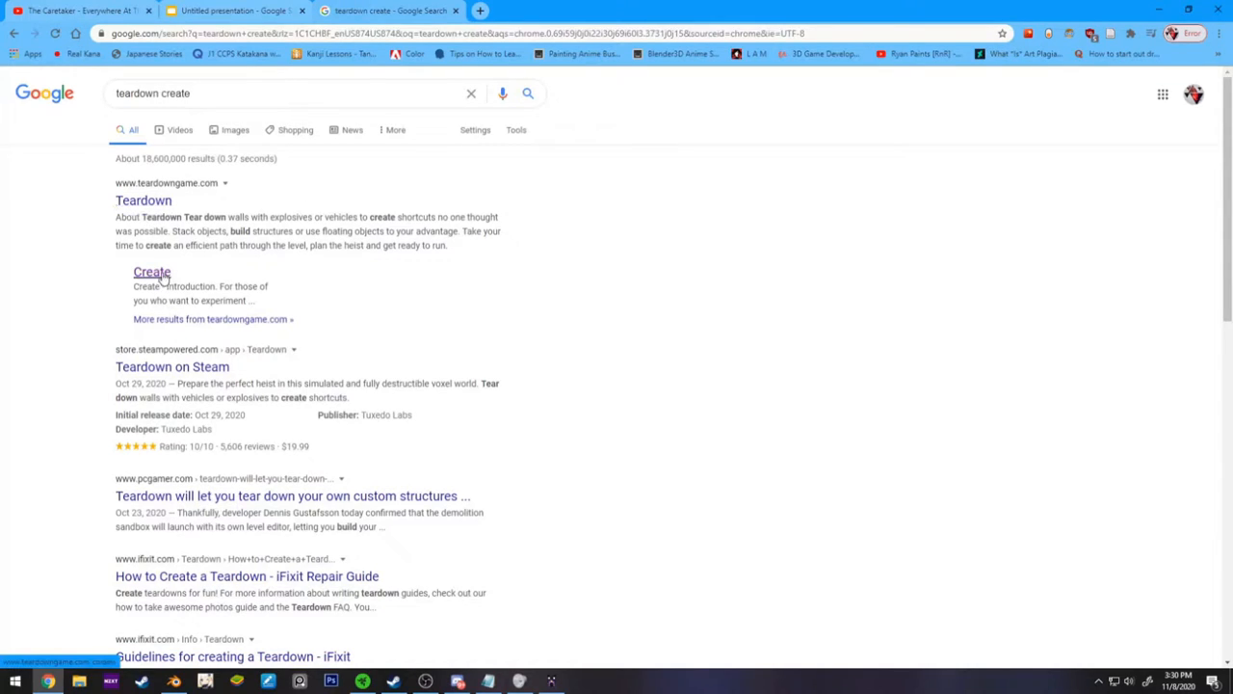
click(150, 274)
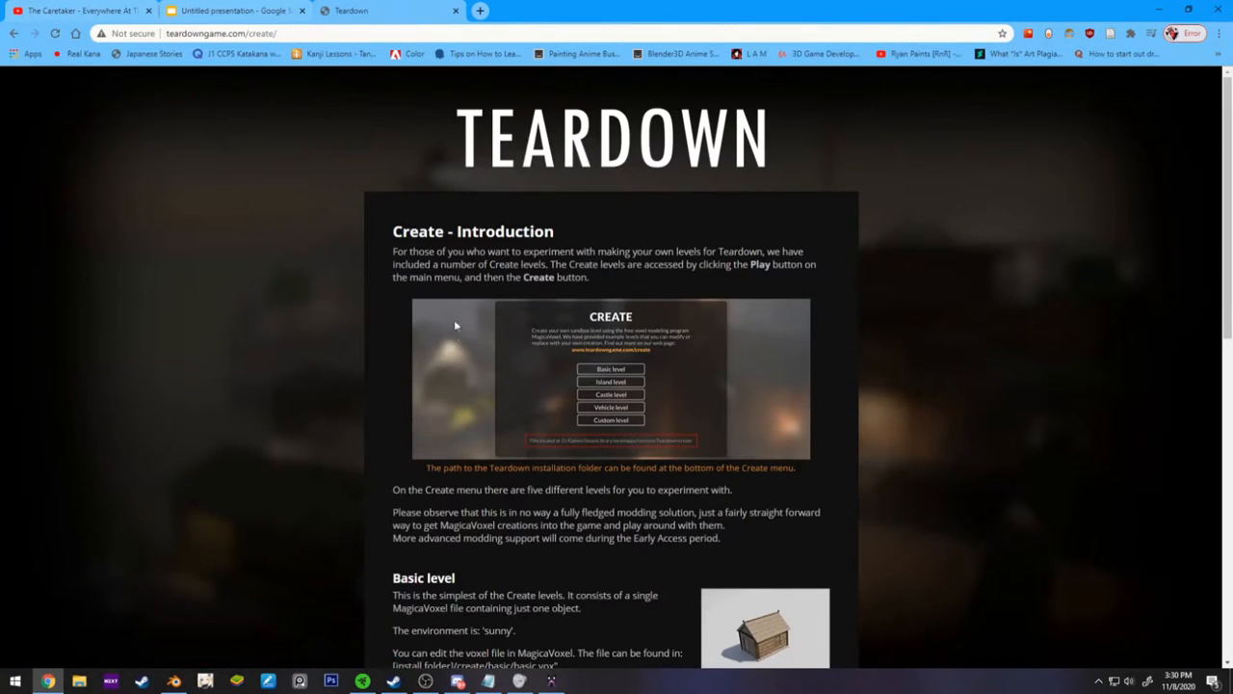
- Read down the Create page and go to the Editing and importing documentation
scroll(down, 3)
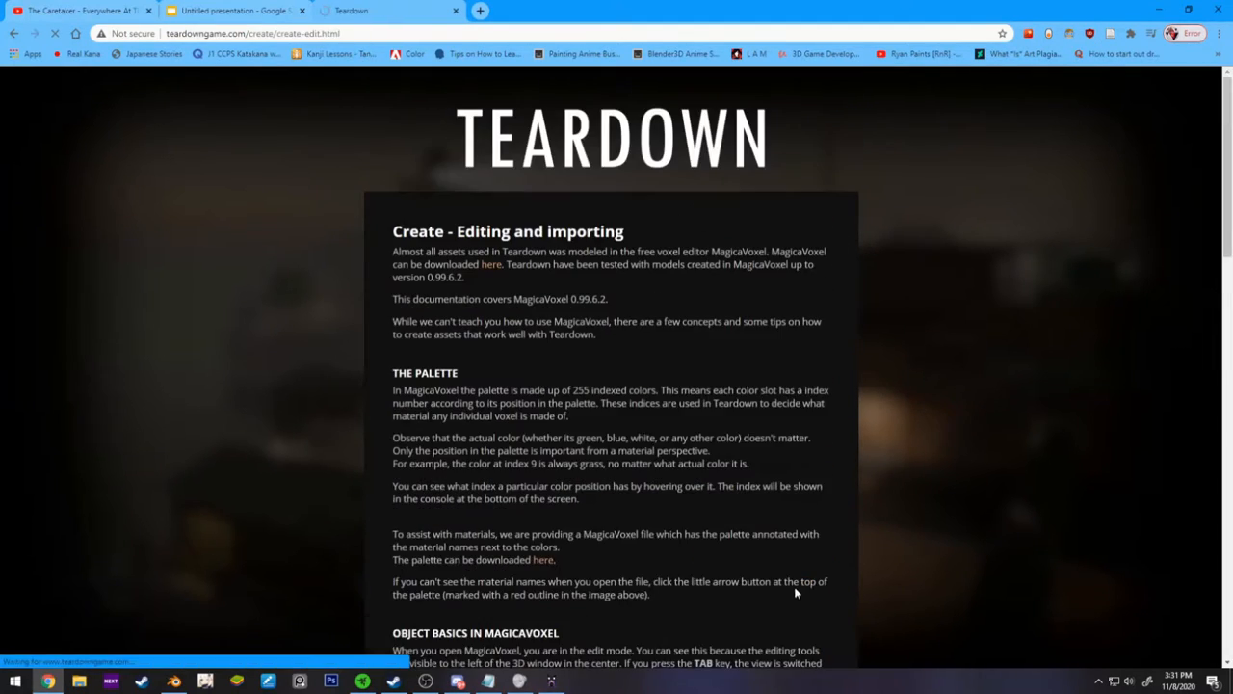
scroll(down, 3)
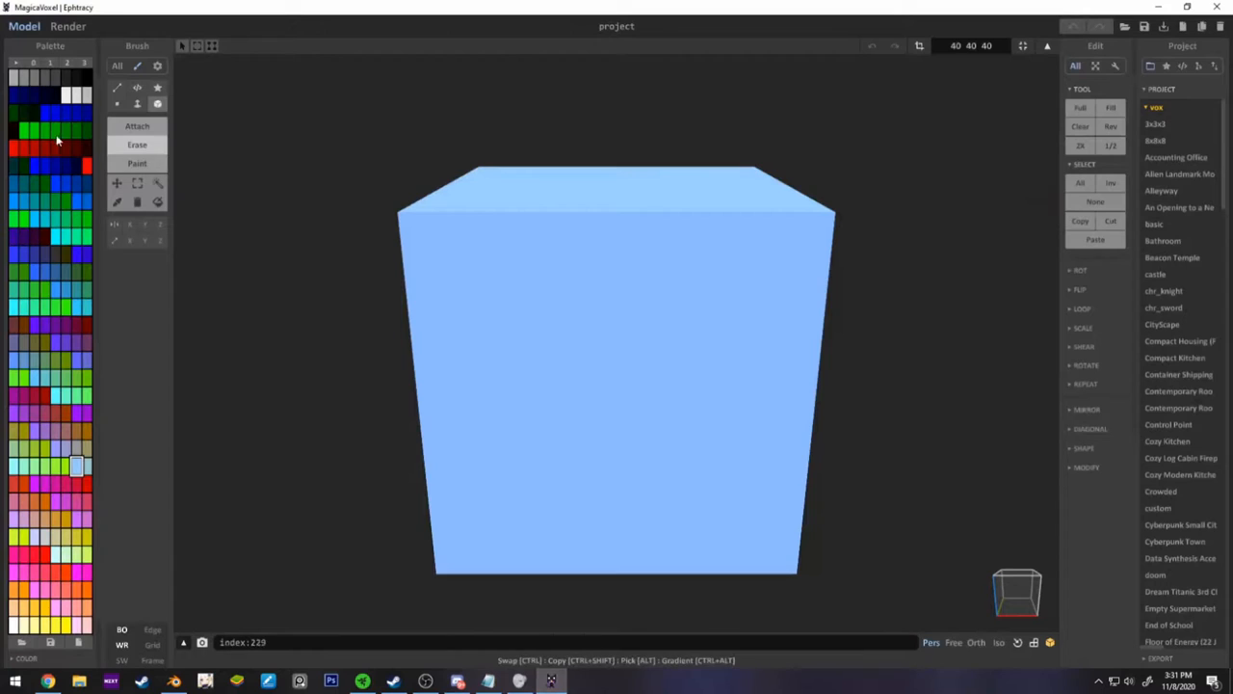
click(46, 112)
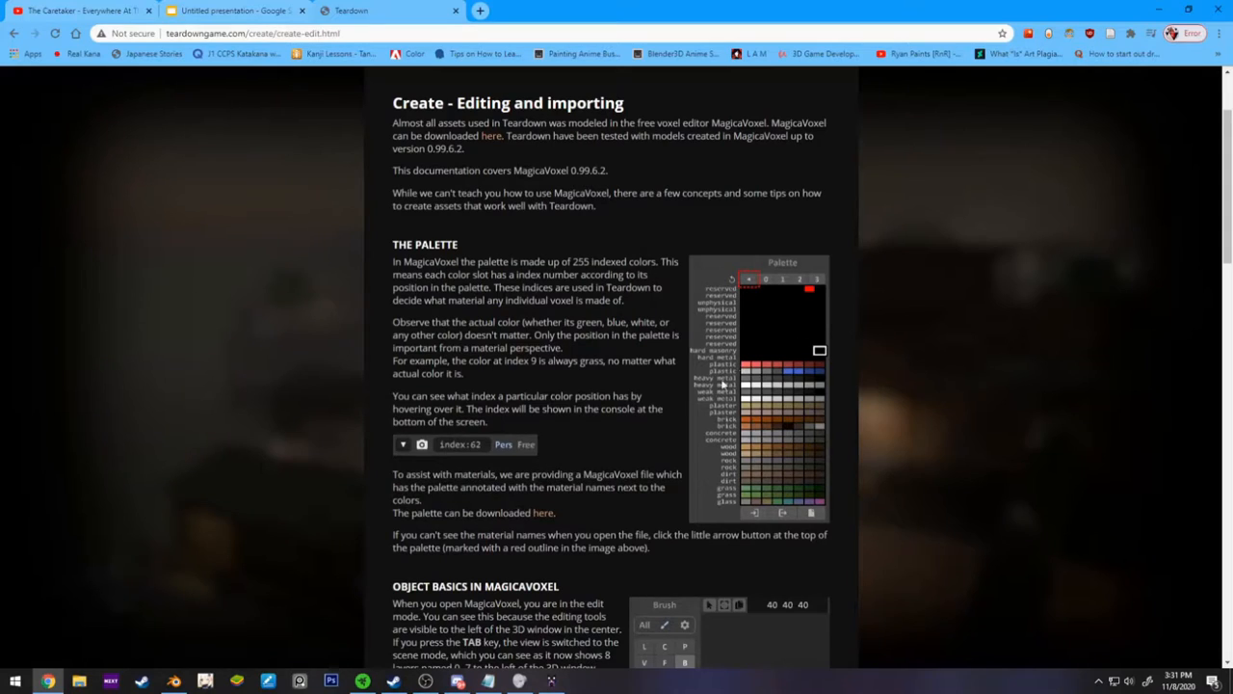
mouse_move(724, 491)
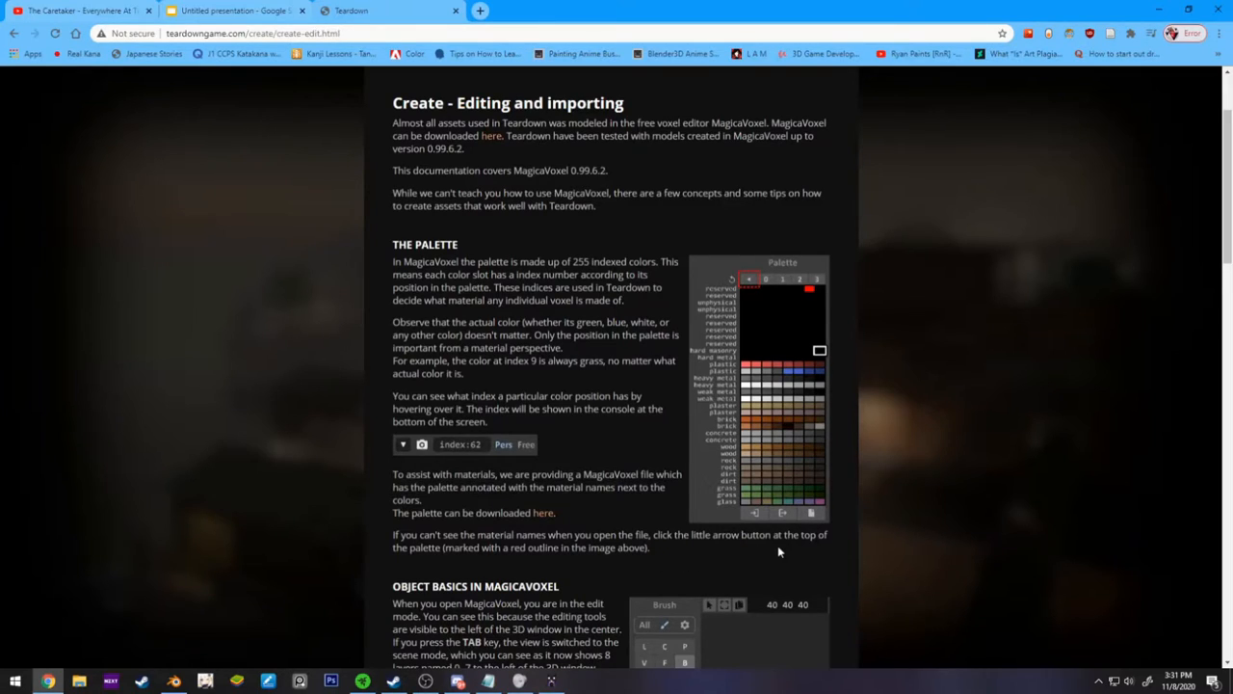
mouse_move(782, 551)
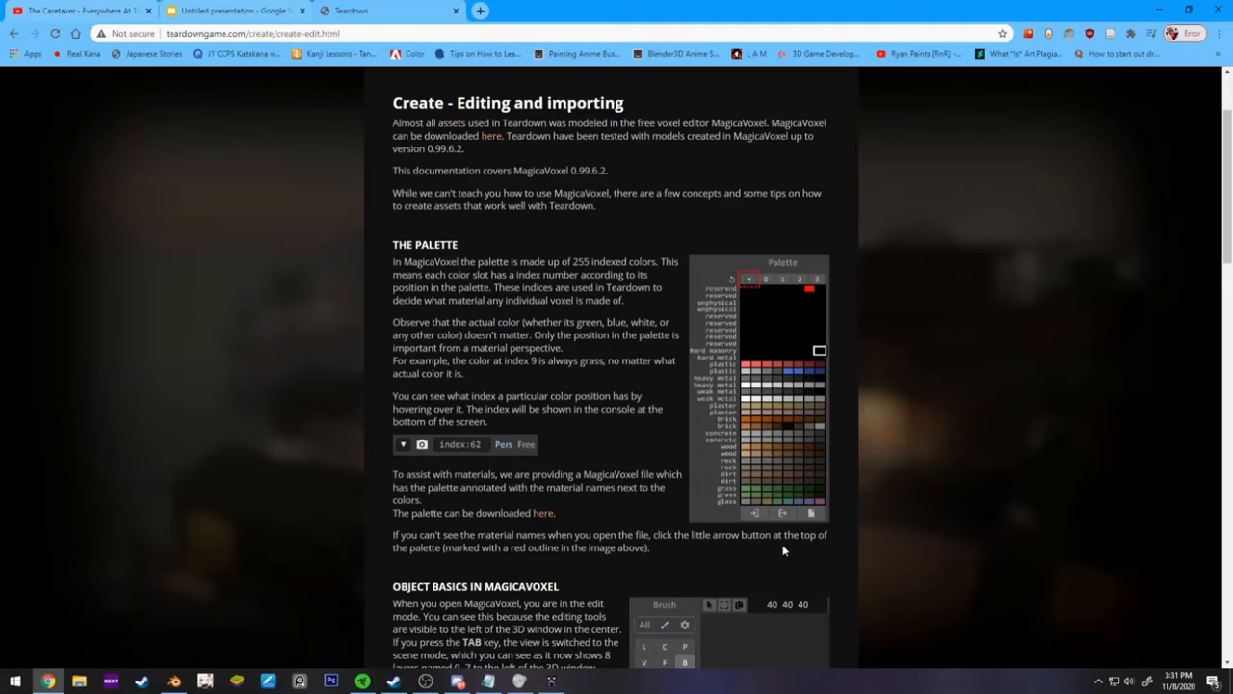
mouse_move(794, 550)
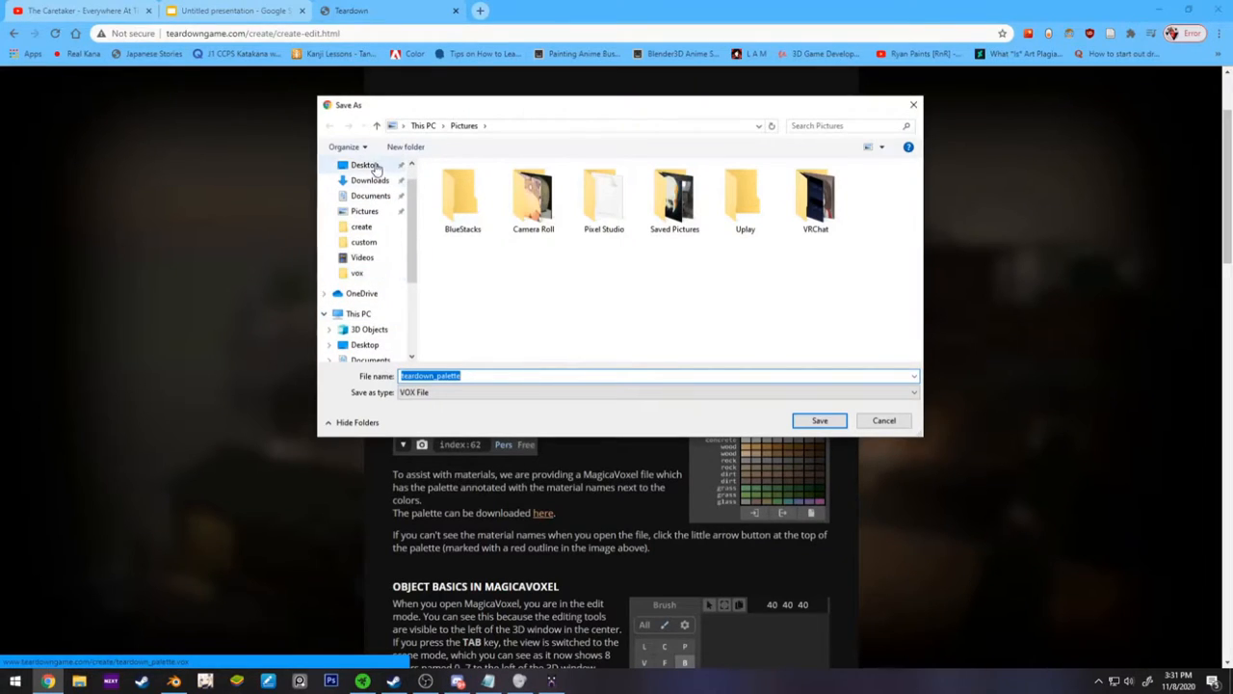
- Save teardown_palette into Desktop > Graphic Artwork > MagicaVoxel-0.99.6.2-win64 > vox, replacing the existing file
click(364, 164)
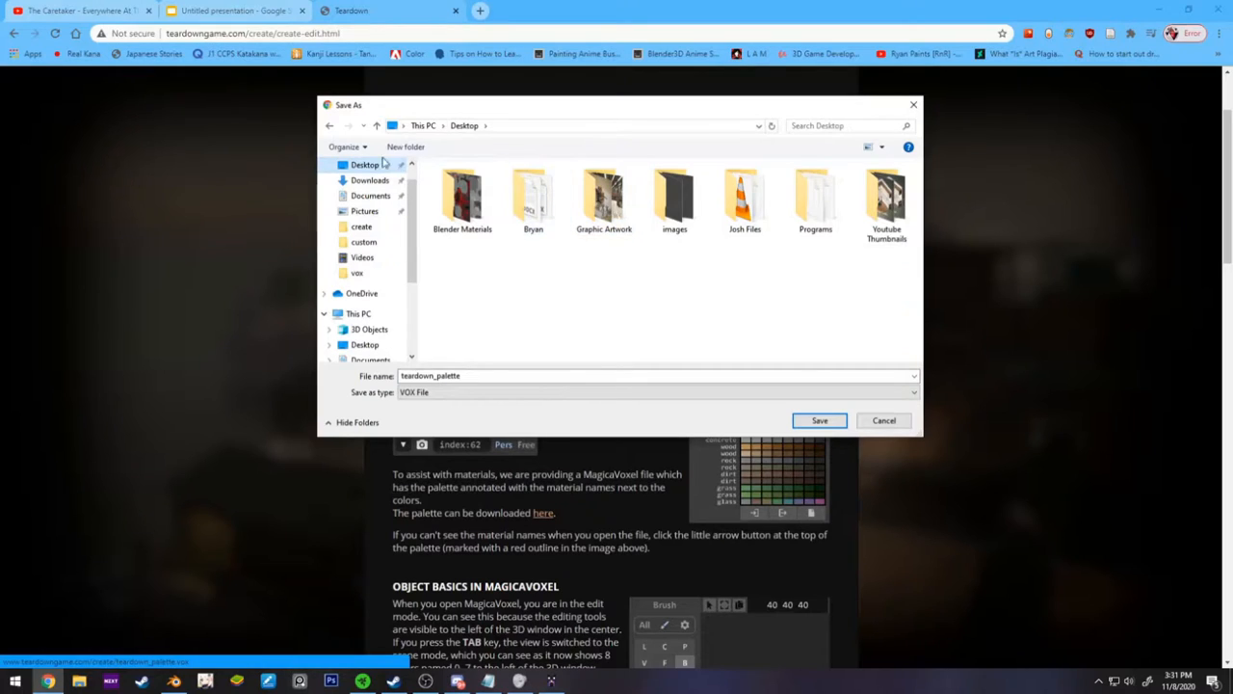
double_click(605, 196)
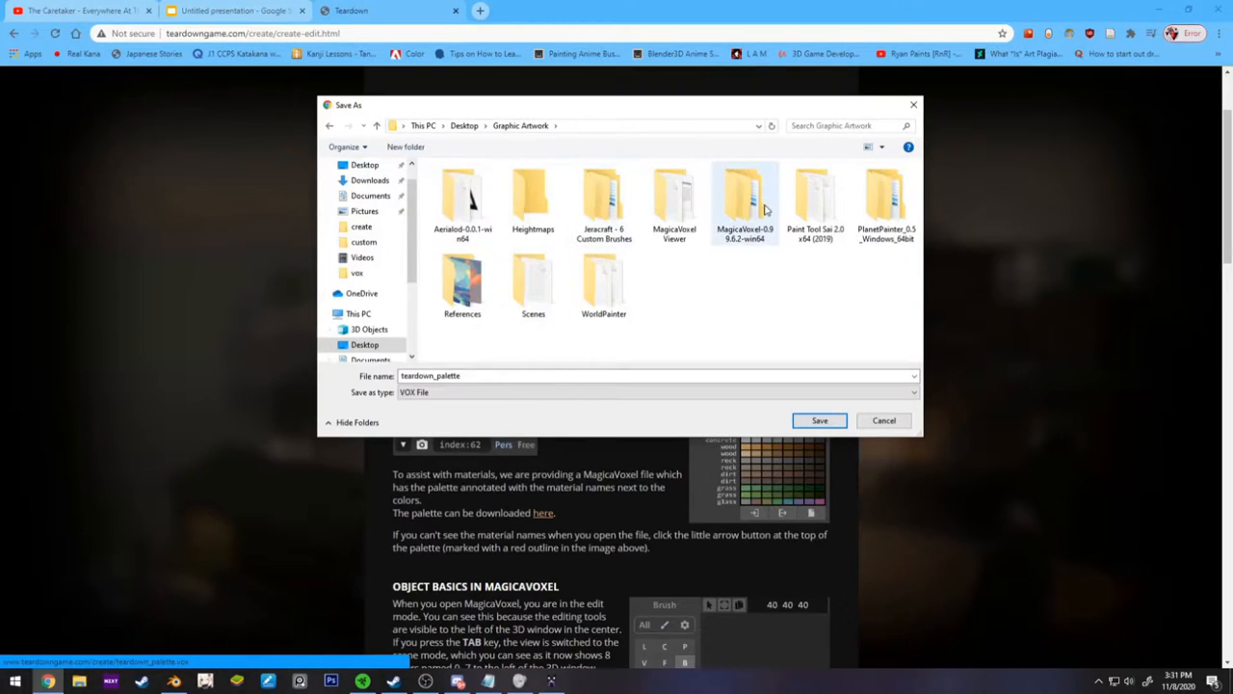
double_click(743, 196)
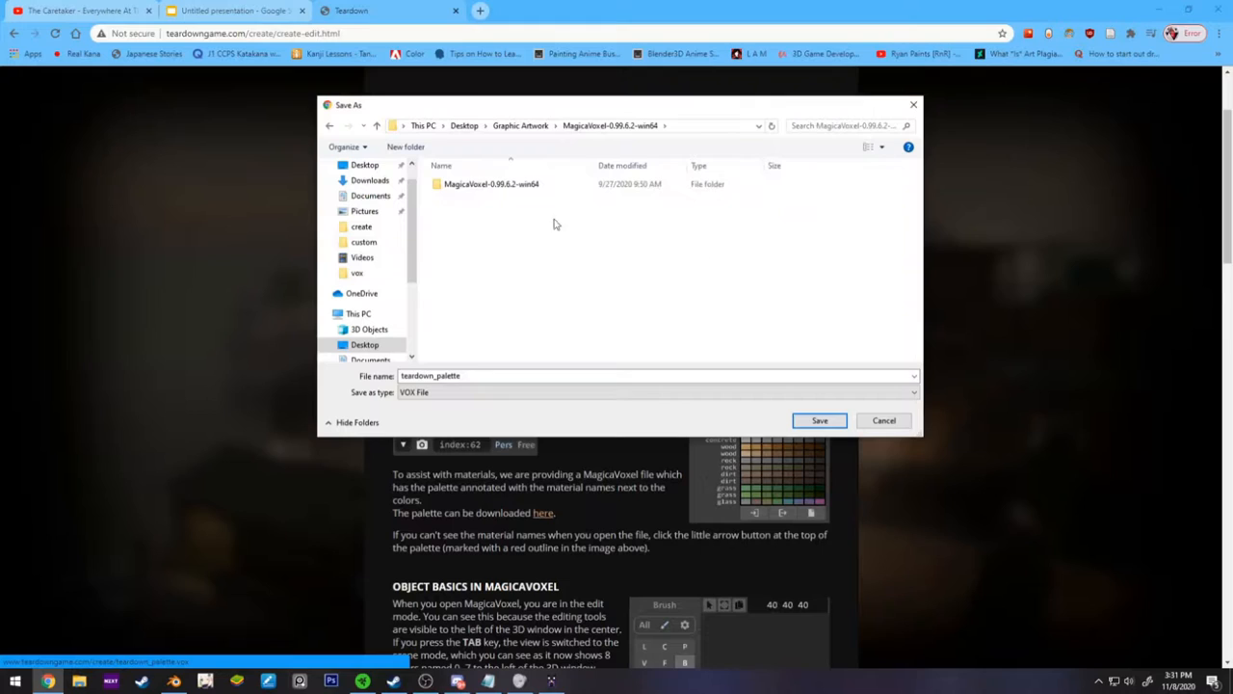
double_click(492, 183)
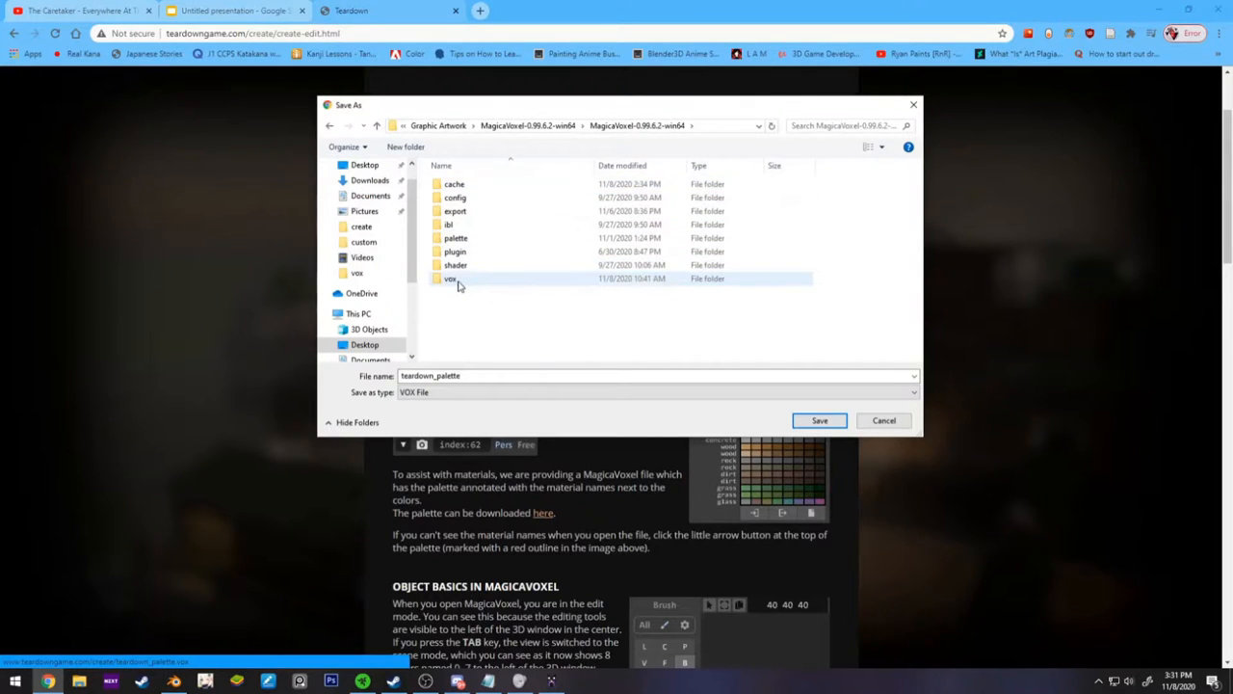
double_click(451, 278)
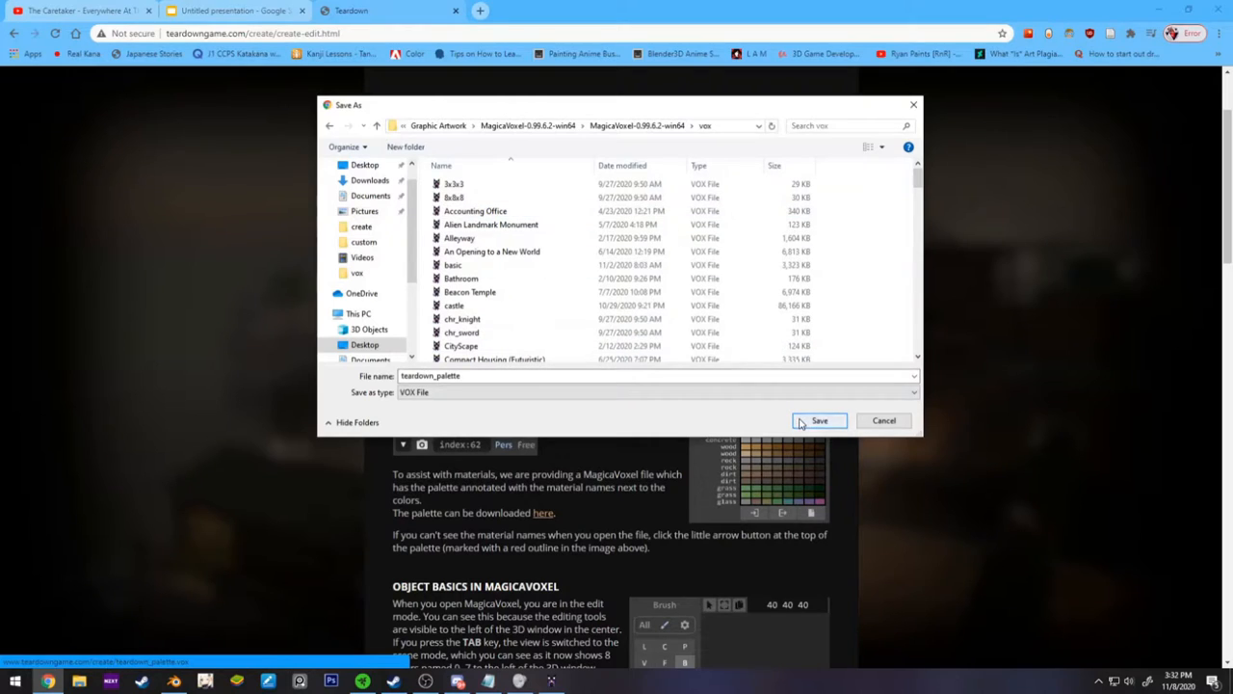
click(819, 420)
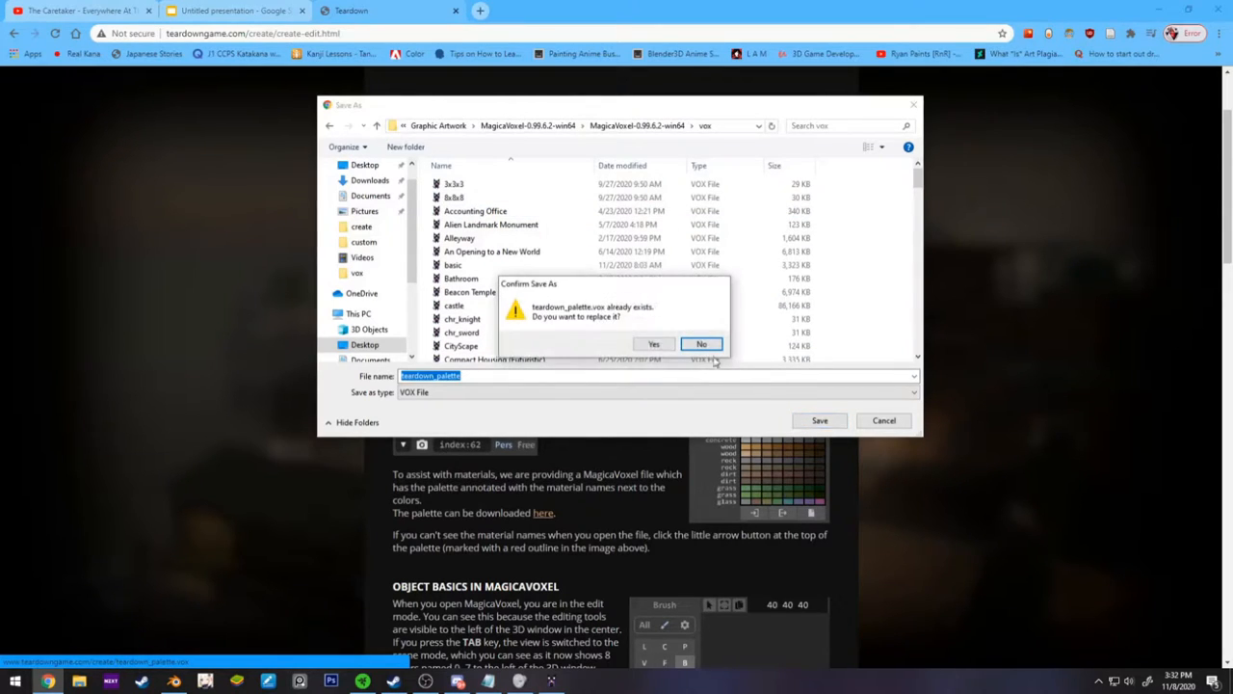
click(655, 343)
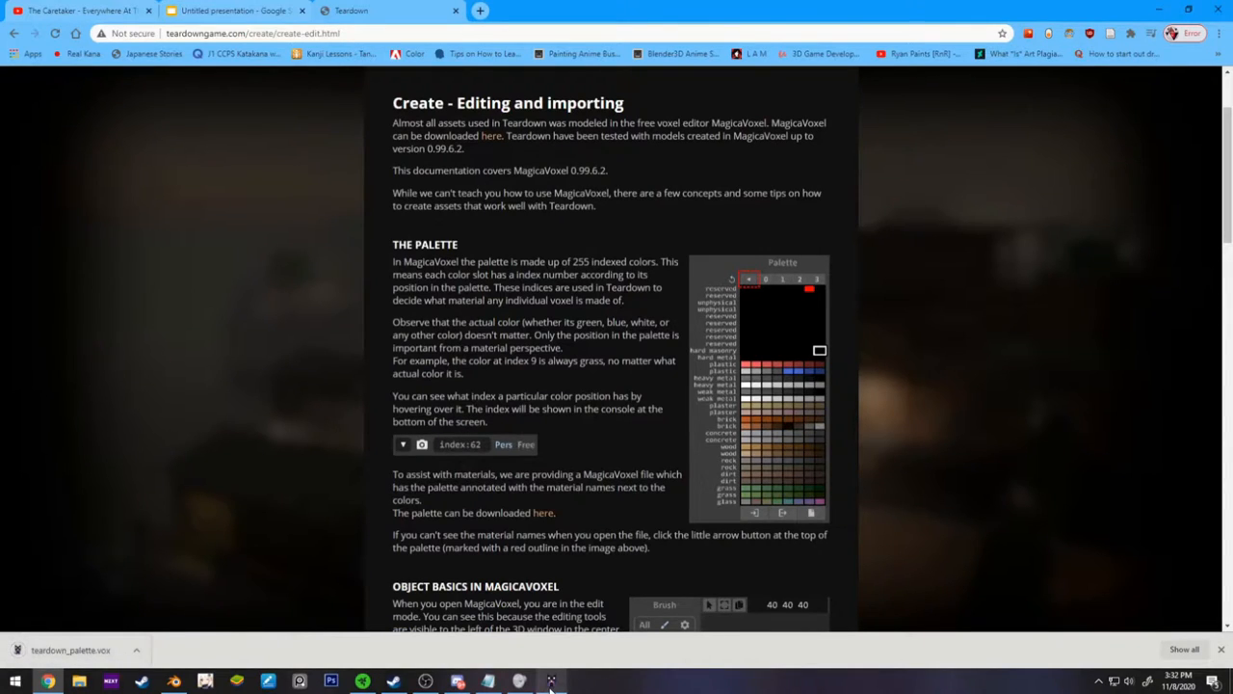
- Bring MagicaVoxel forward with the teardown_palette loaded in an empty scene
click(551, 682)
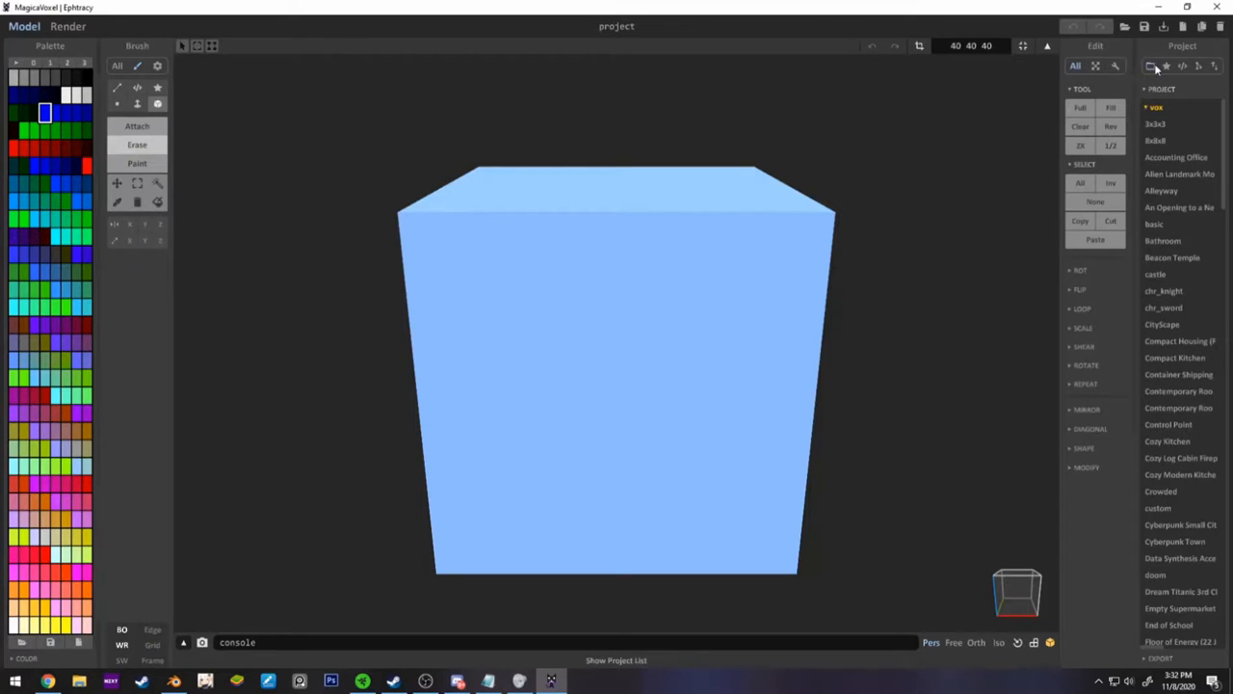
scroll(down, 3)
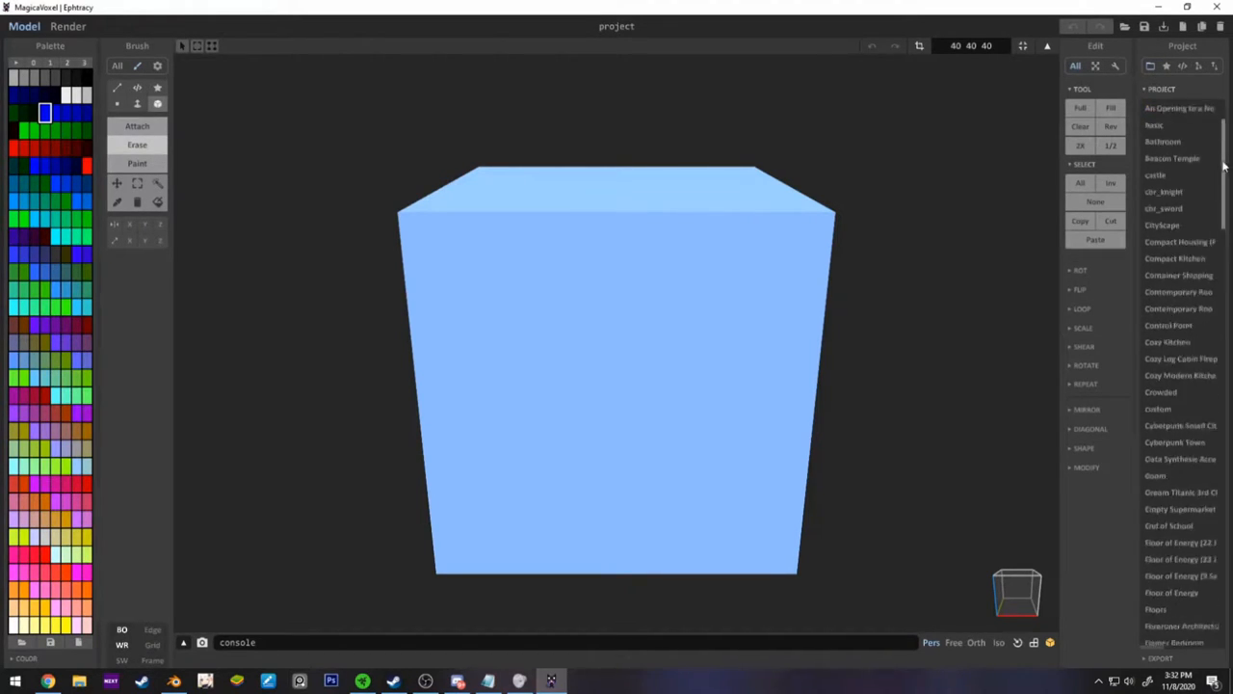
scroll(down, 3)
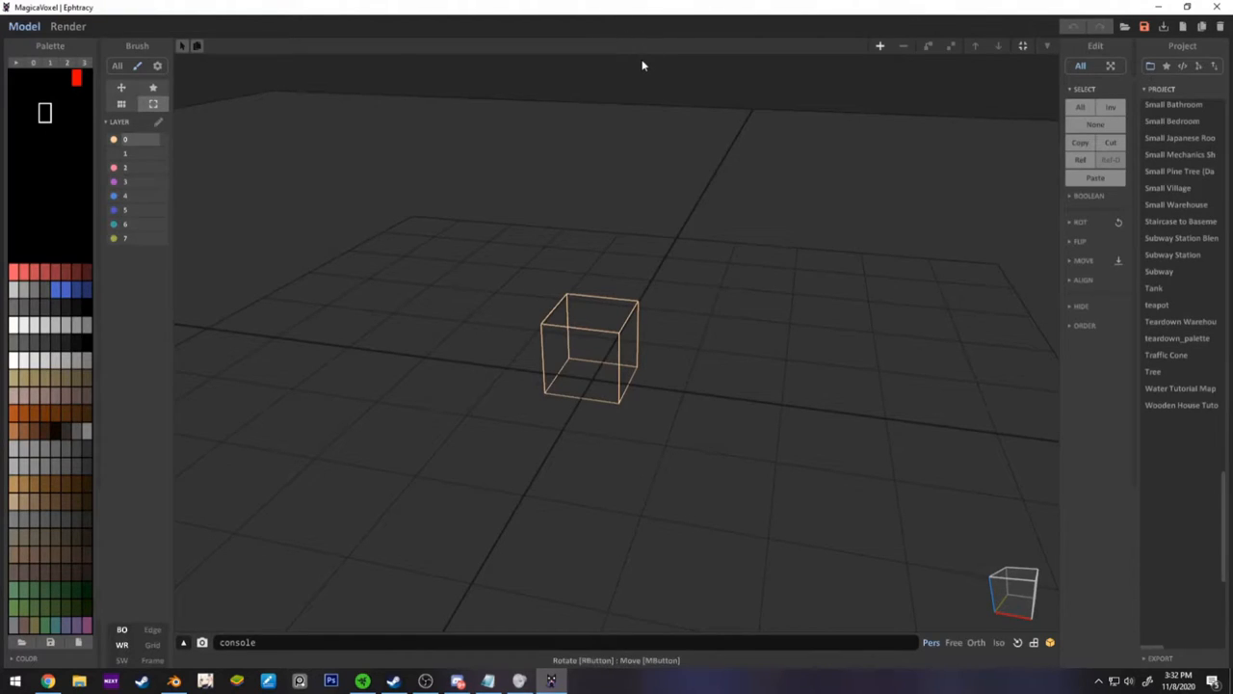
- Save the scene as 'Teardown Prop Tutorial' in the vox folder and return to the editor
text(Teardown Prop Tutorial)
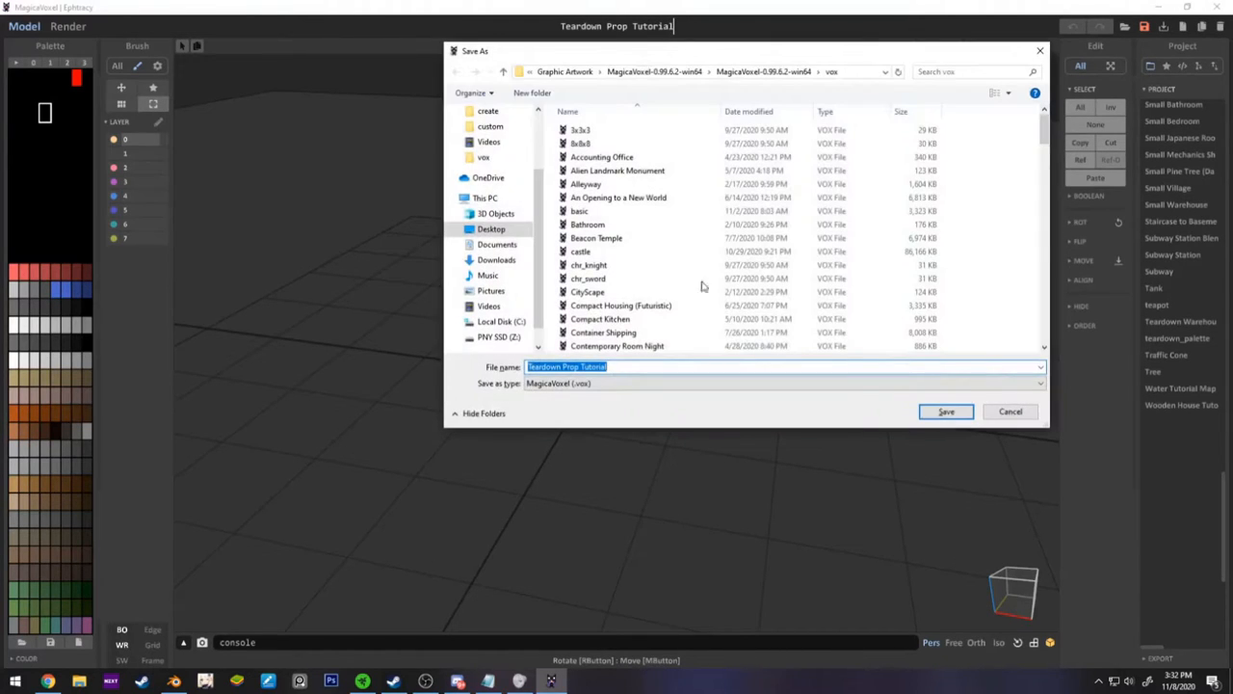
mouse_move(655, 366)
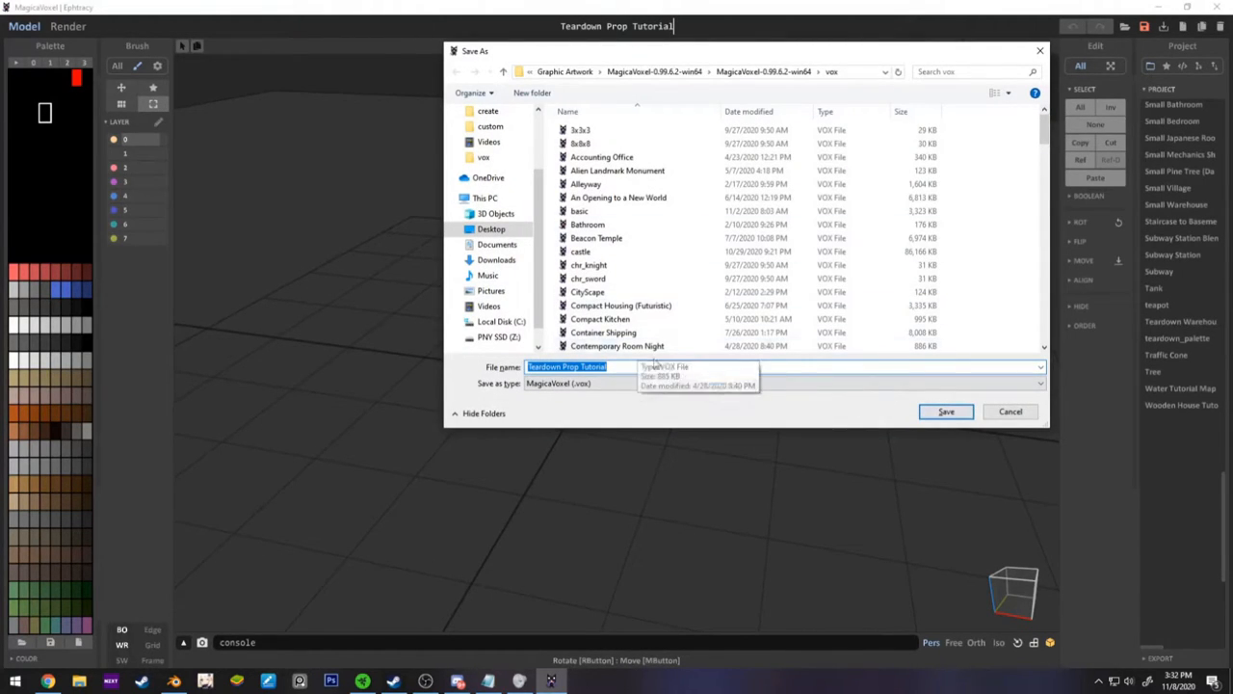
click(944, 412)
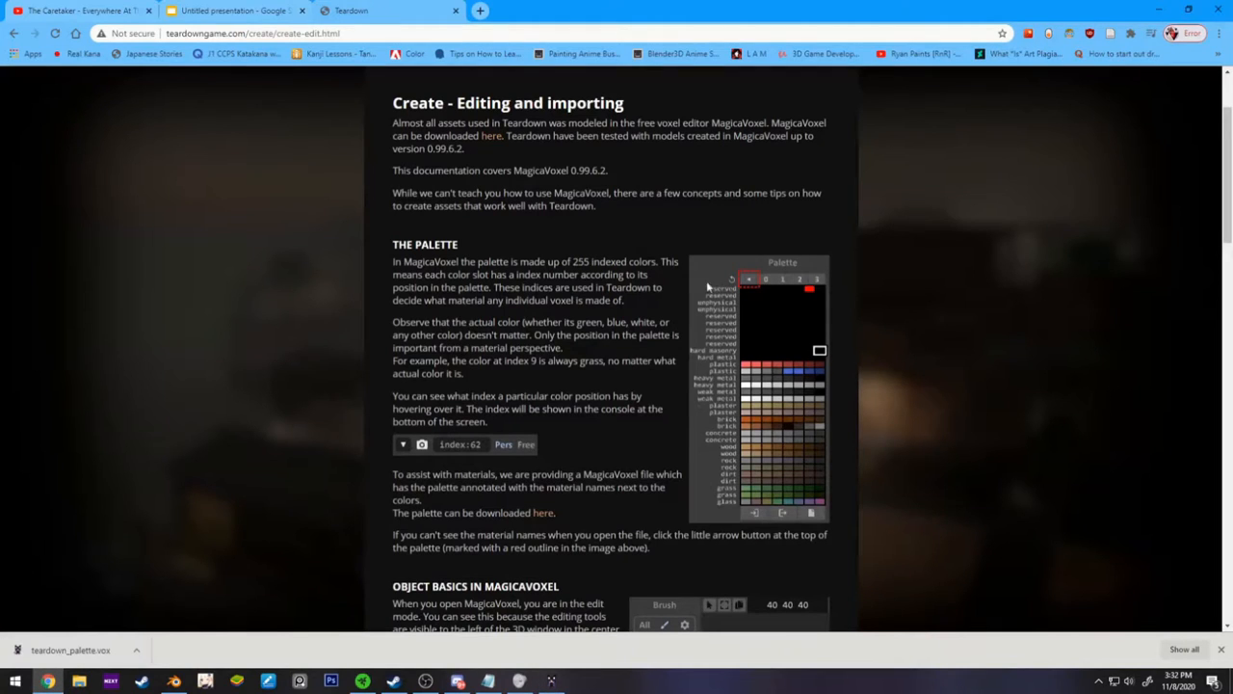
mouse_move(736, 370)
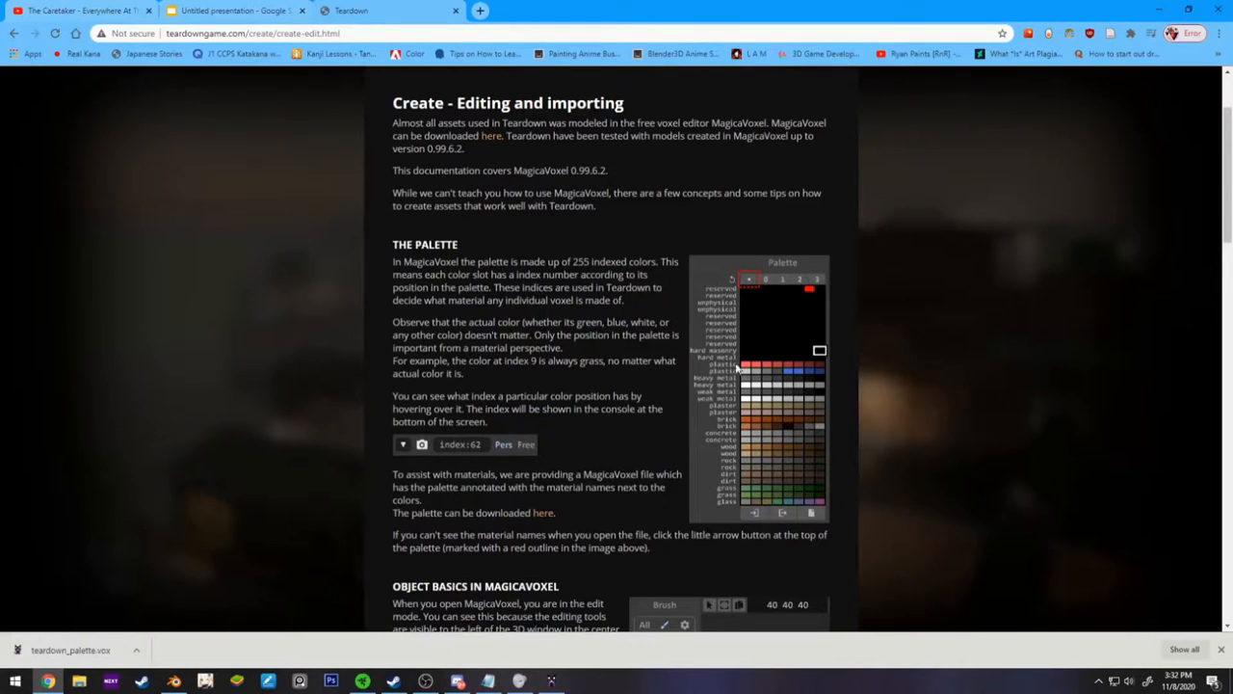
click(552, 682)
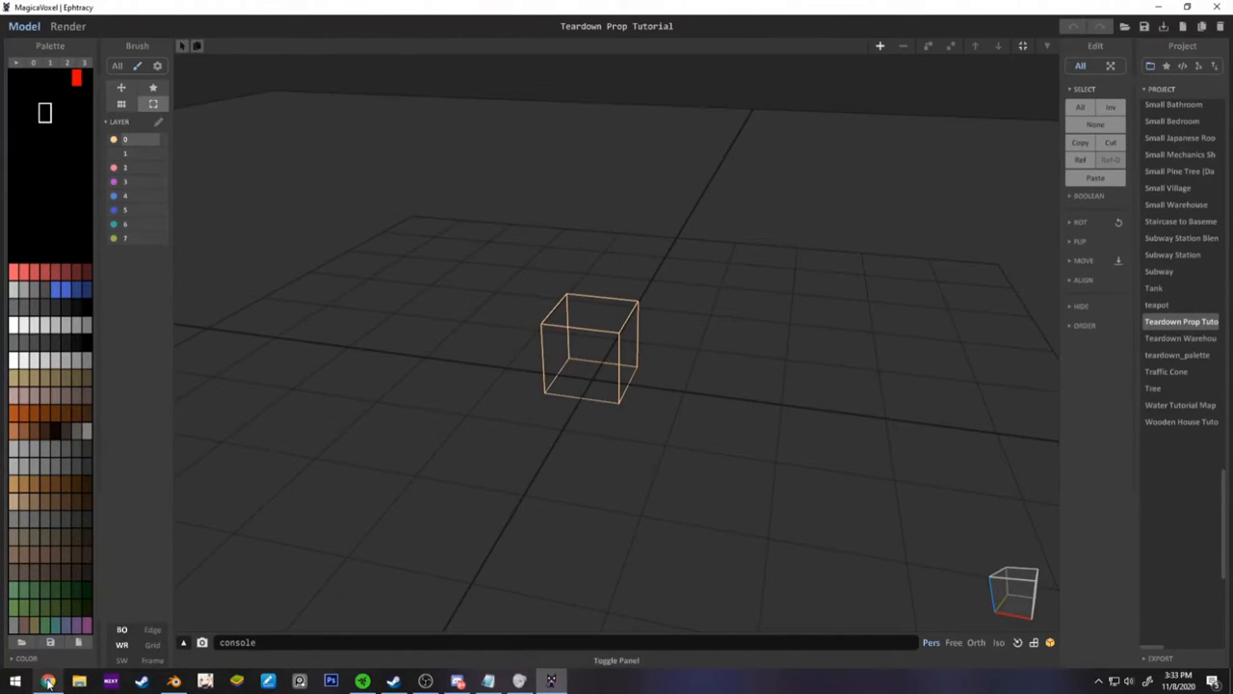
- Snip the annotated palette image from the Teardown docs and copy the capture
click(519, 680)
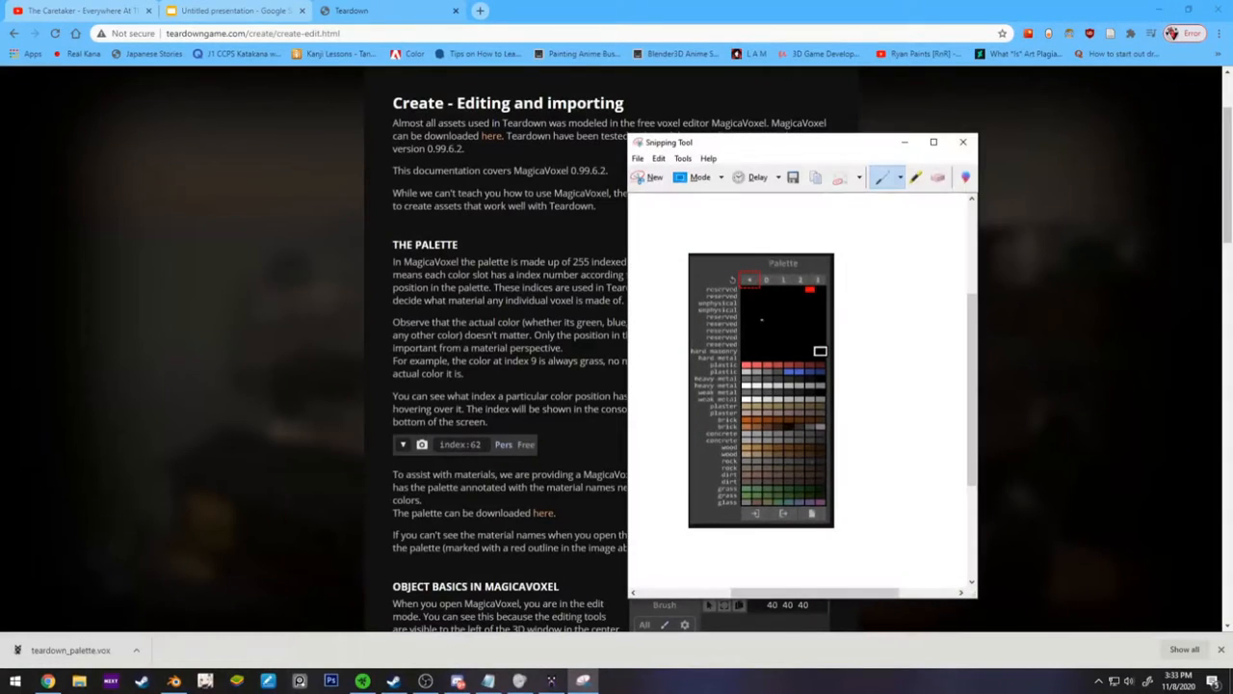
click(962, 142)
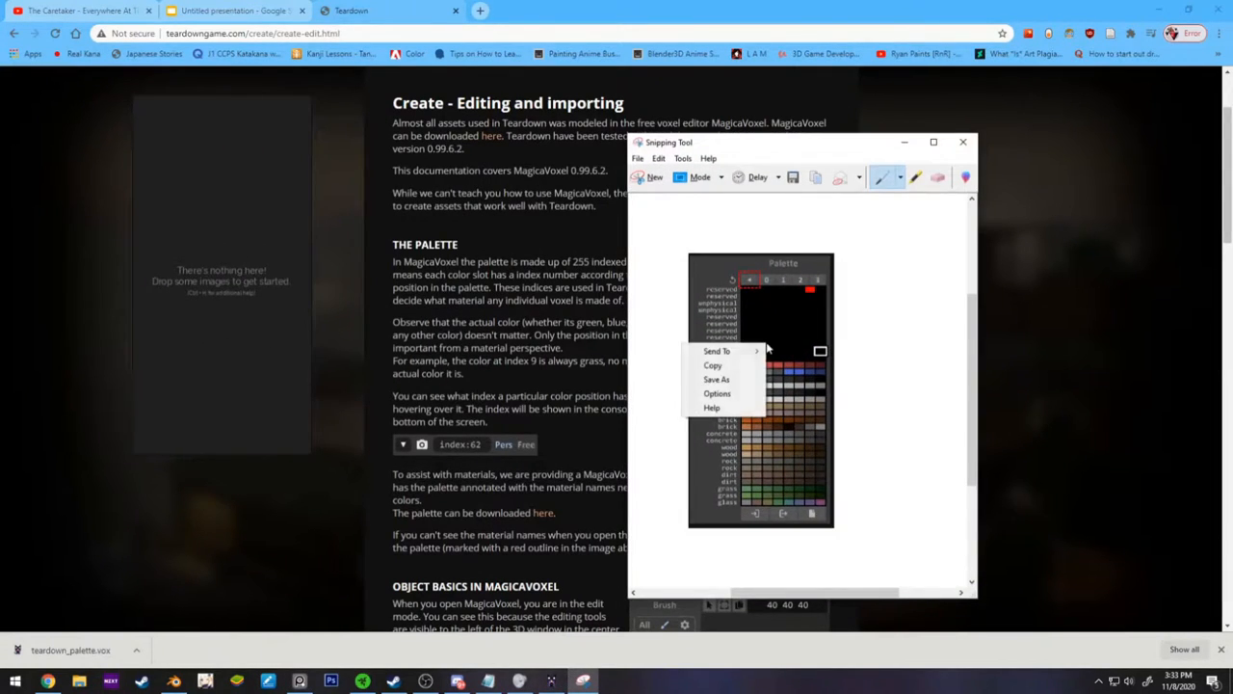
click(273, 262)
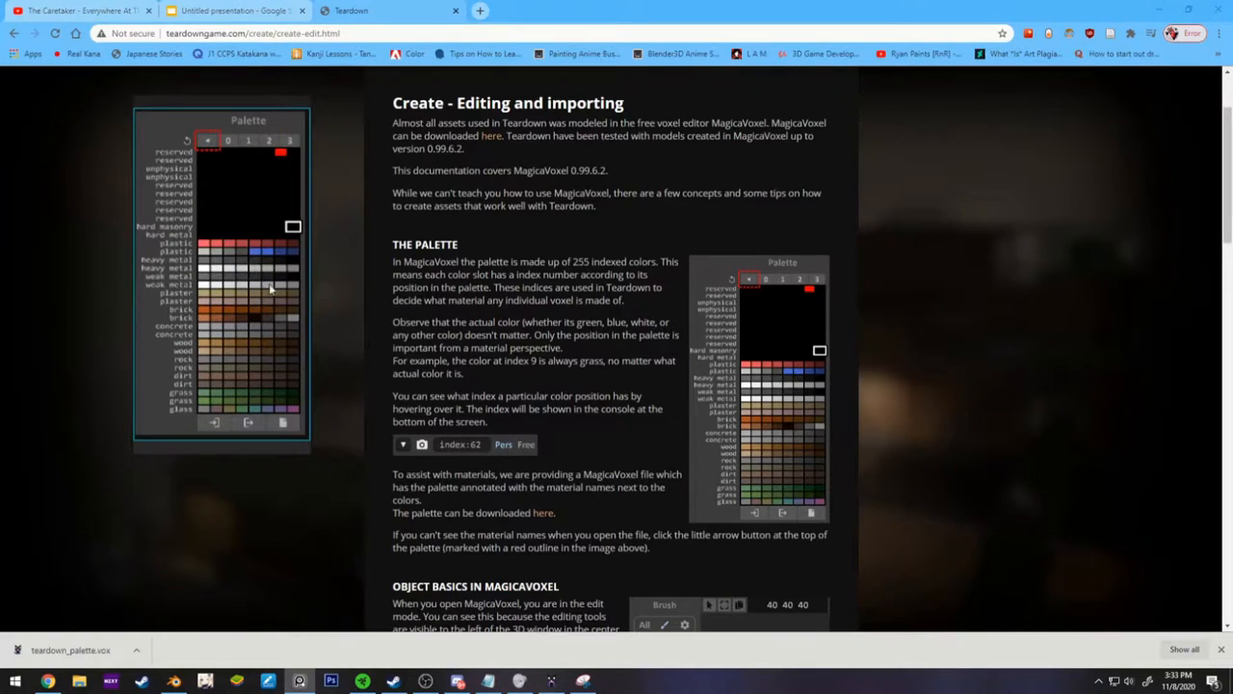
mouse_move(300, 96)
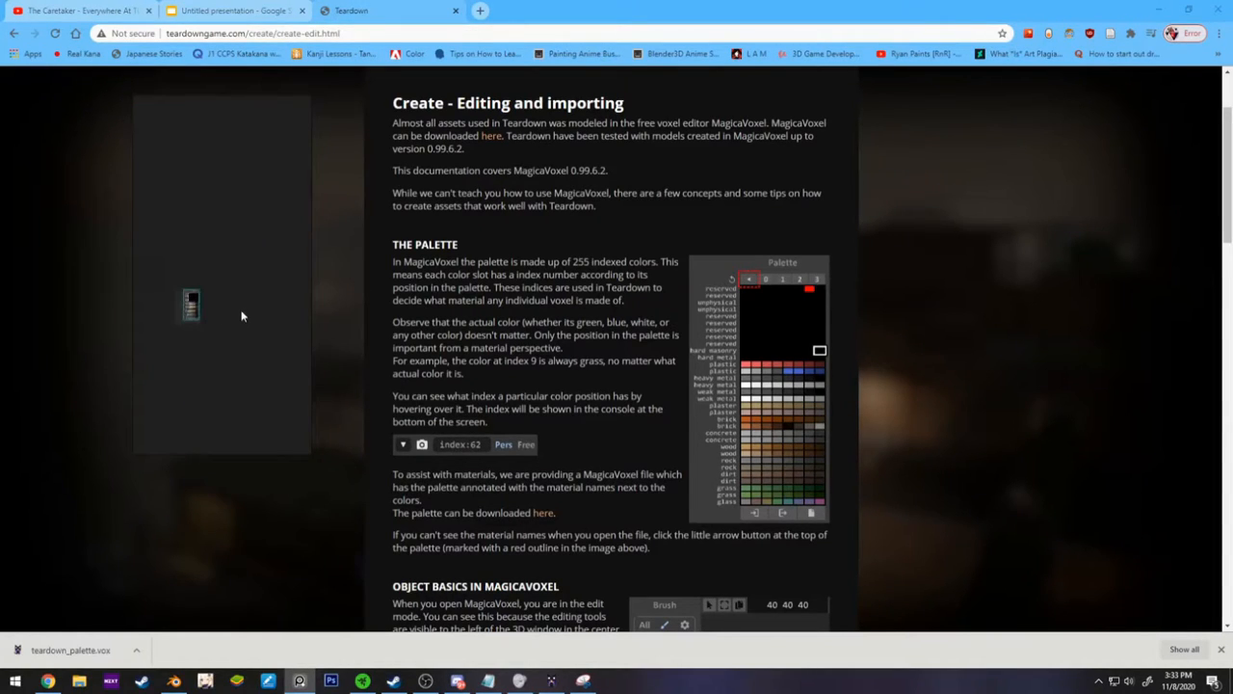
- Paste the palette capture onto the PureRef board and enlarge it so material names read clearly
click(189, 305)
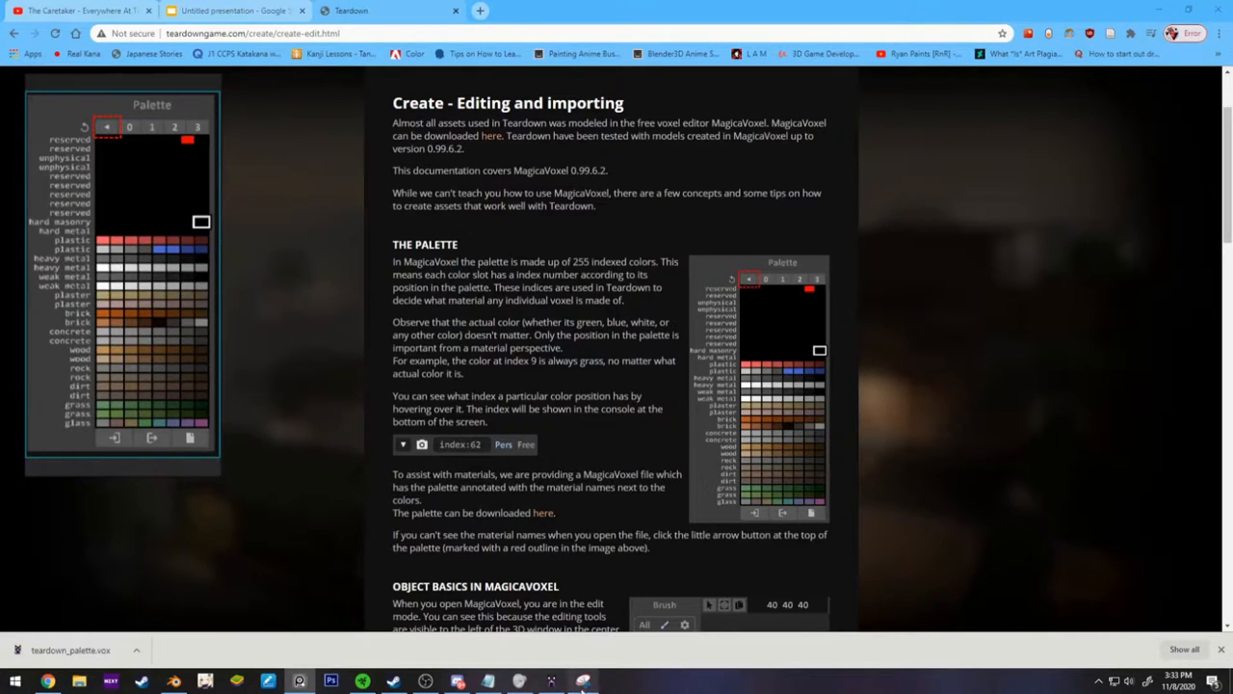
- Line the floating PureRef palette up over MagicaVoxel's own palette in the Prop Tutorial scene
click(551, 682)
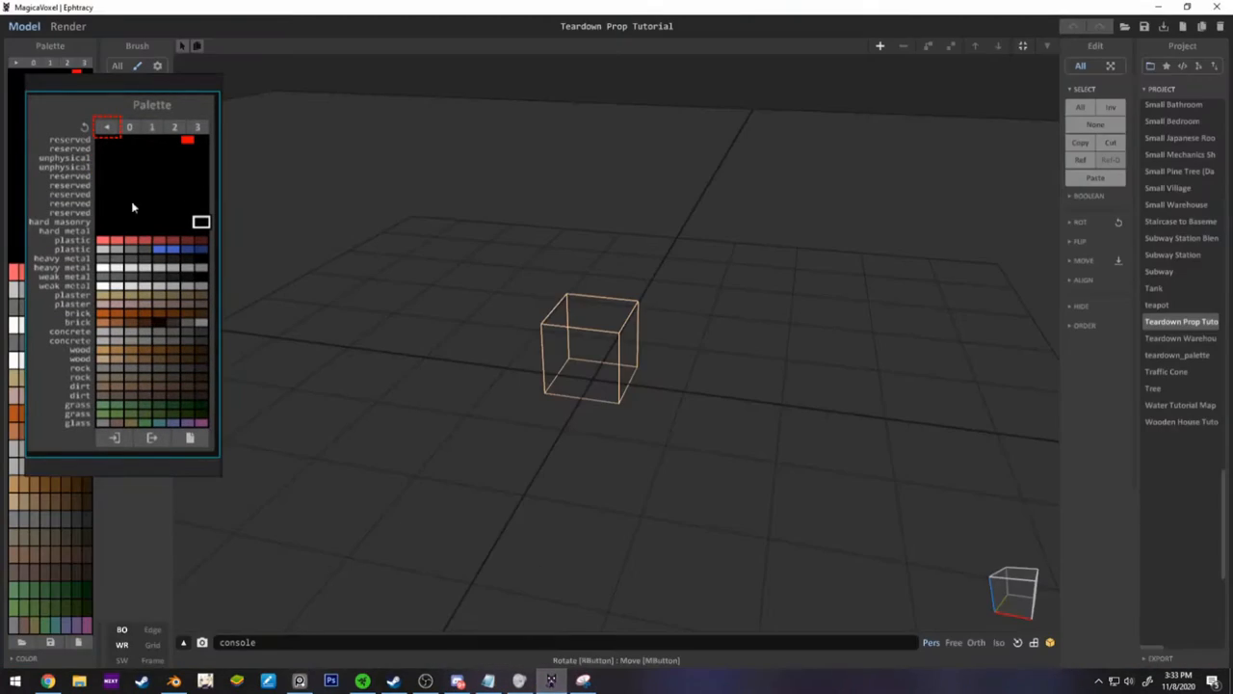
mouse_move(54, 246)
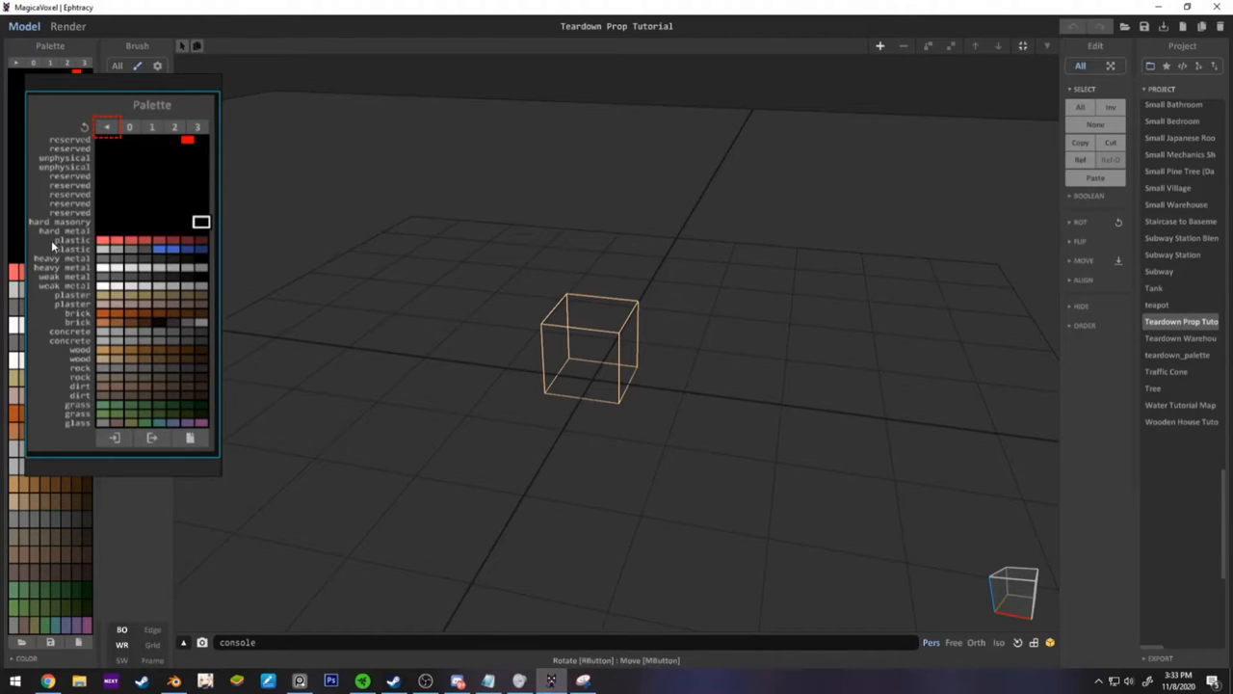
mouse_move(75, 208)
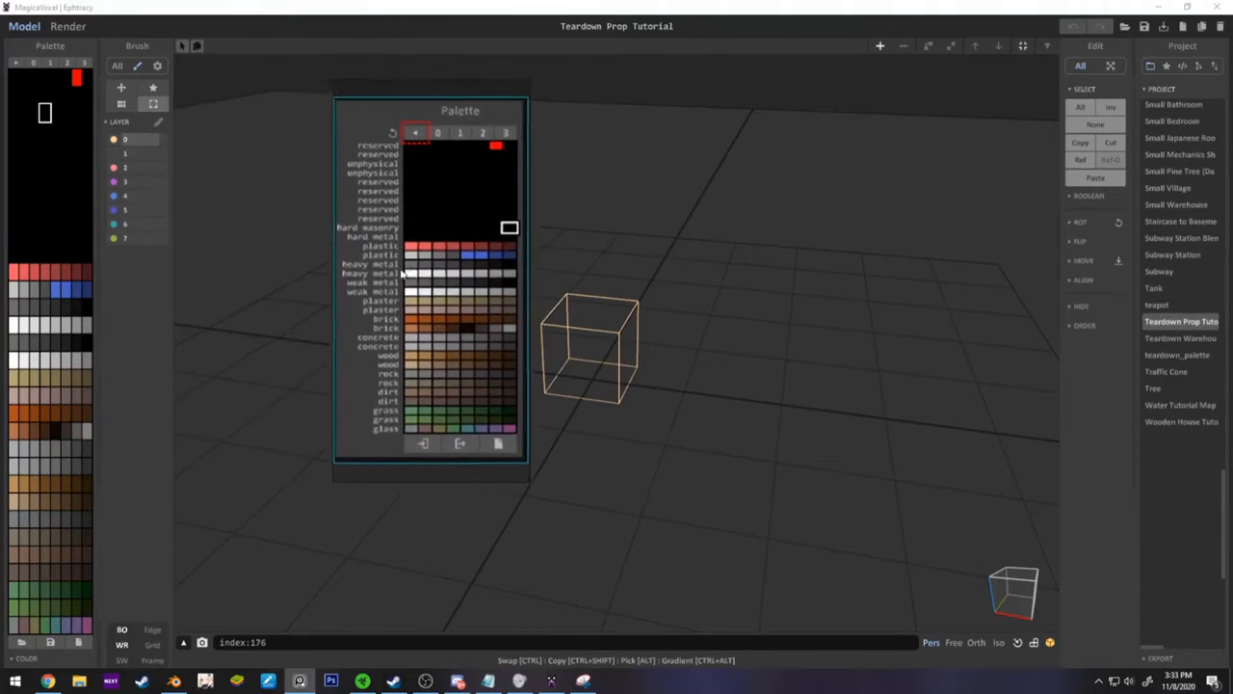
drag(460, 110, 985, 170)
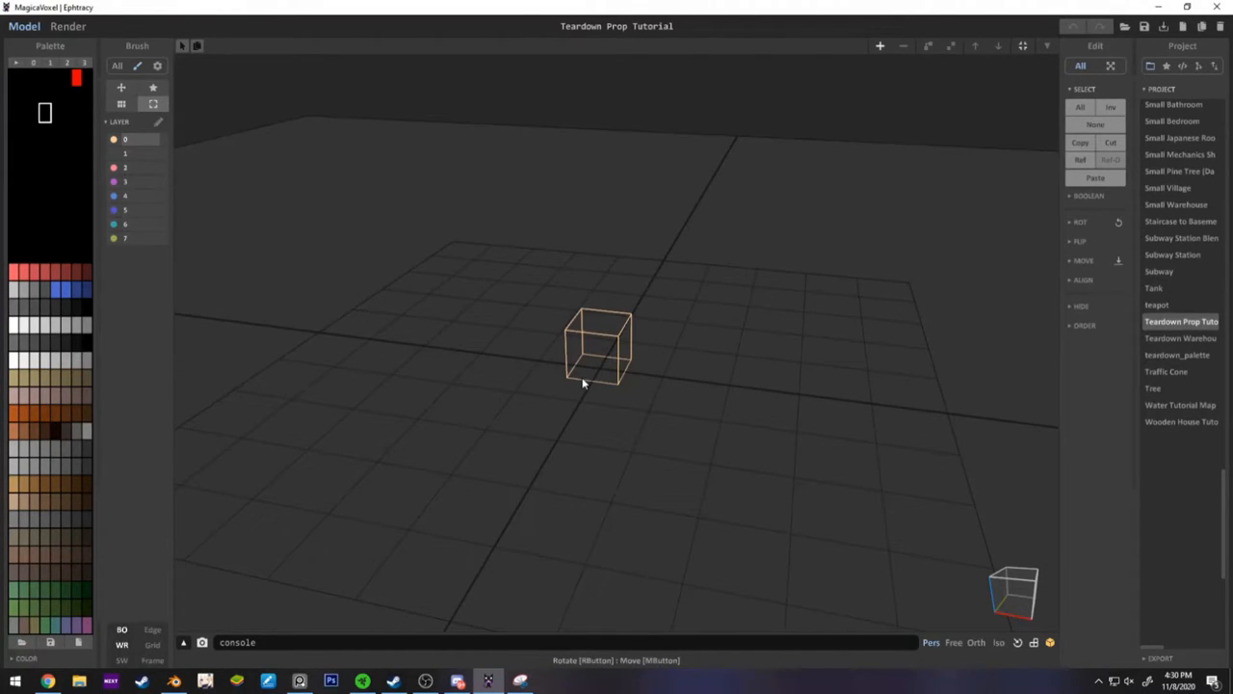
mouse_move(513, 351)
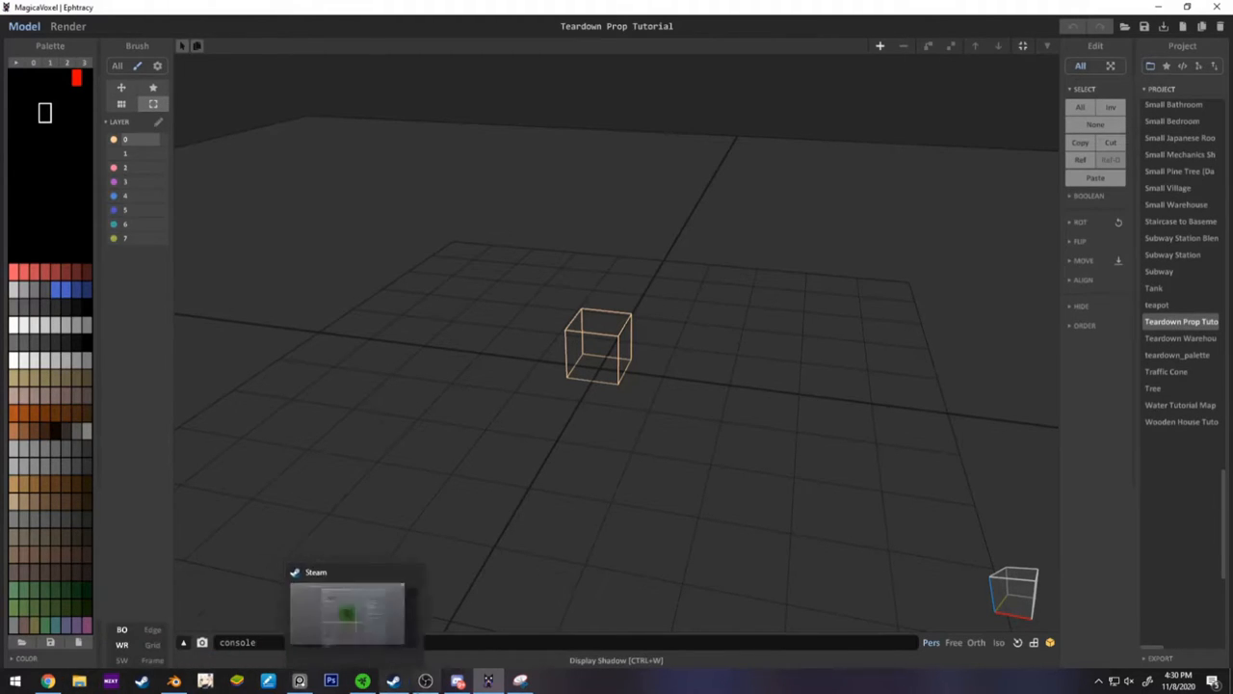
- Switch to Steam's Library Home to reach Teardown's local game files
click(347, 607)
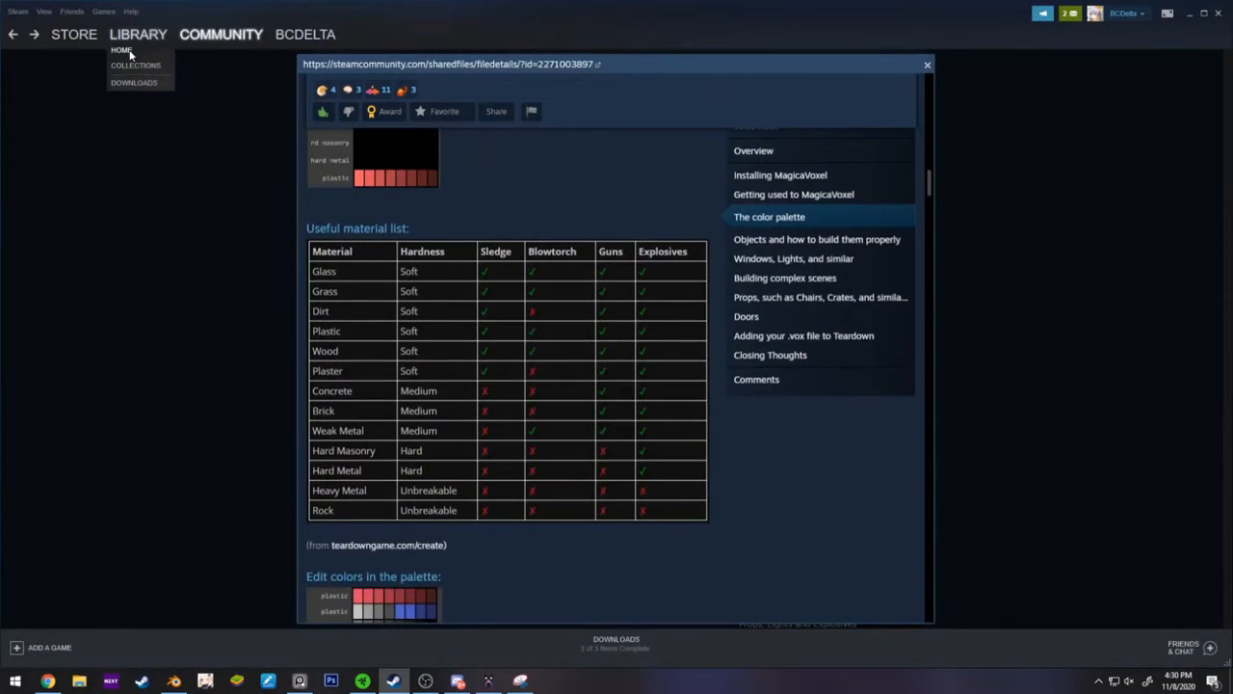
click(119, 50)
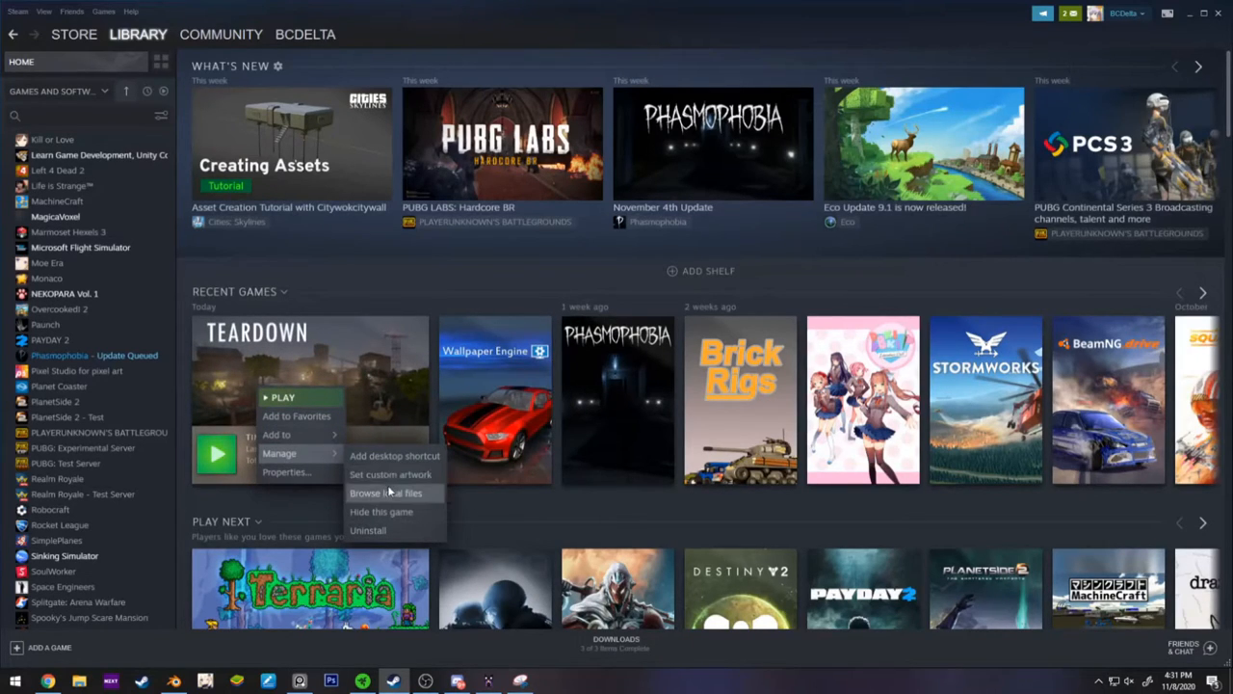
mouse_move(104, 501)
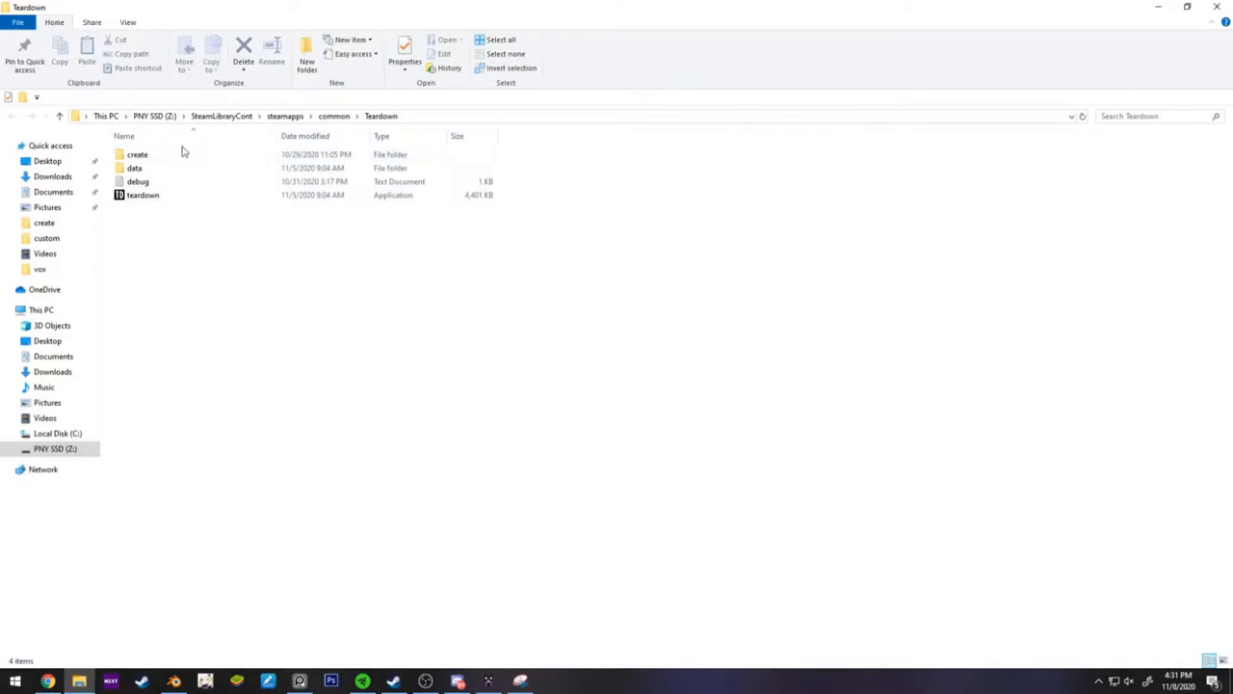
- Copy basic.vox from Teardown's create > basic folder
click(135, 167)
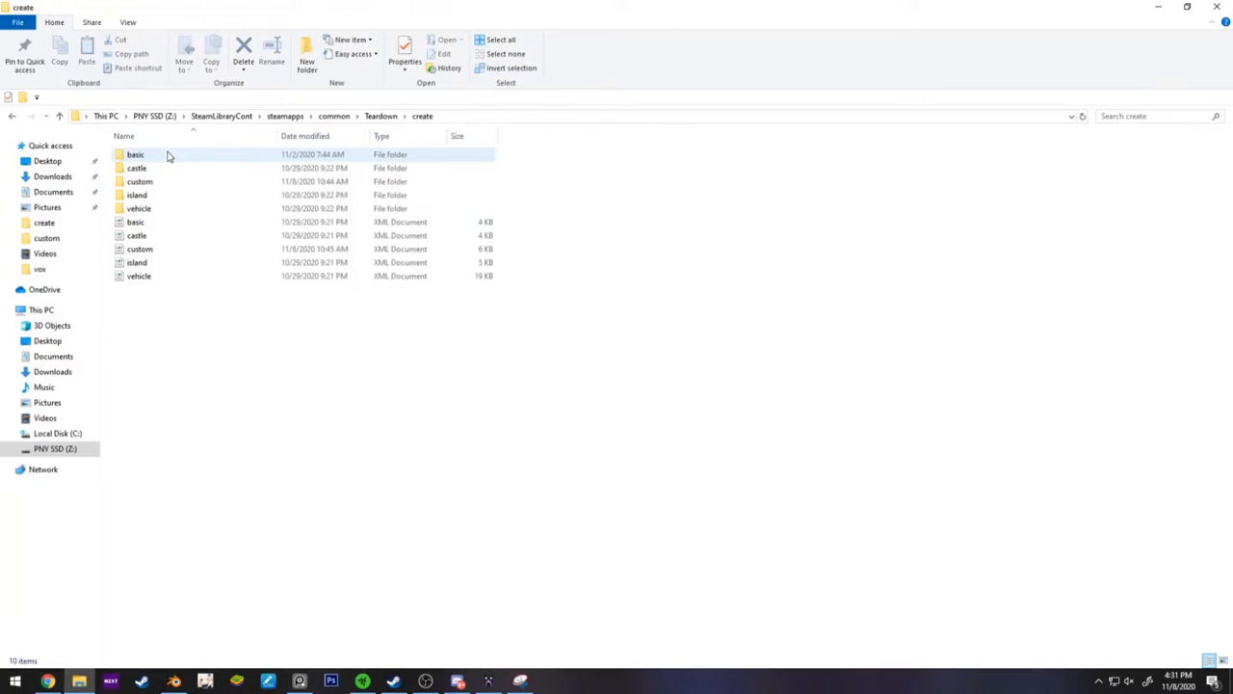
double_click(135, 155)
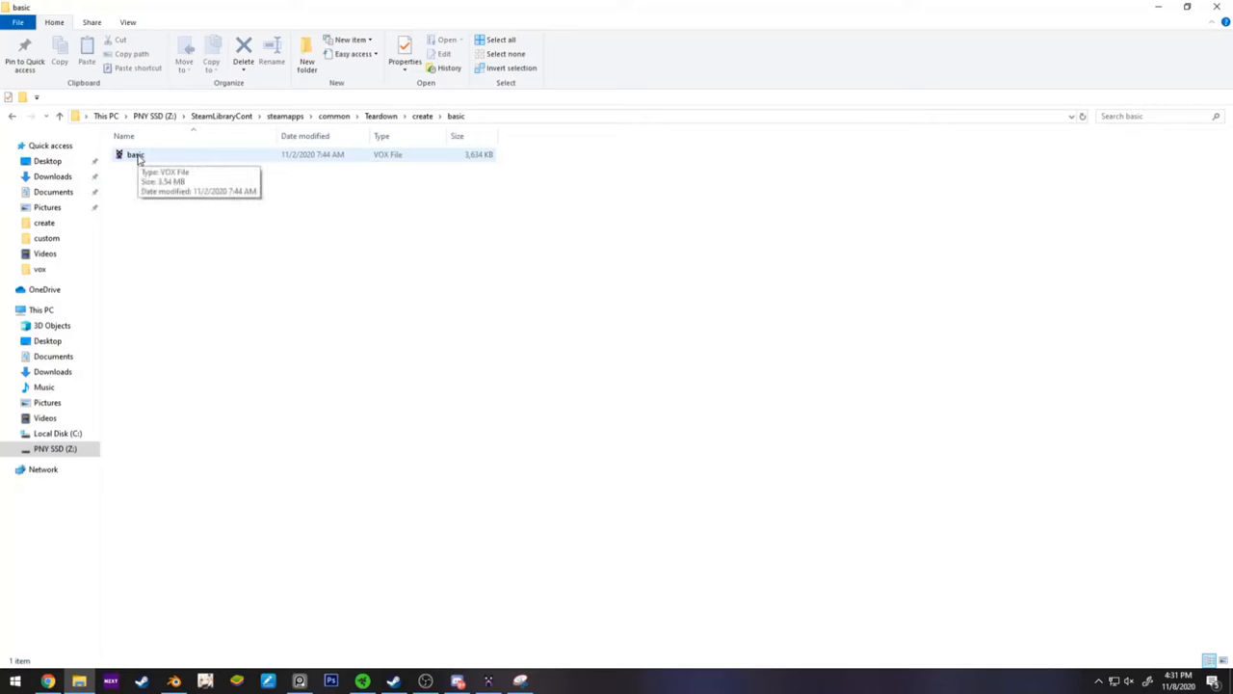
click(135, 155)
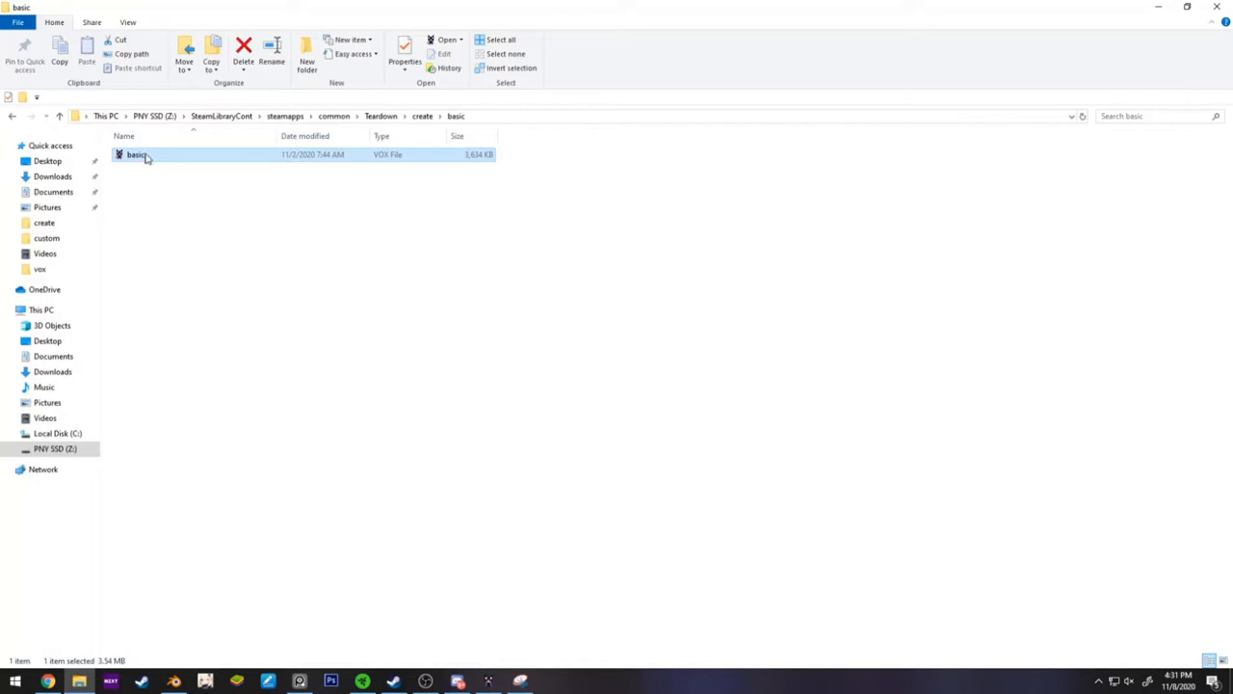
right_click(137, 154)
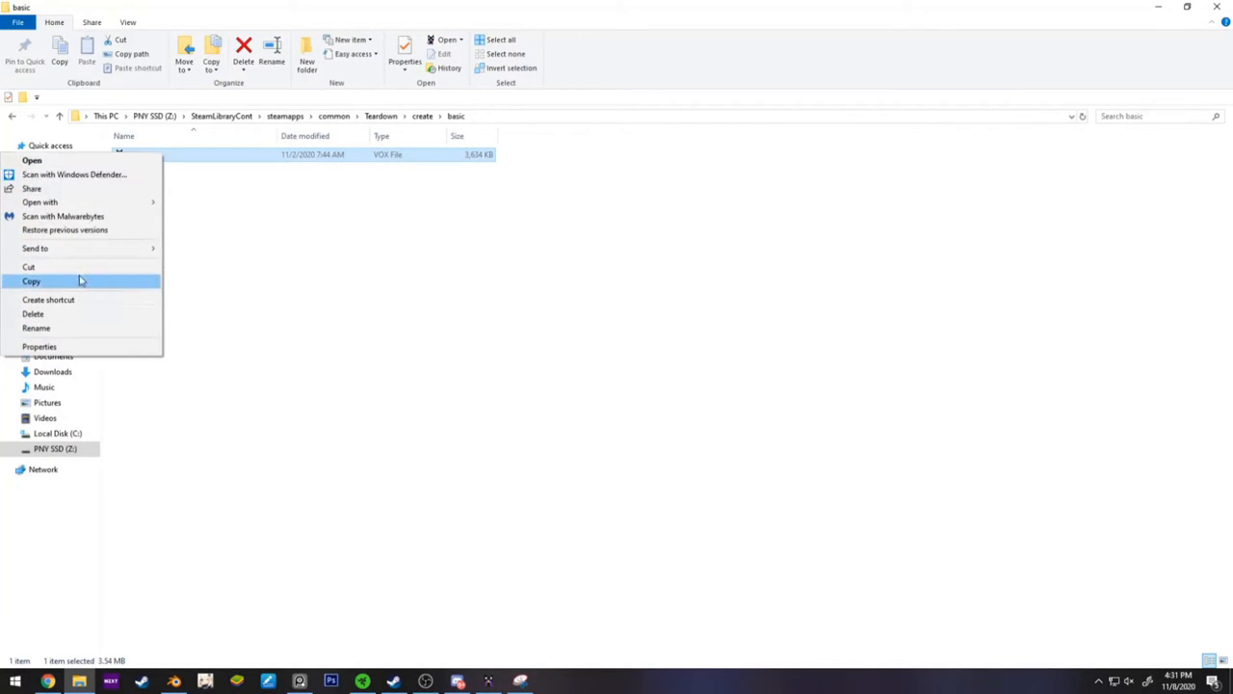
click(31, 281)
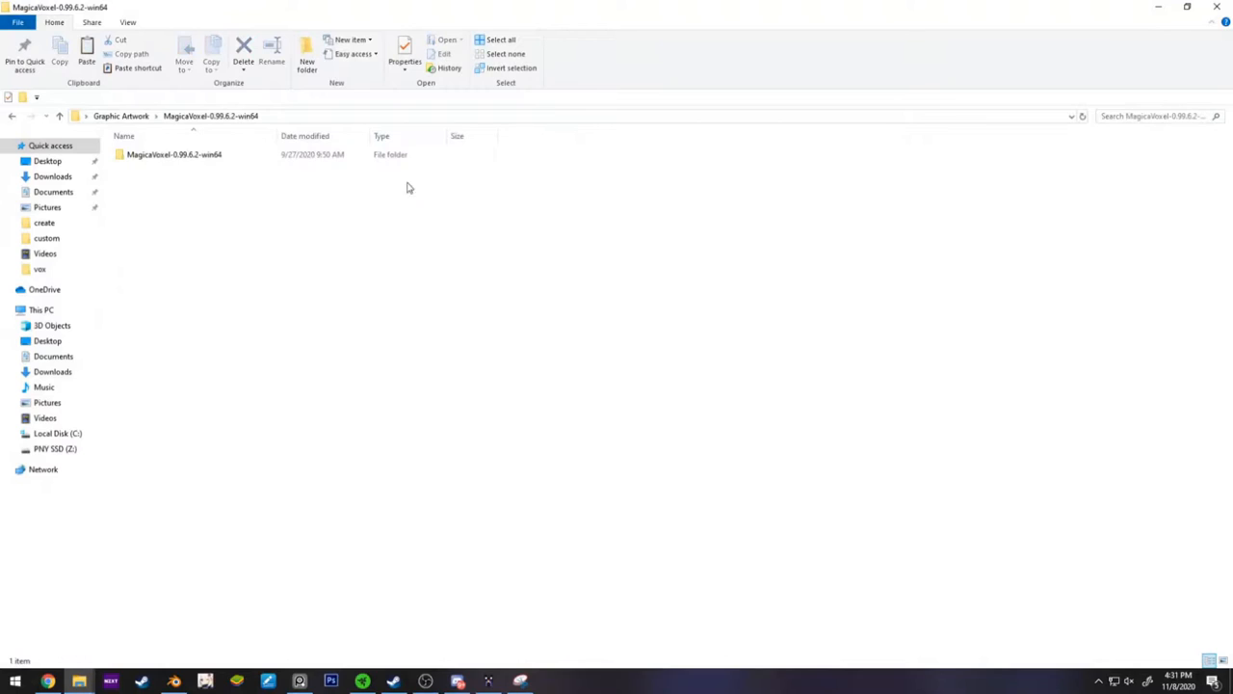
- Go into MagicaVoxel-0.99.6.2-win64 > vox to paste the basic.vox copy there
double_click(173, 154)
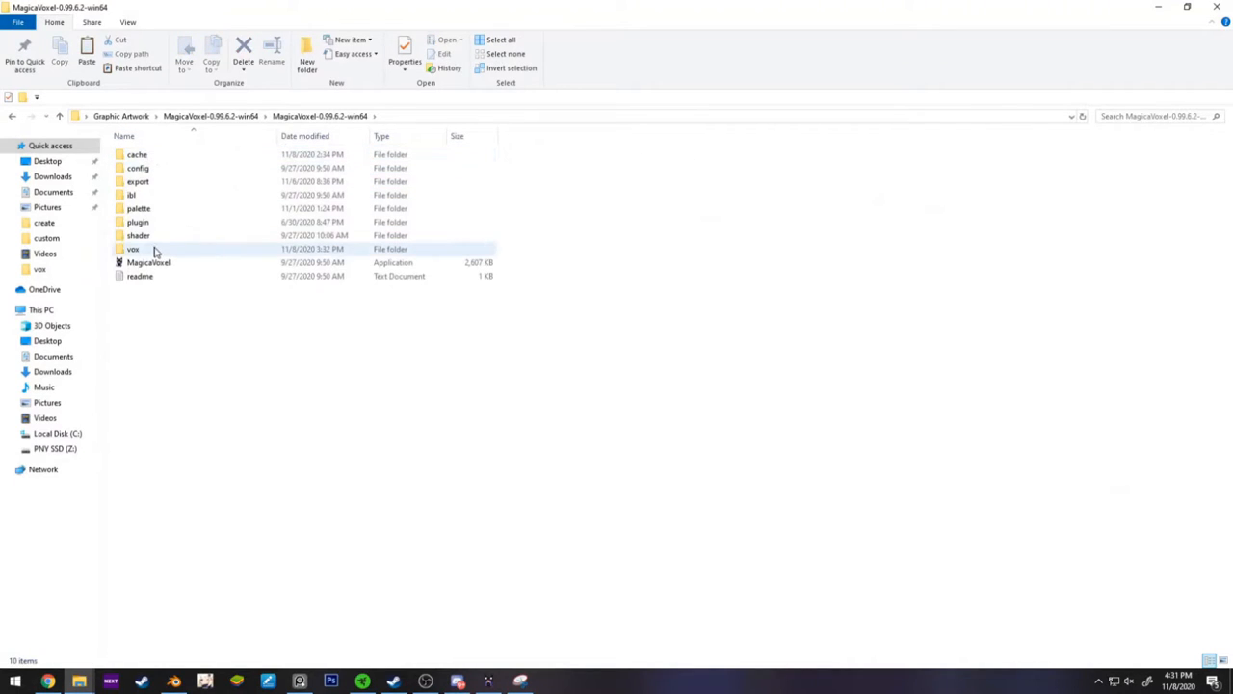
double_click(133, 249)
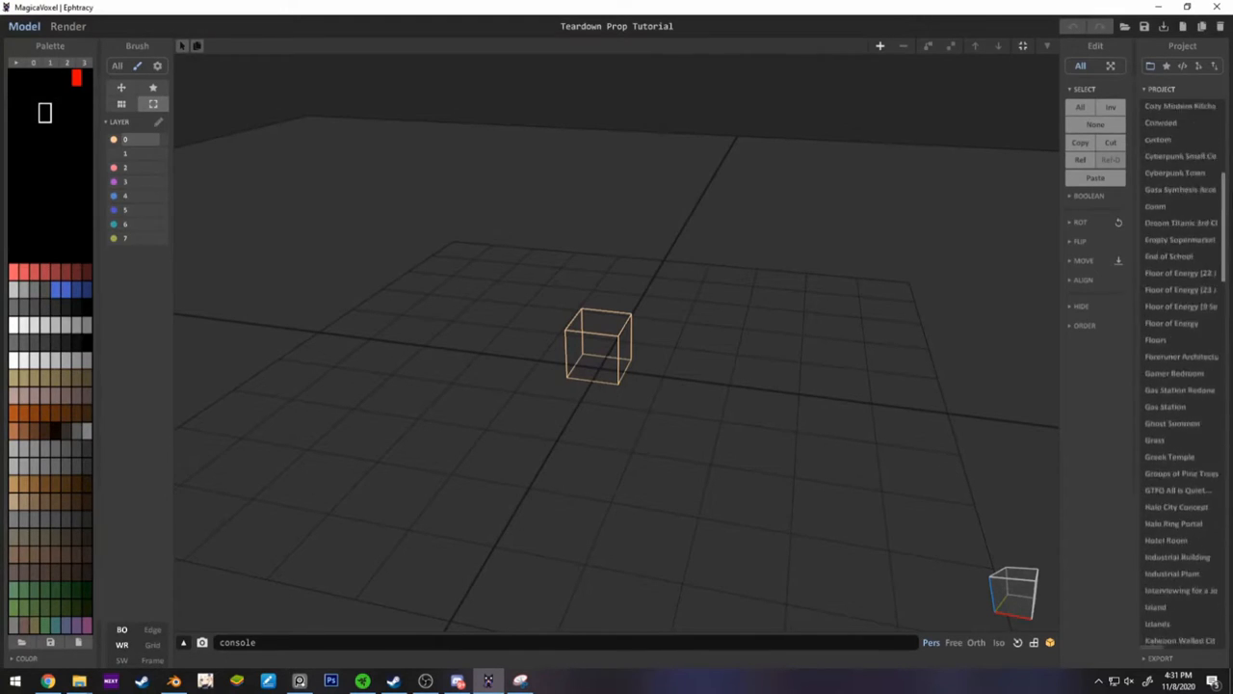
- Load the Teardown Prop Tutorial model from the Project list, discarding unsaved changes to the basic scene
click(1154, 224)
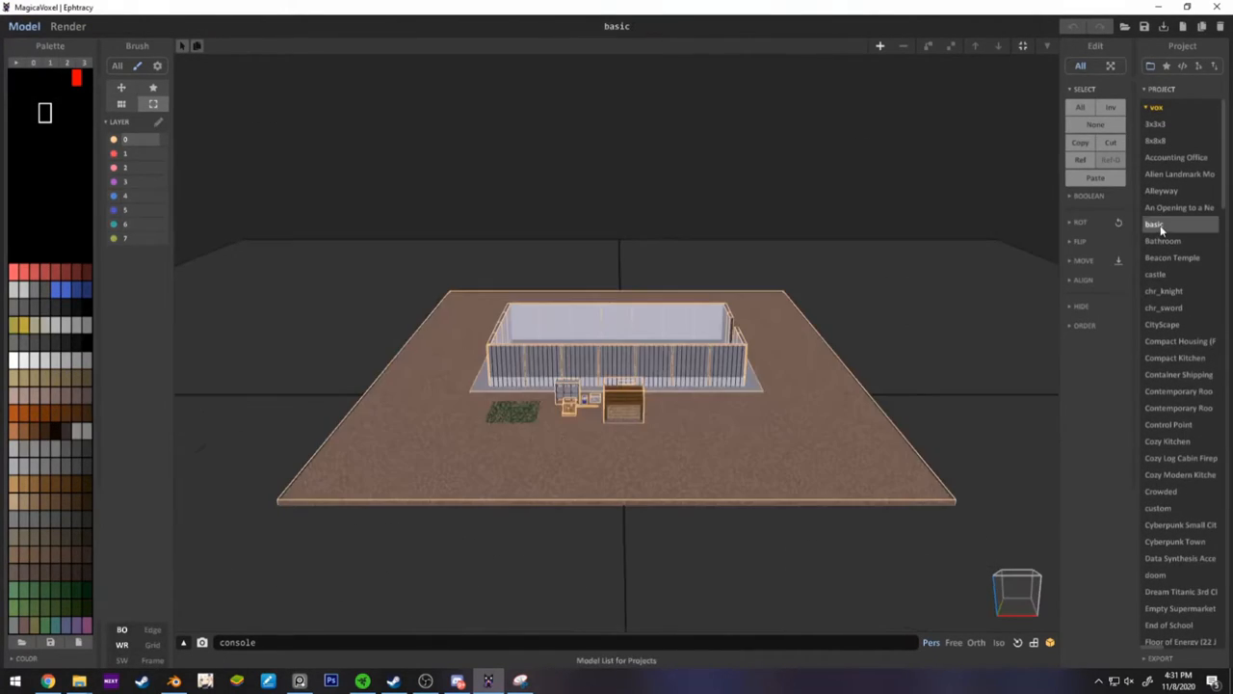
drag(616, 386, 883, 254)
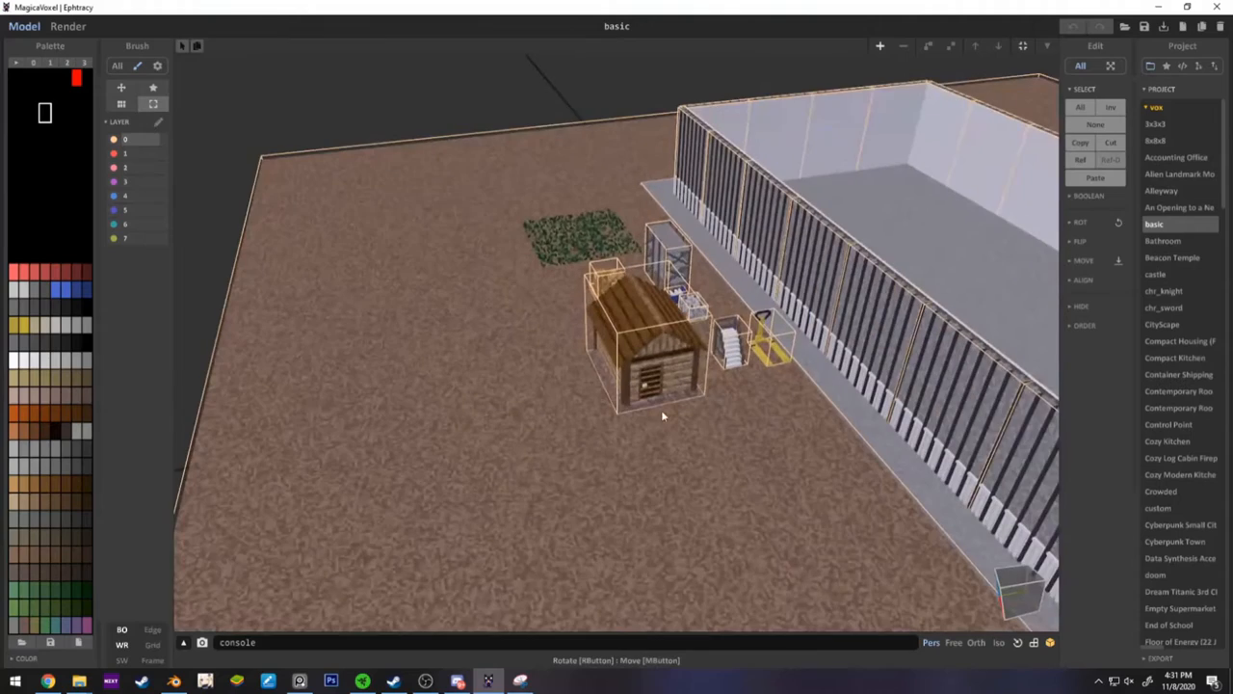
drag(663, 414, 597, 332)
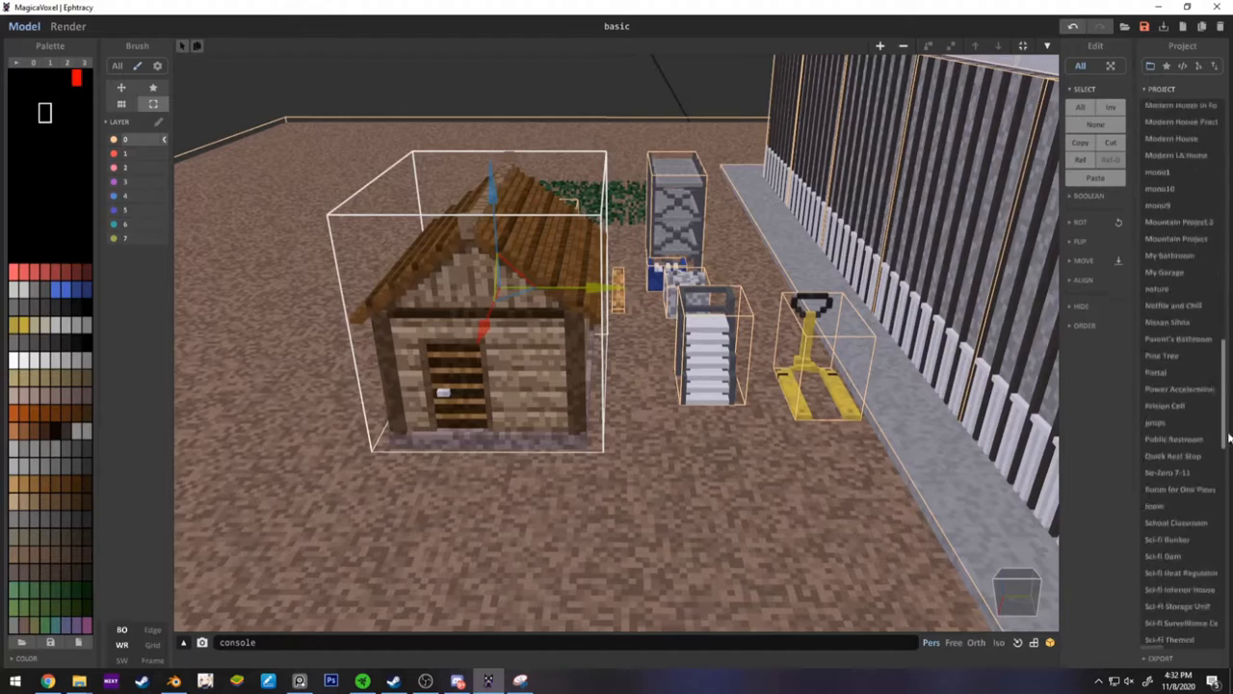
scroll(down, 3)
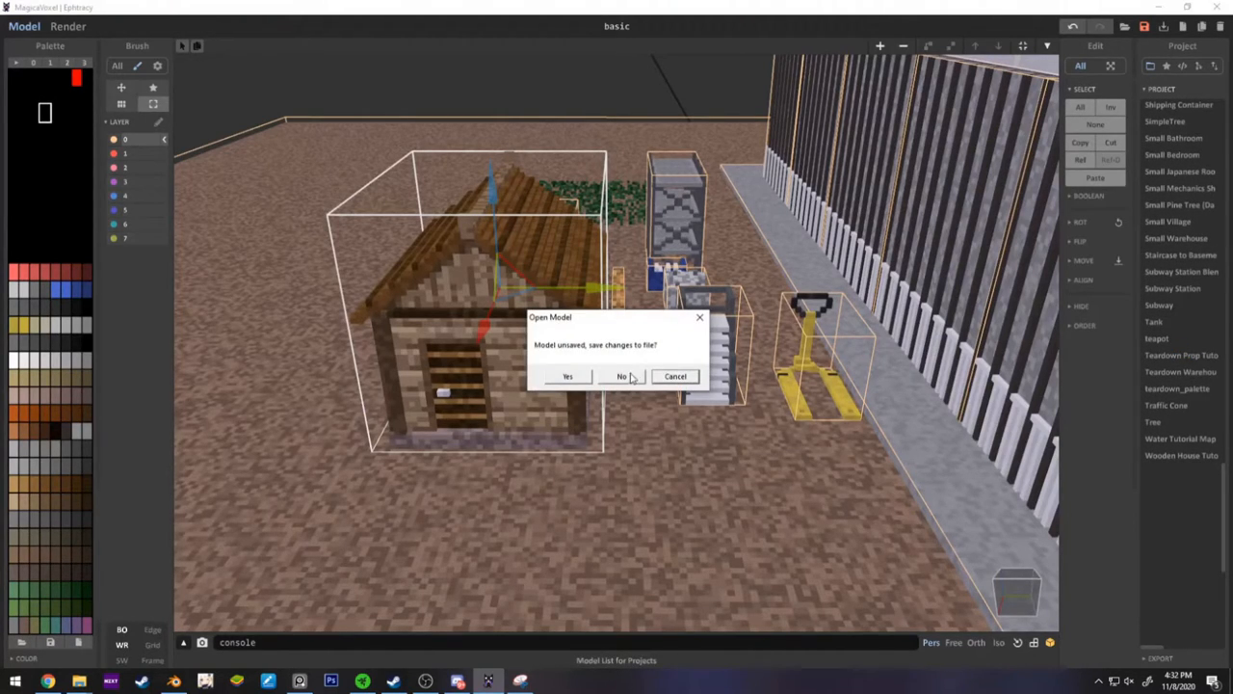
click(620, 376)
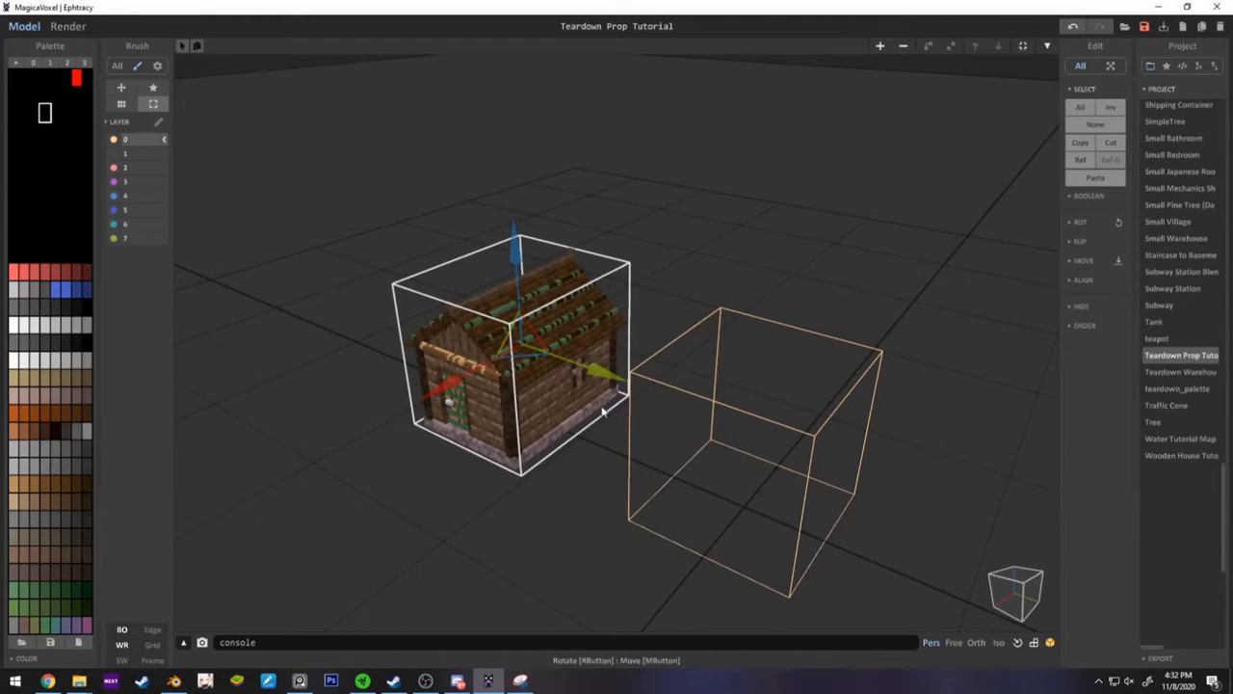
- Orbit around the cabin and the cleared empty model volume beside it
drag(598, 415, 472, 381)
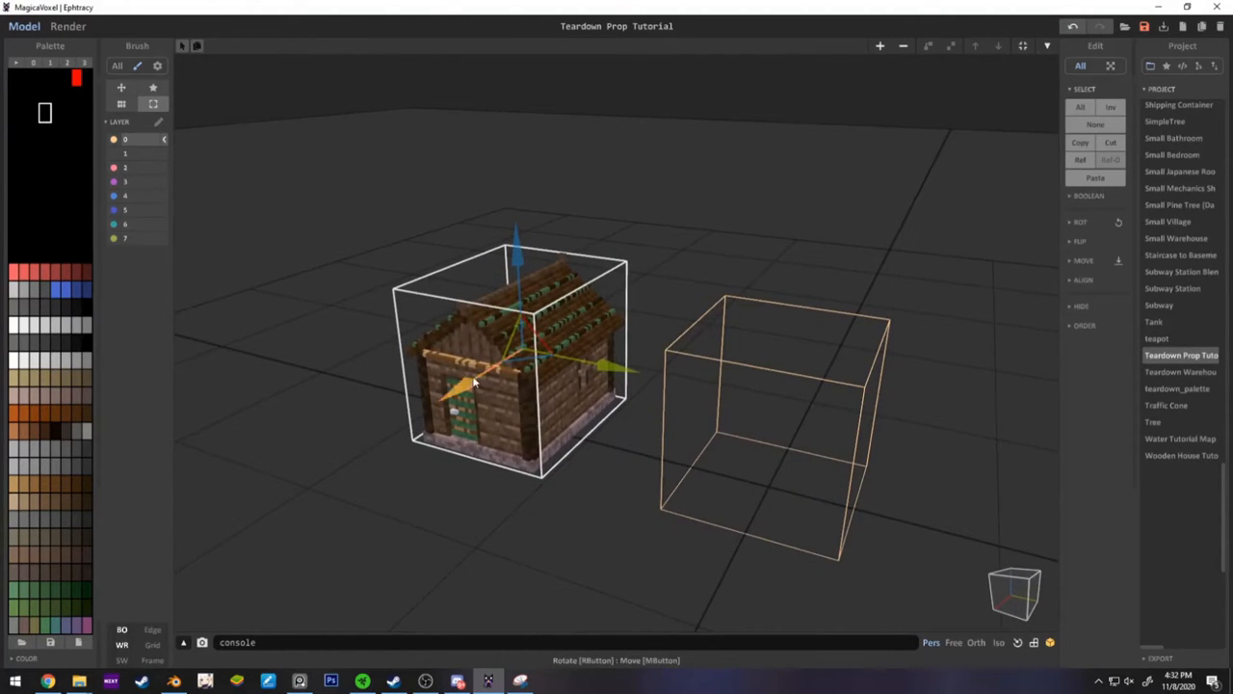
drag(472, 381, 613, 356)
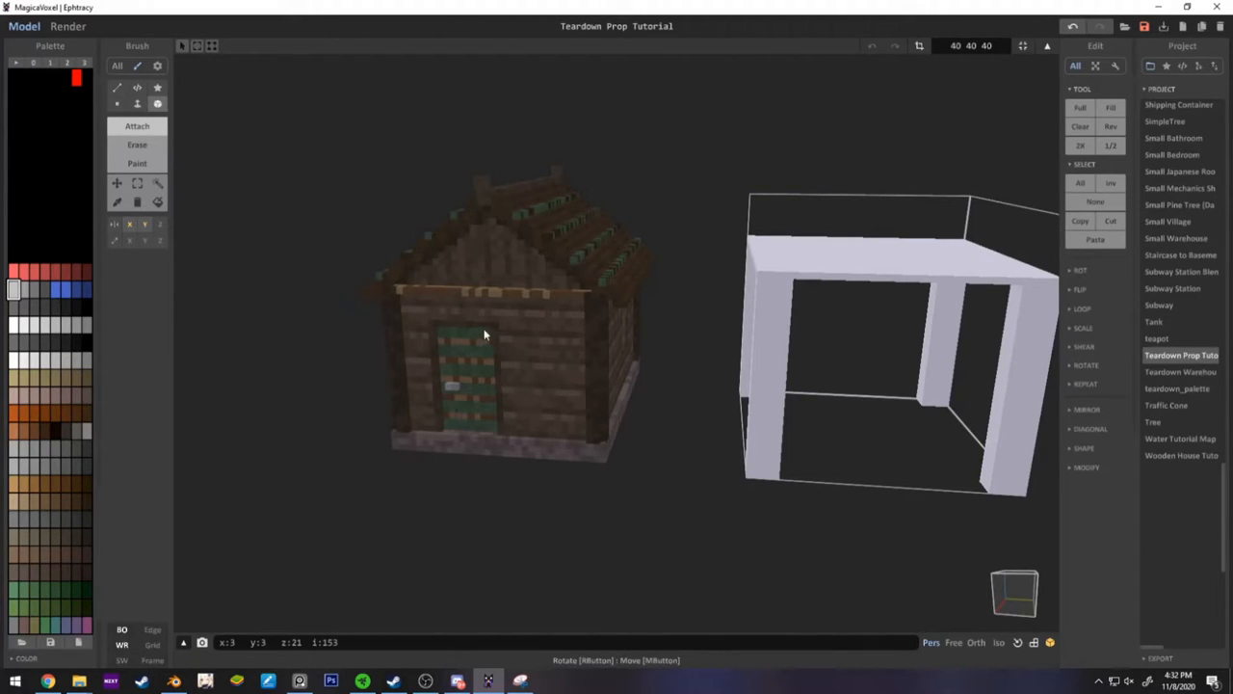
mouse_move(454, 361)
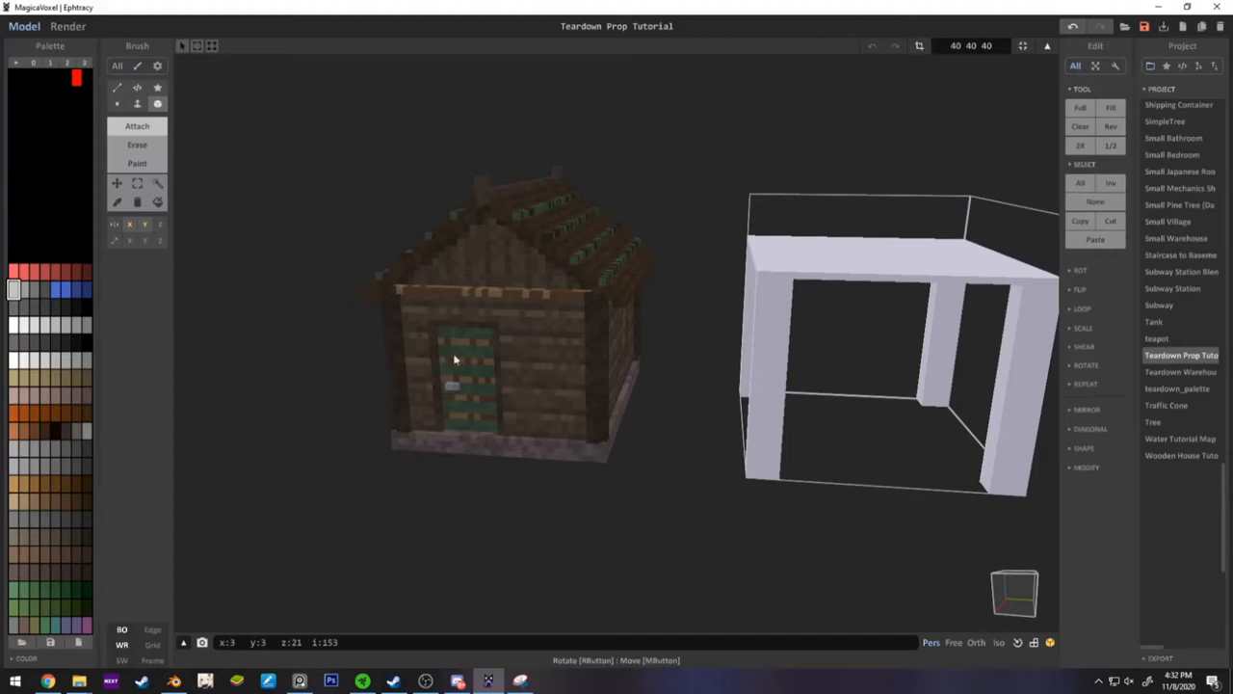
mouse_move(489, 437)
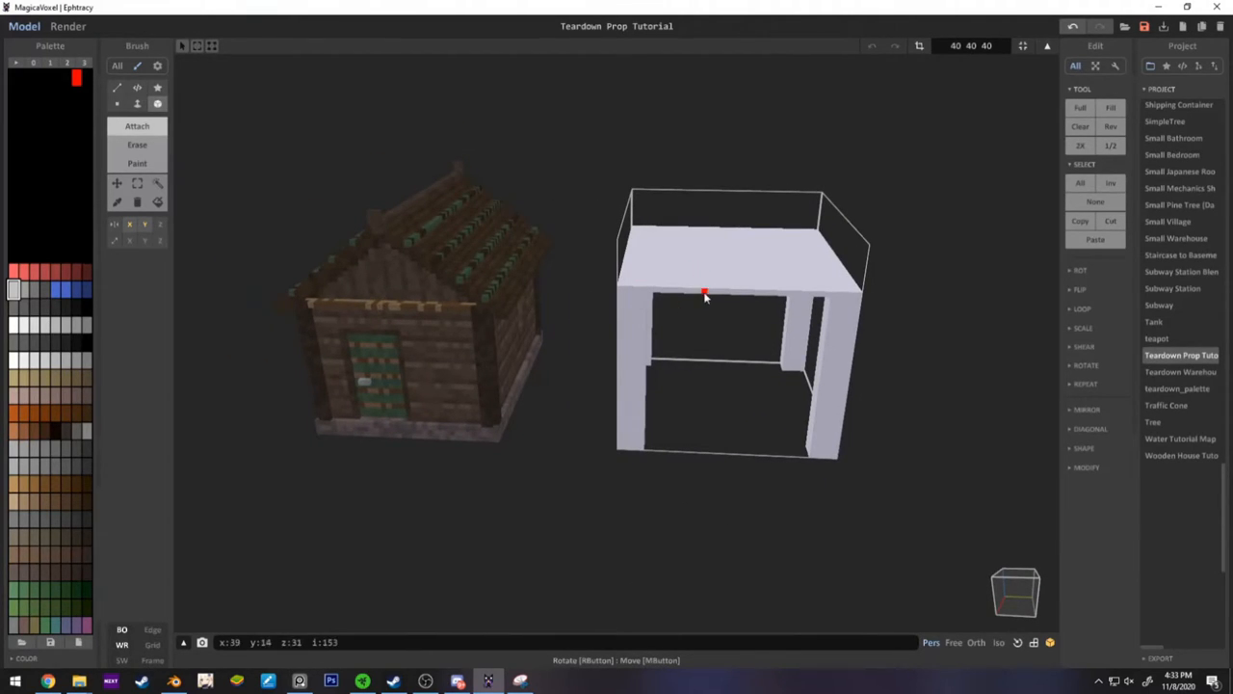
drag(703, 293, 651, 343)
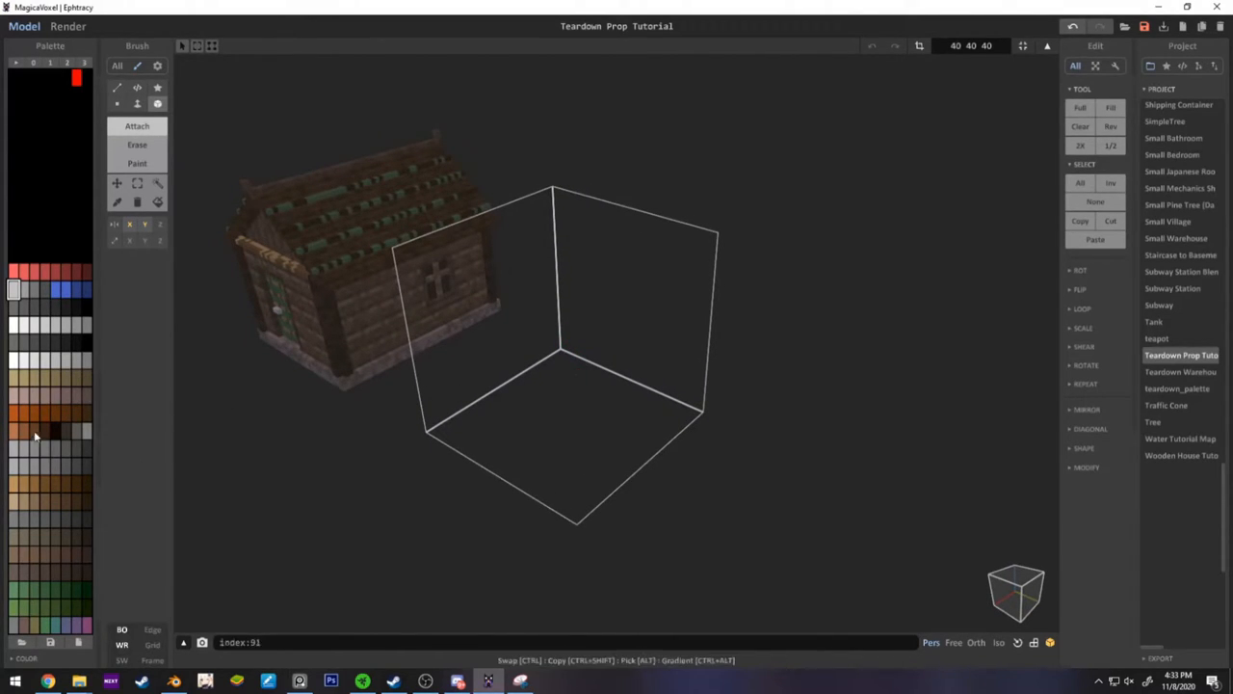
mouse_move(786, 378)
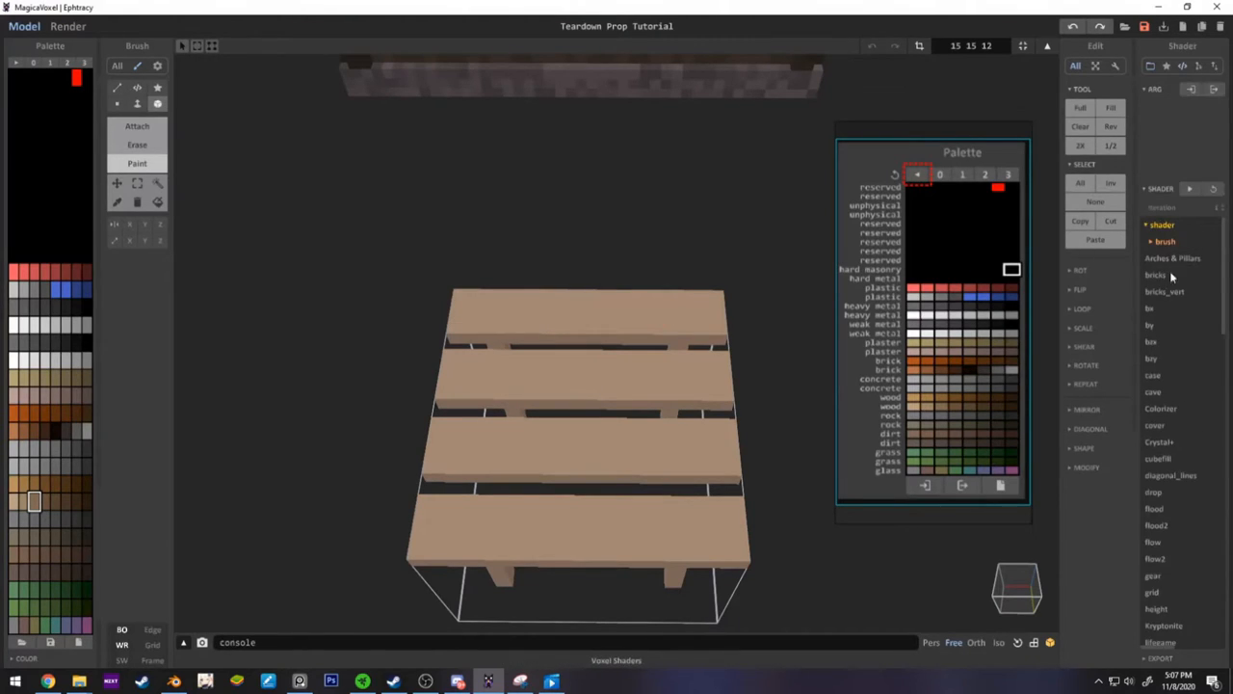
- Pick palette colours for the plank tabletop and wood-textured crate beside the cabin
click(1156, 274)
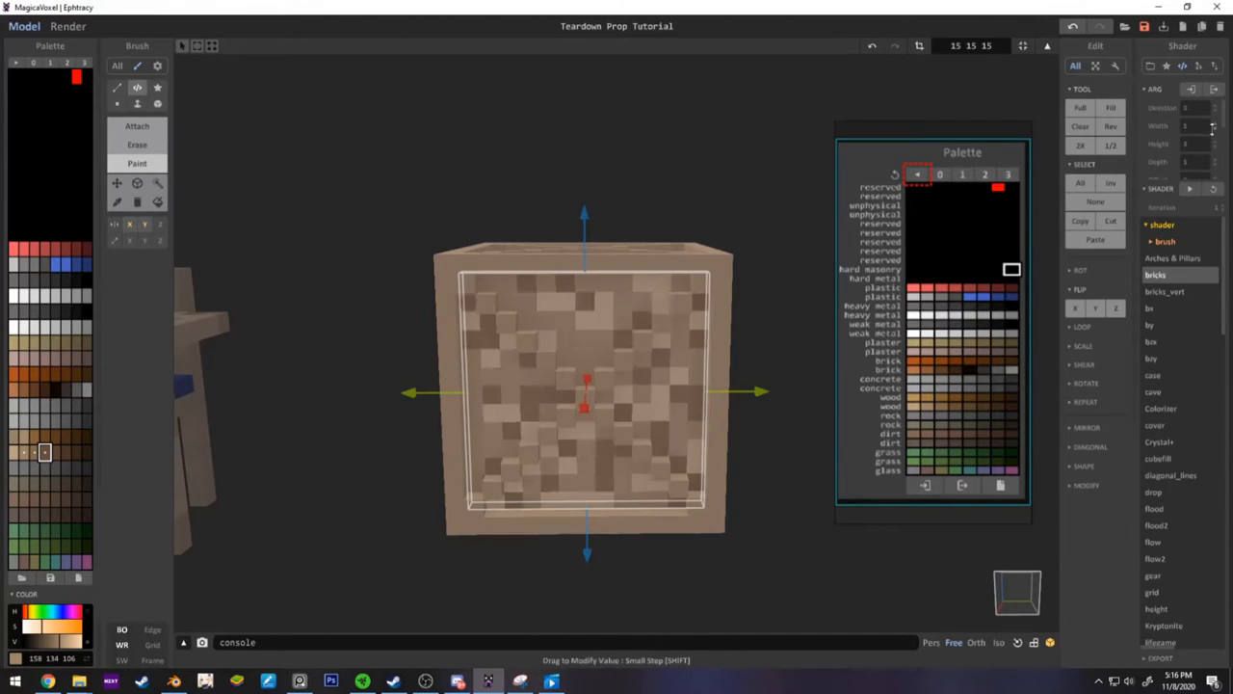
click(1164, 291)
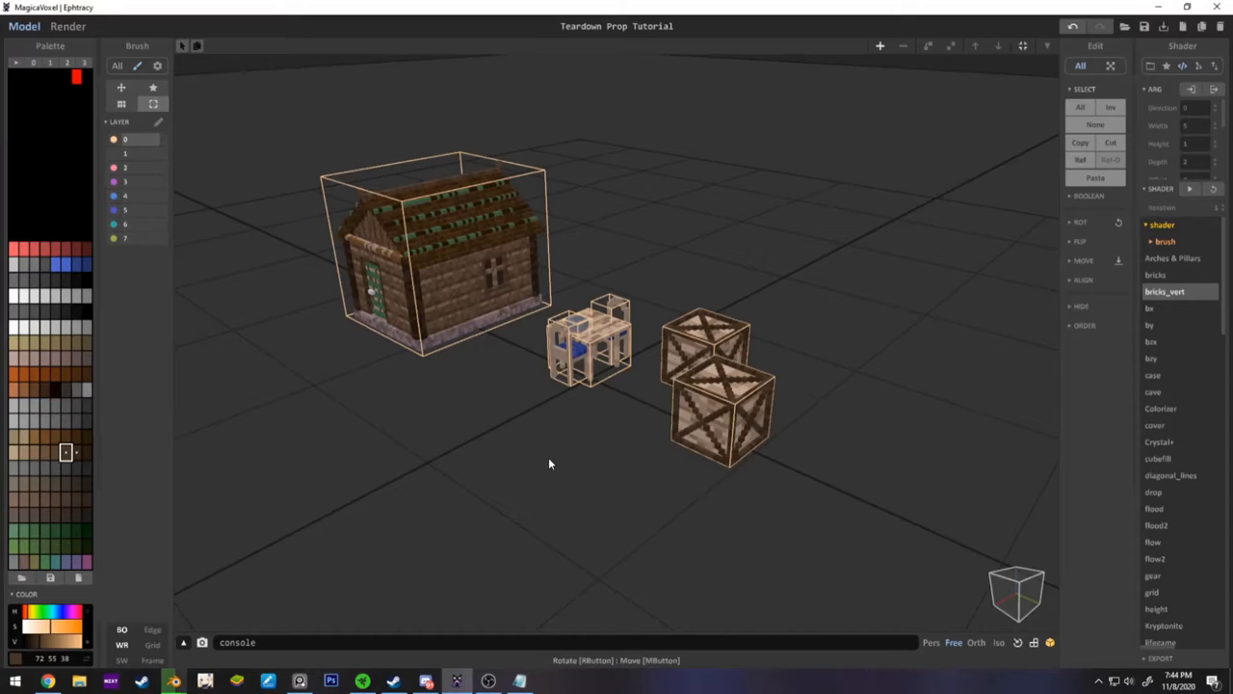
mouse_move(600, 336)
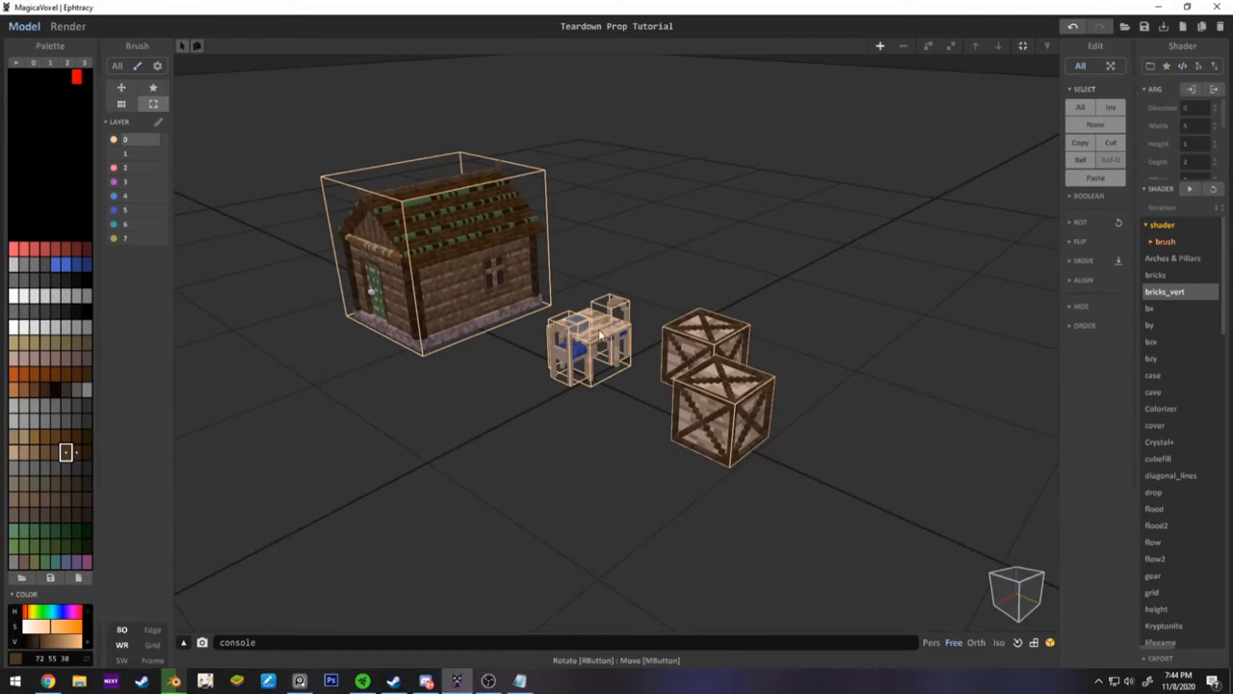
mouse_move(705, 351)
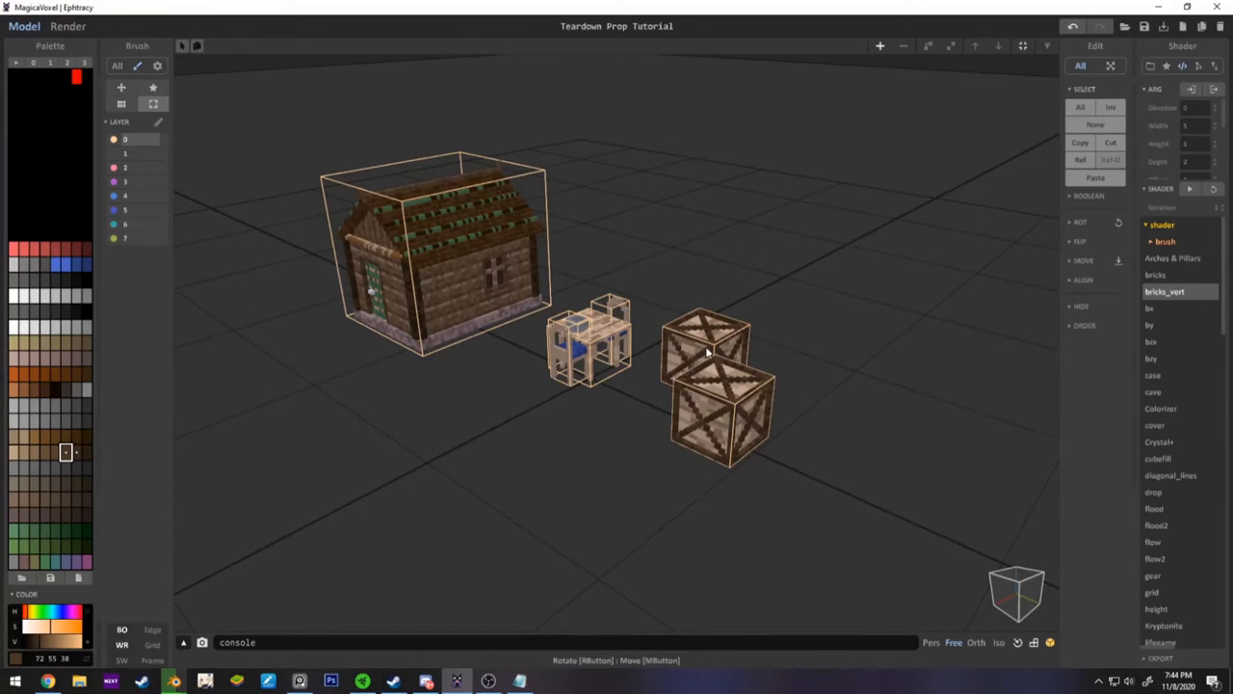
mouse_move(497, 357)
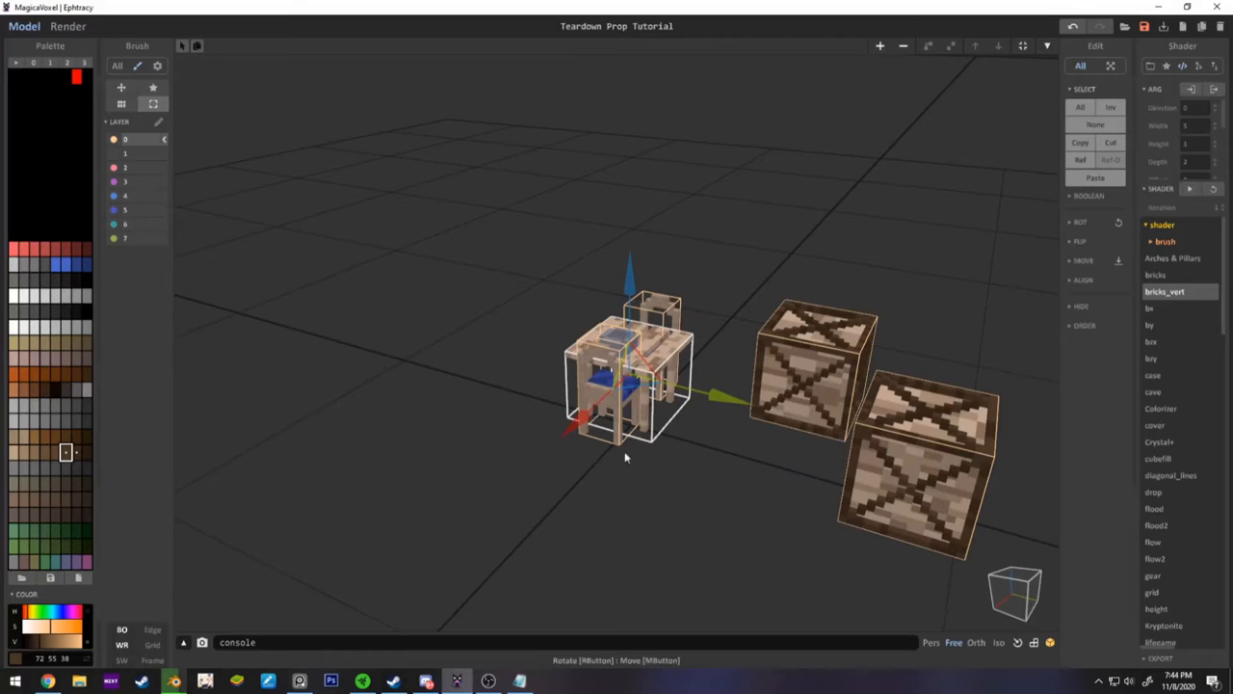
- Select the table-and-chair prop in the scene outline for the props model
click(1199, 66)
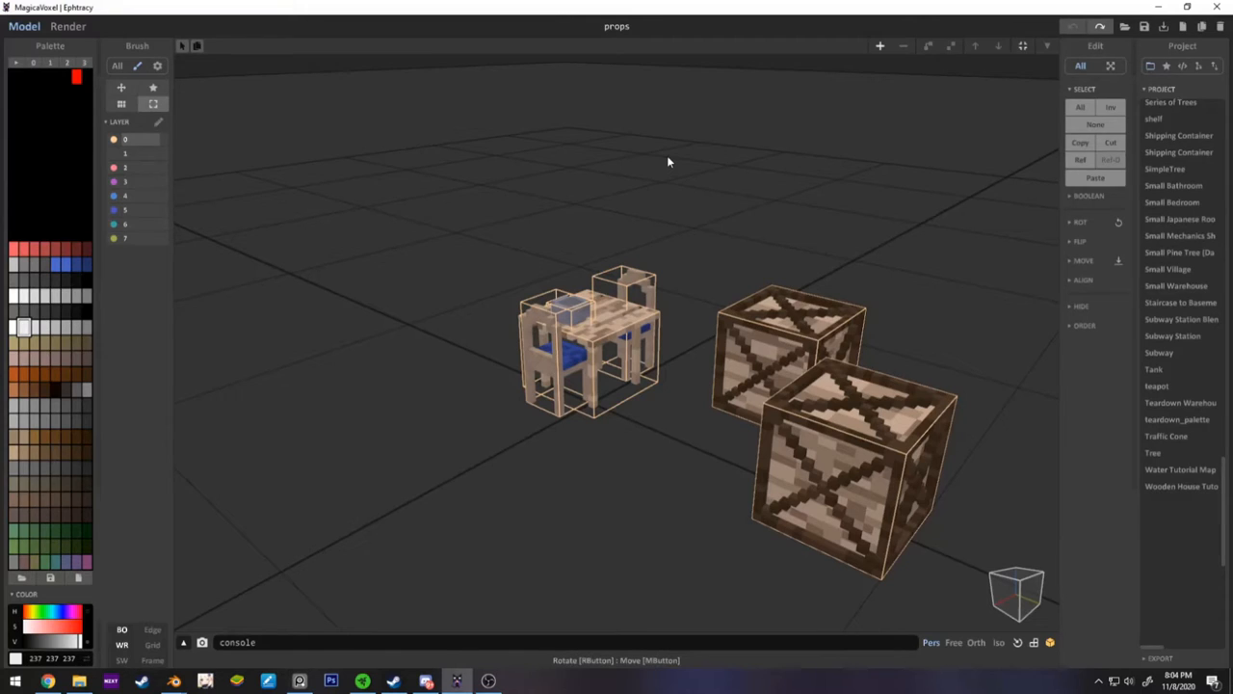
mouse_move(434, 451)
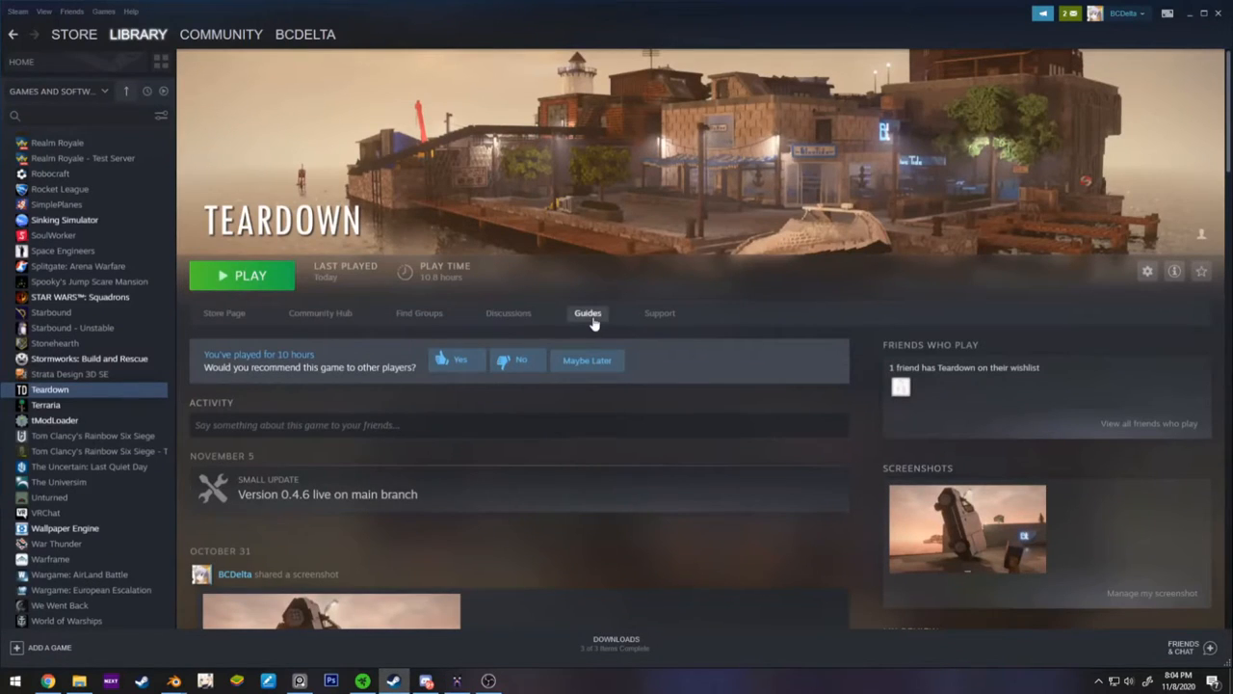
mouse_move(462, 319)
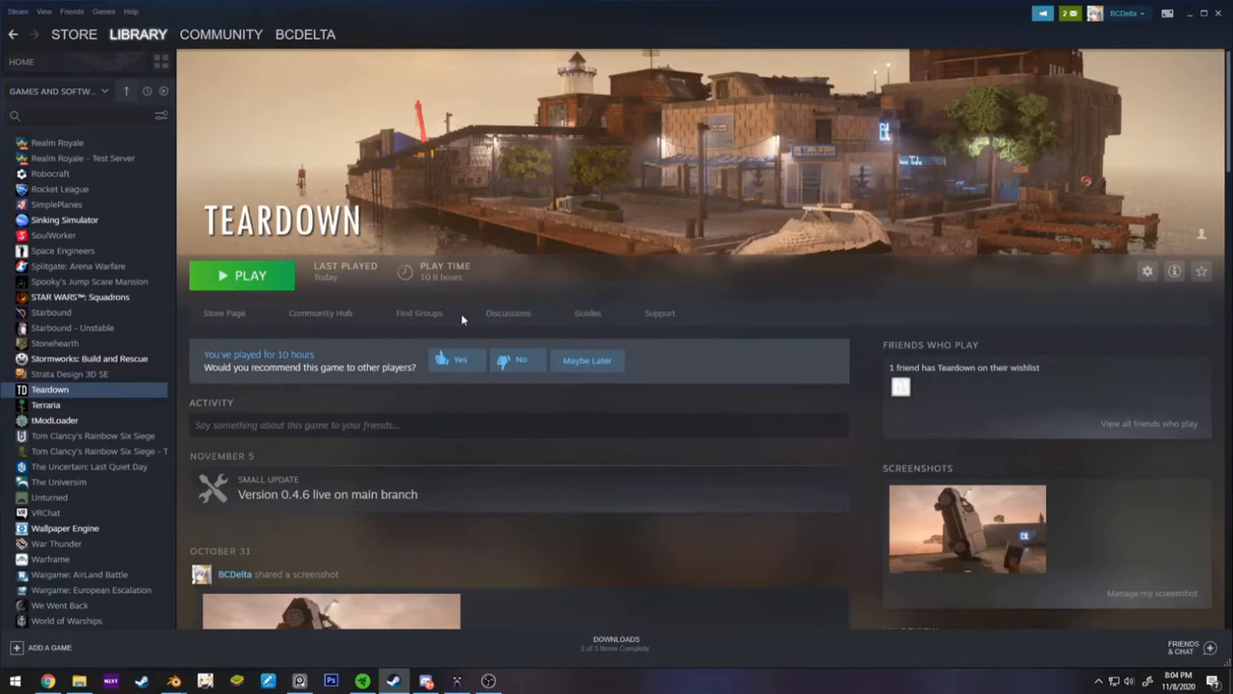
click(587, 312)
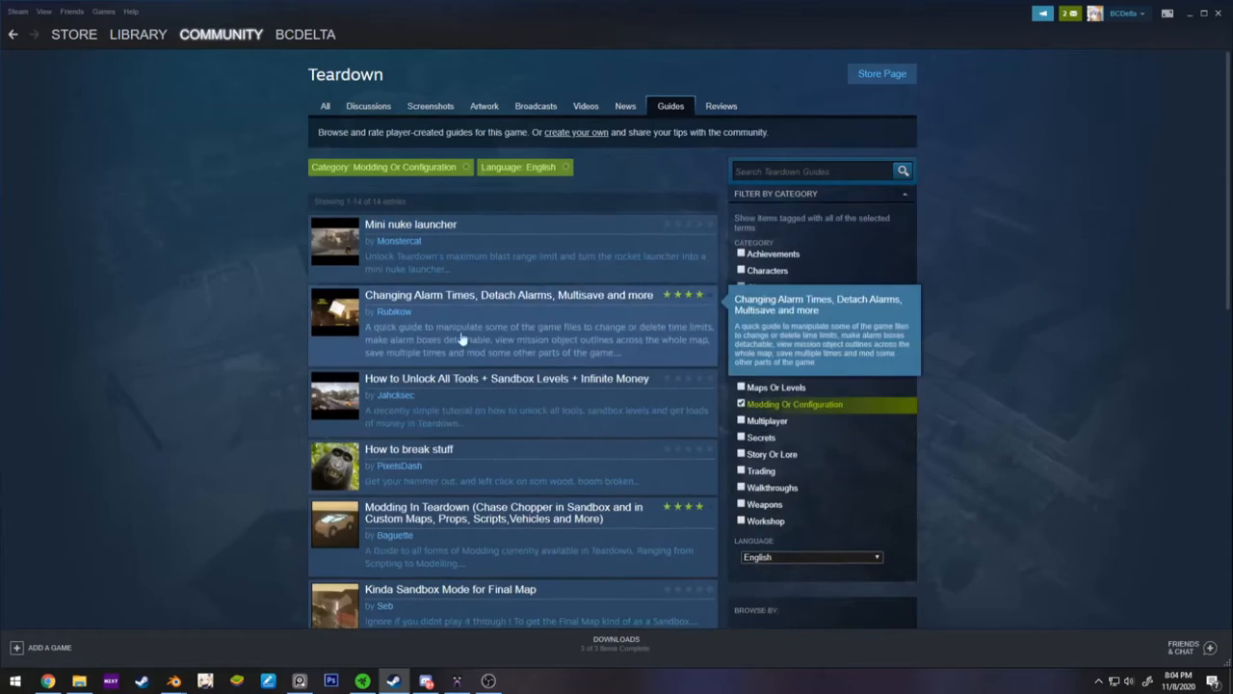
scroll(down, 3)
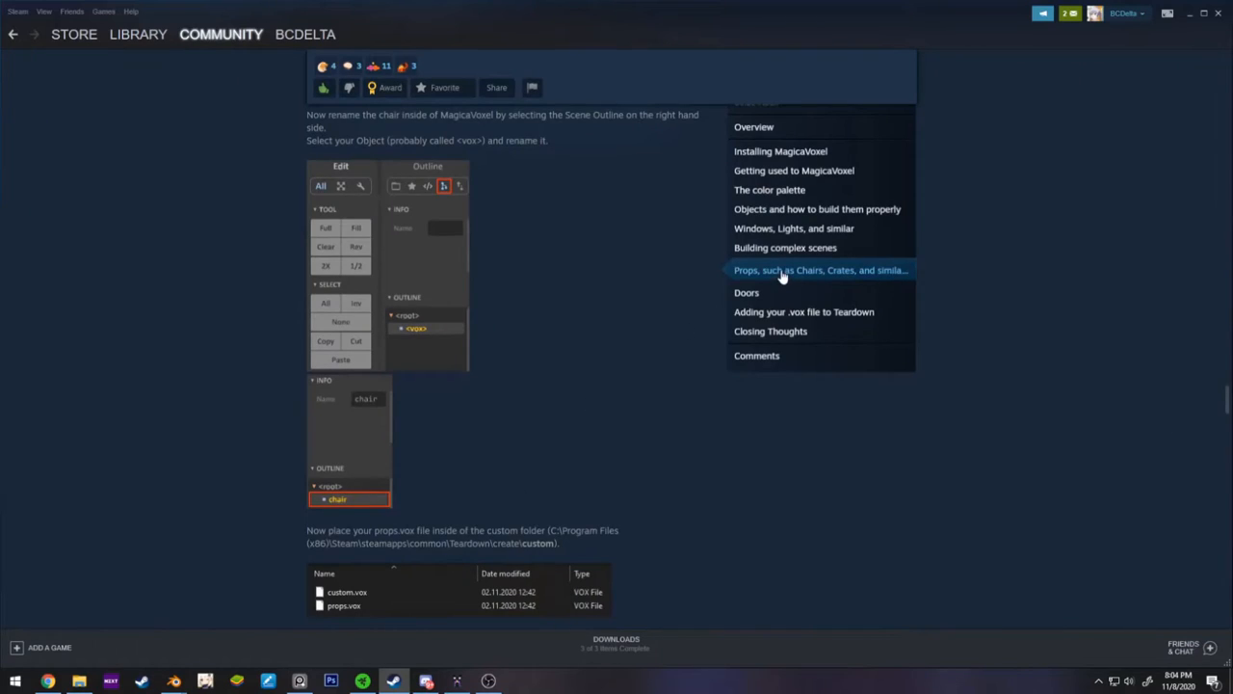
scroll(down, 3)
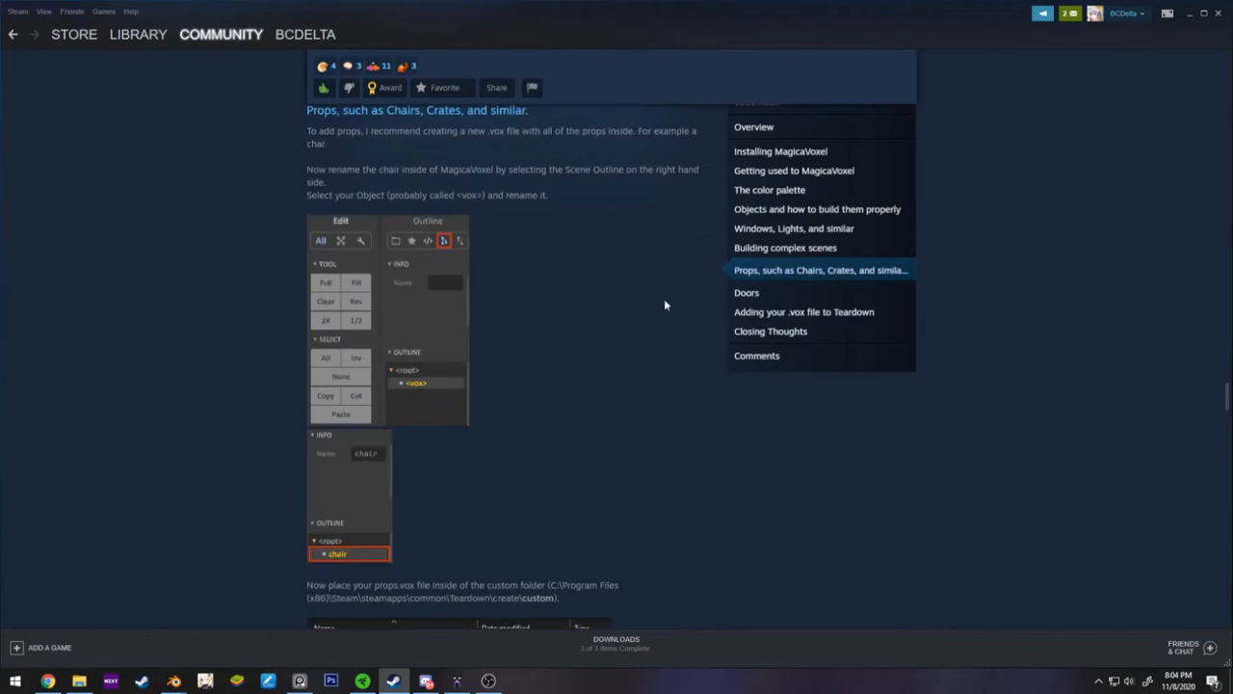
scroll(down, 3)
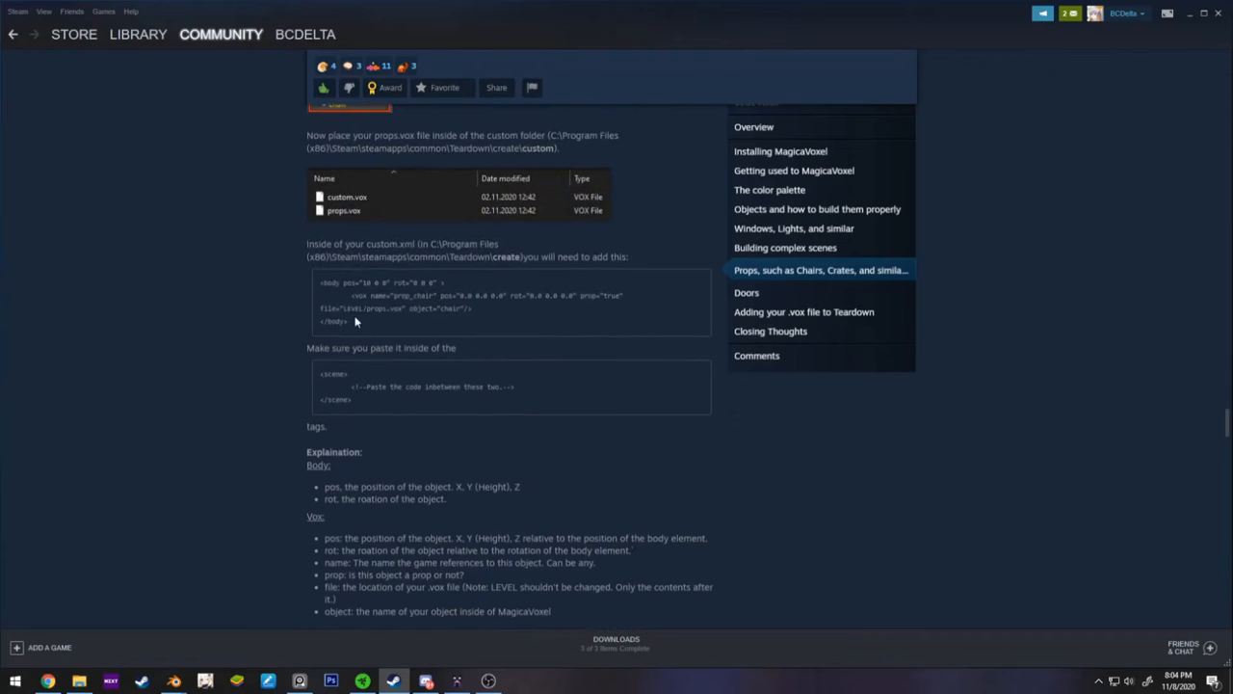
drag(320, 281, 472, 320)
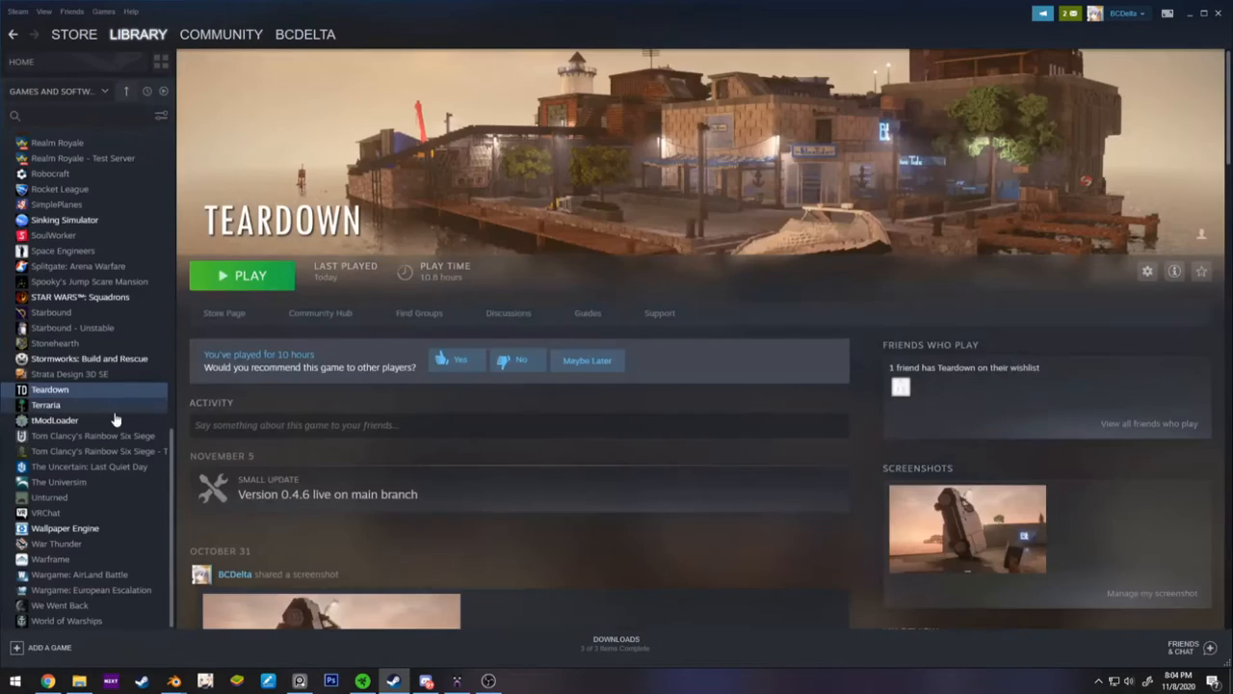
- Browse Teardown's installed files into the create folder holding the basic level
right_click(50, 389)
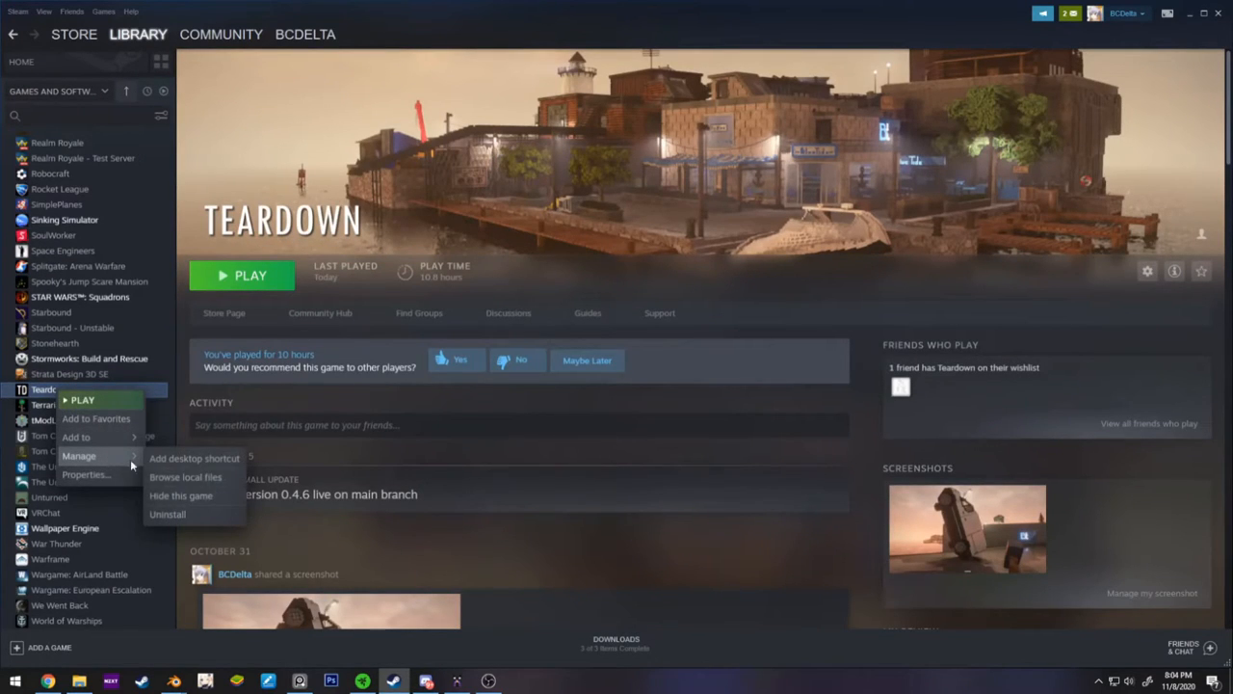
click(185, 478)
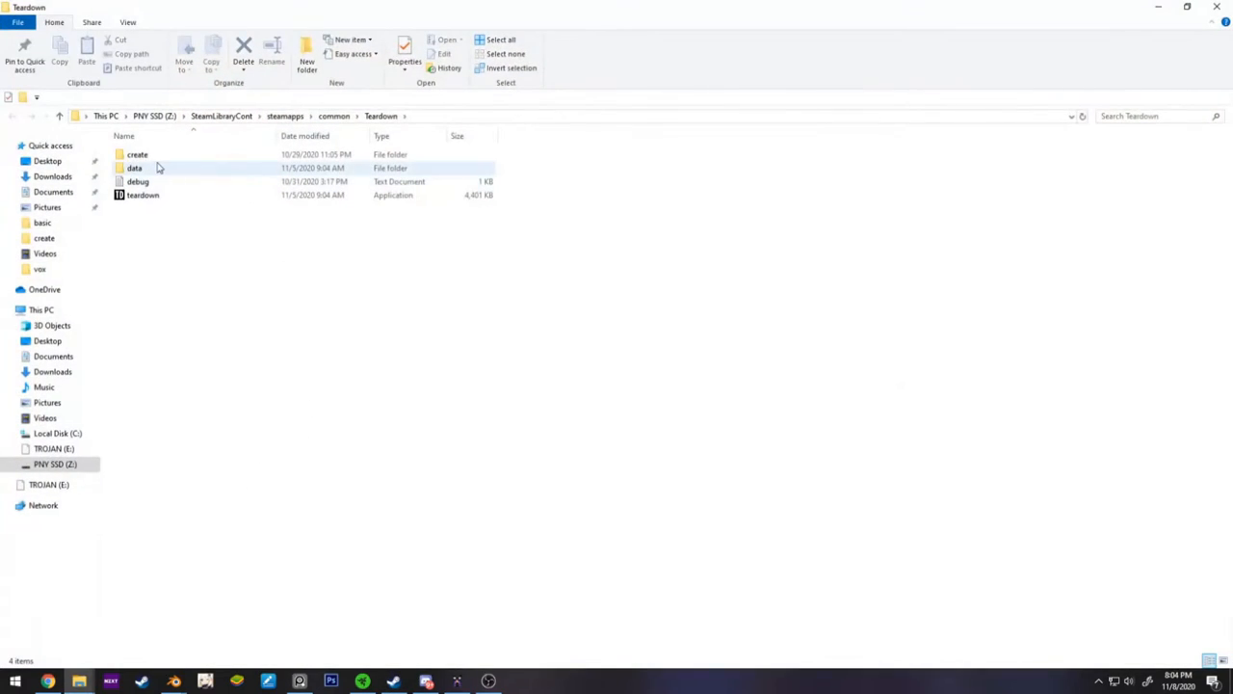
double_click(137, 154)
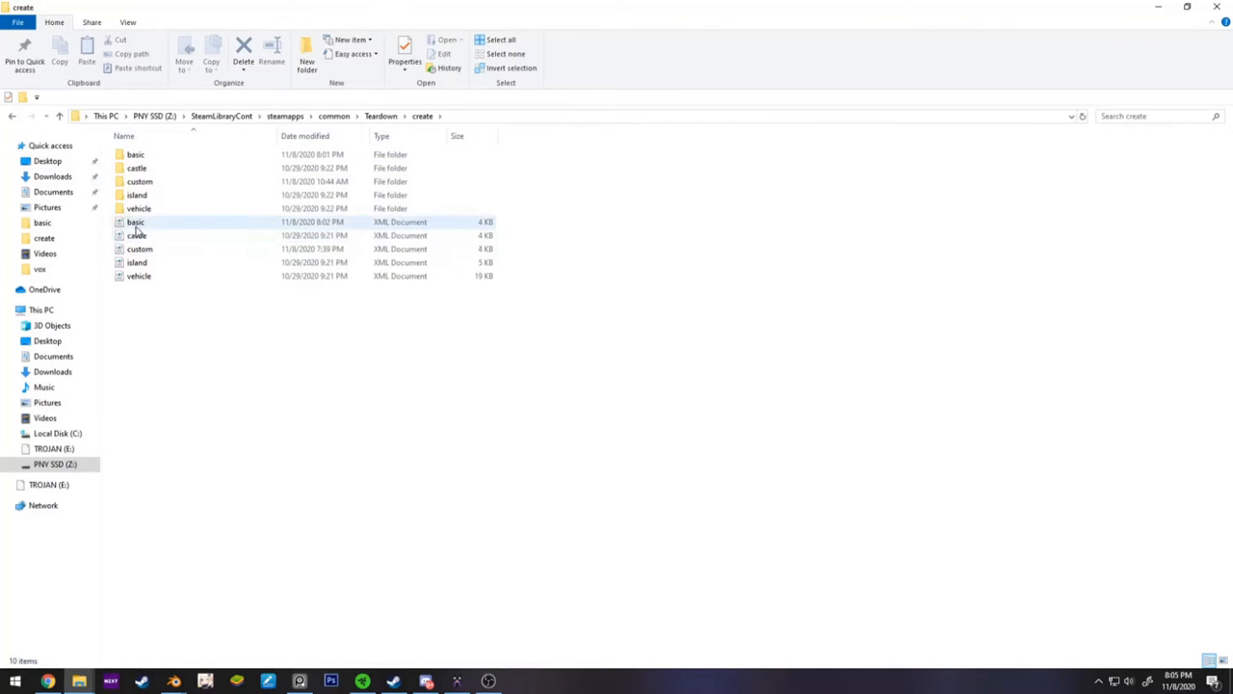
click(135, 154)
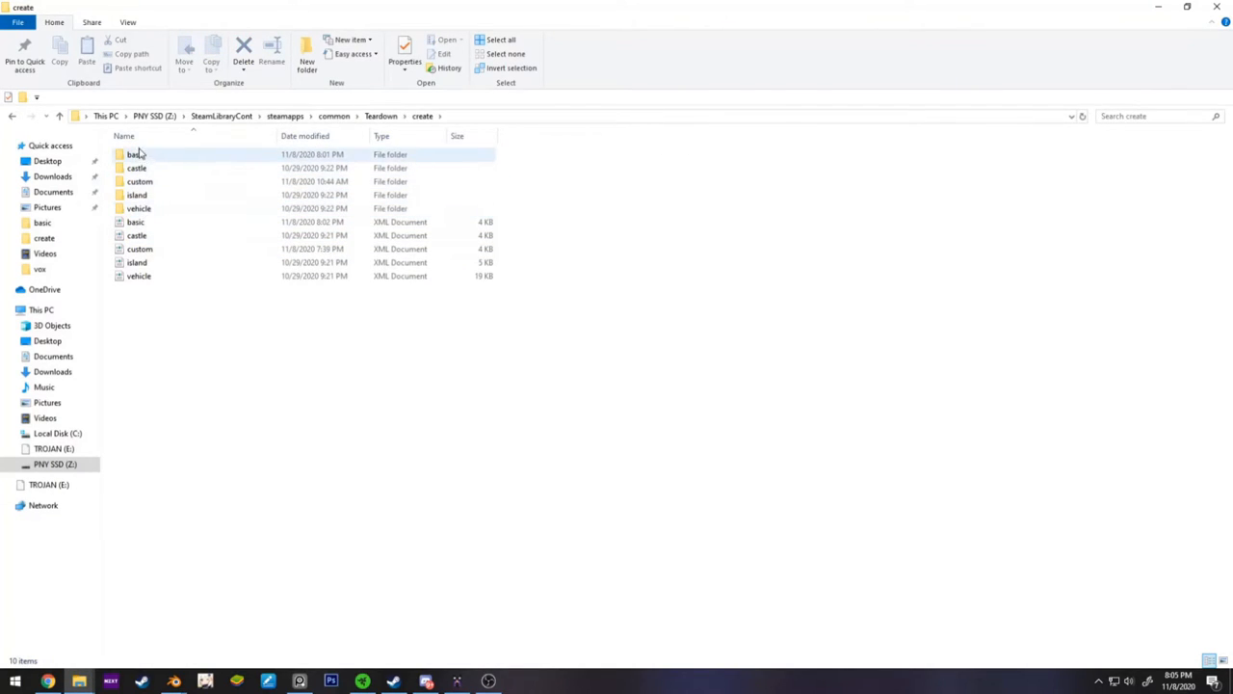
click(139, 195)
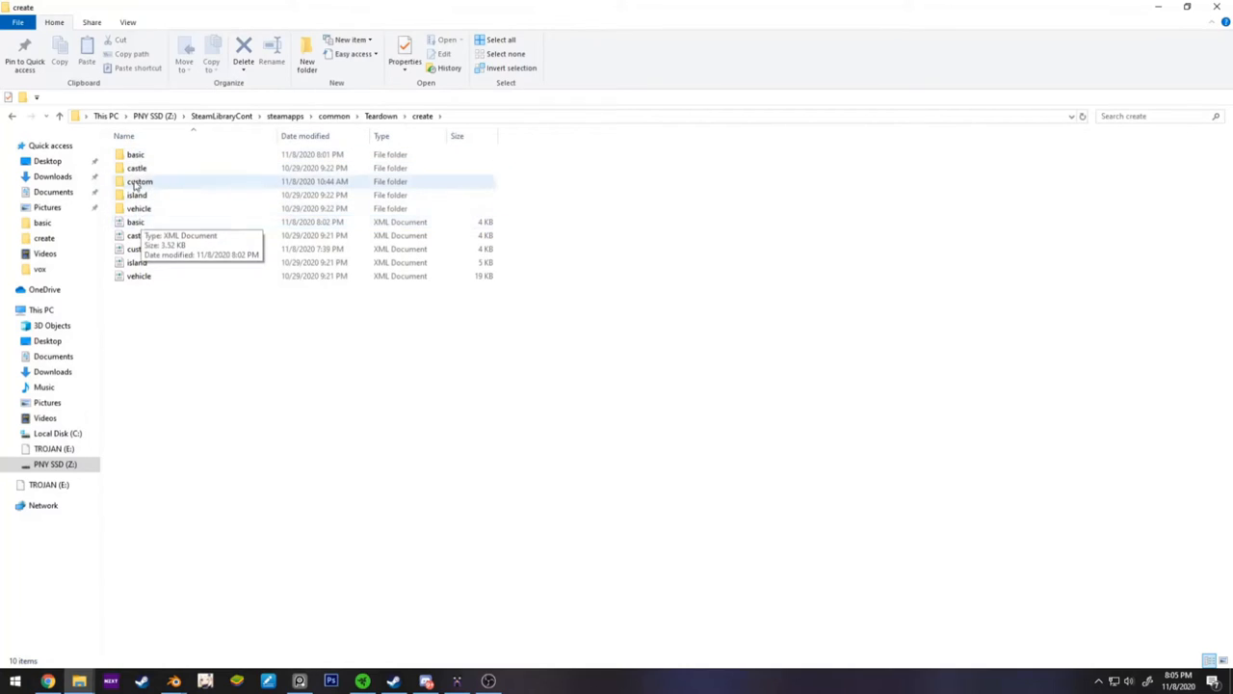
mouse_move(439, 593)
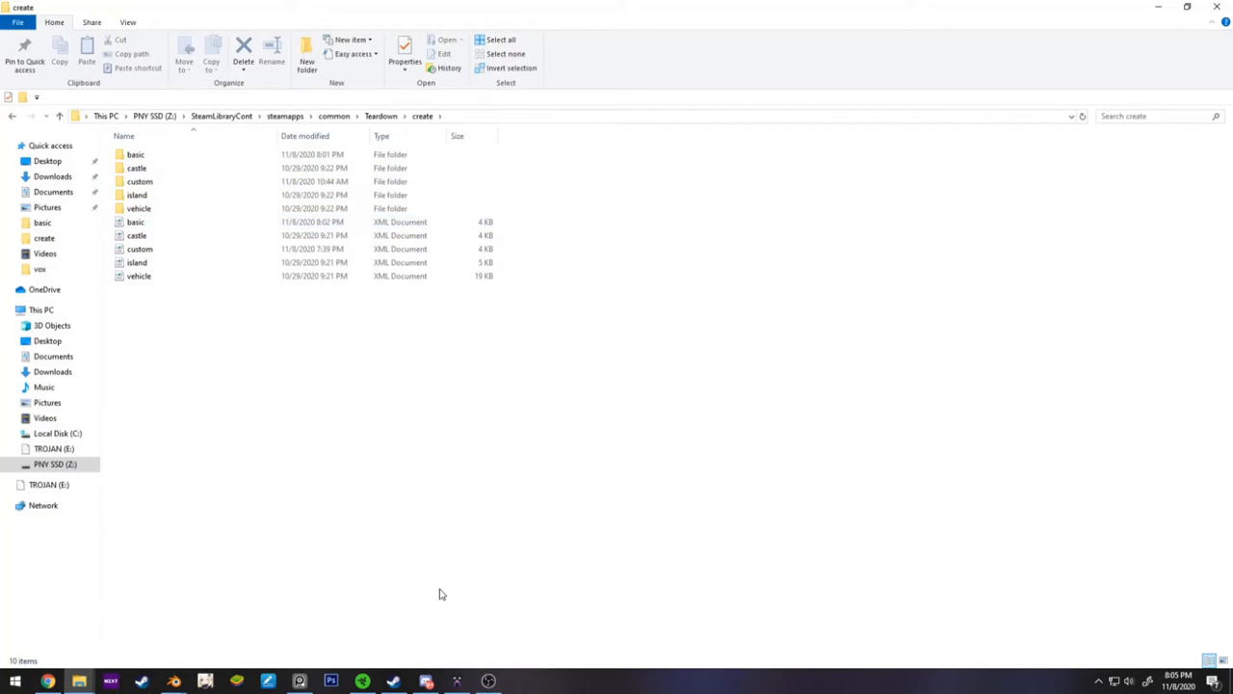
- Open basic.xml from the create folder for editing in Notepad
click(134, 221)
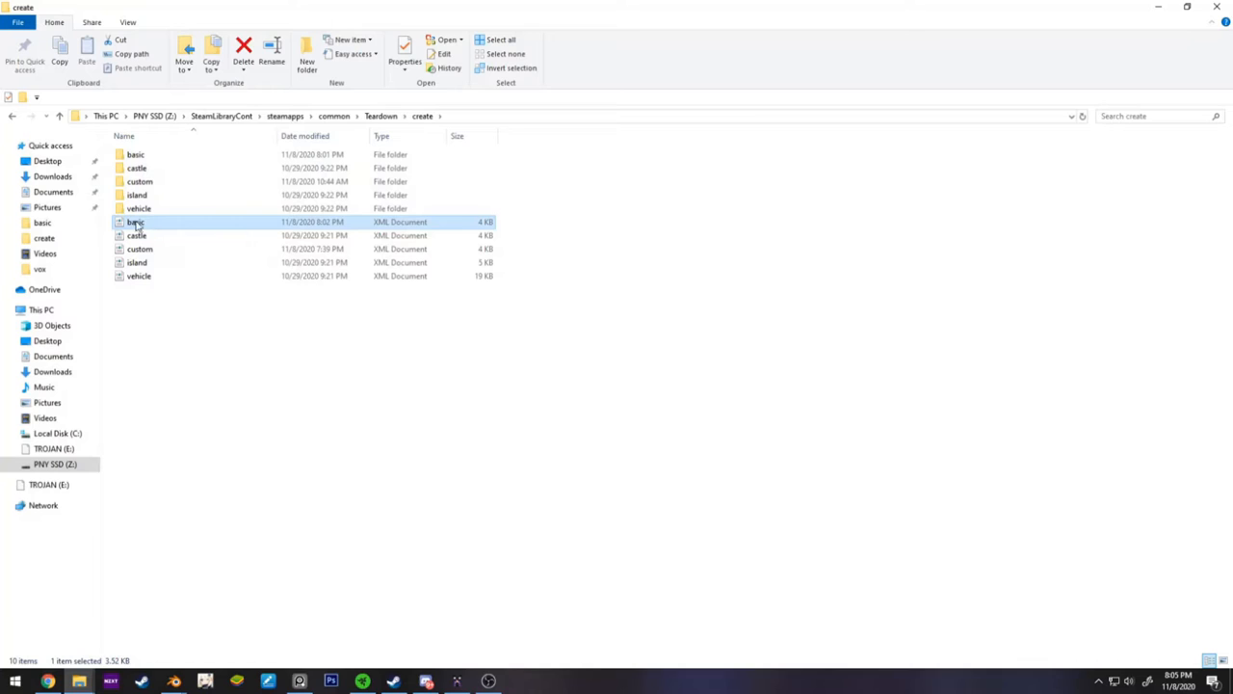
right_click(135, 222)
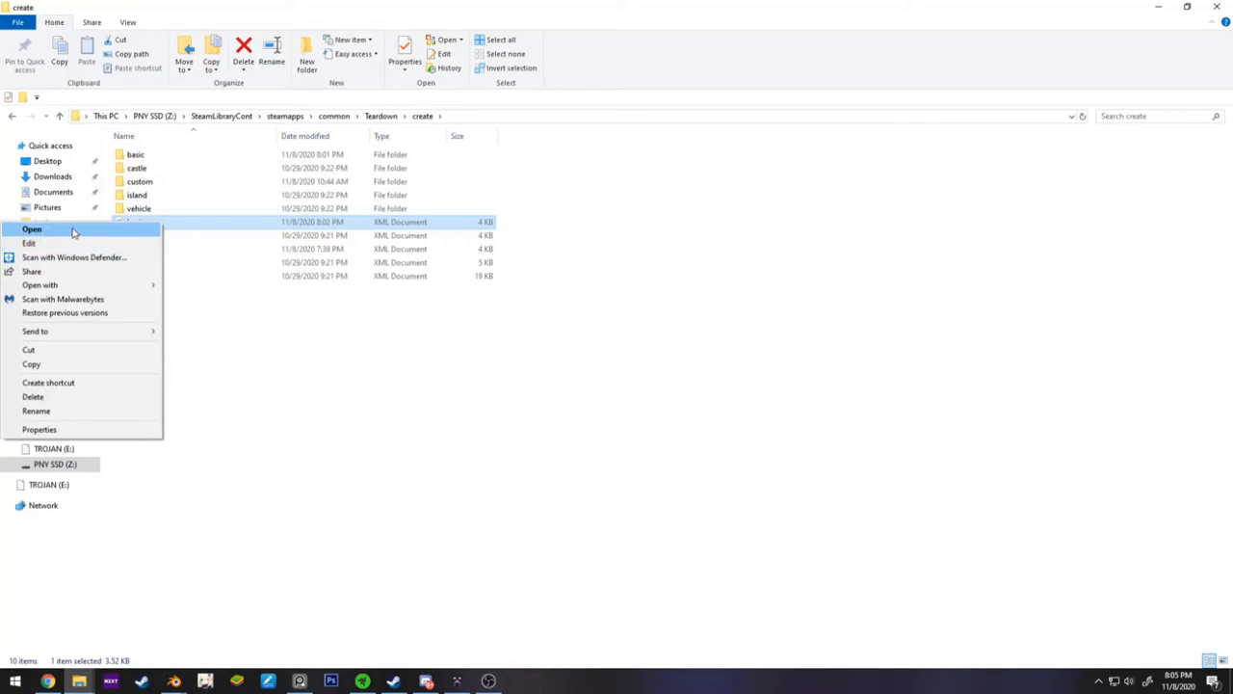
click(31, 228)
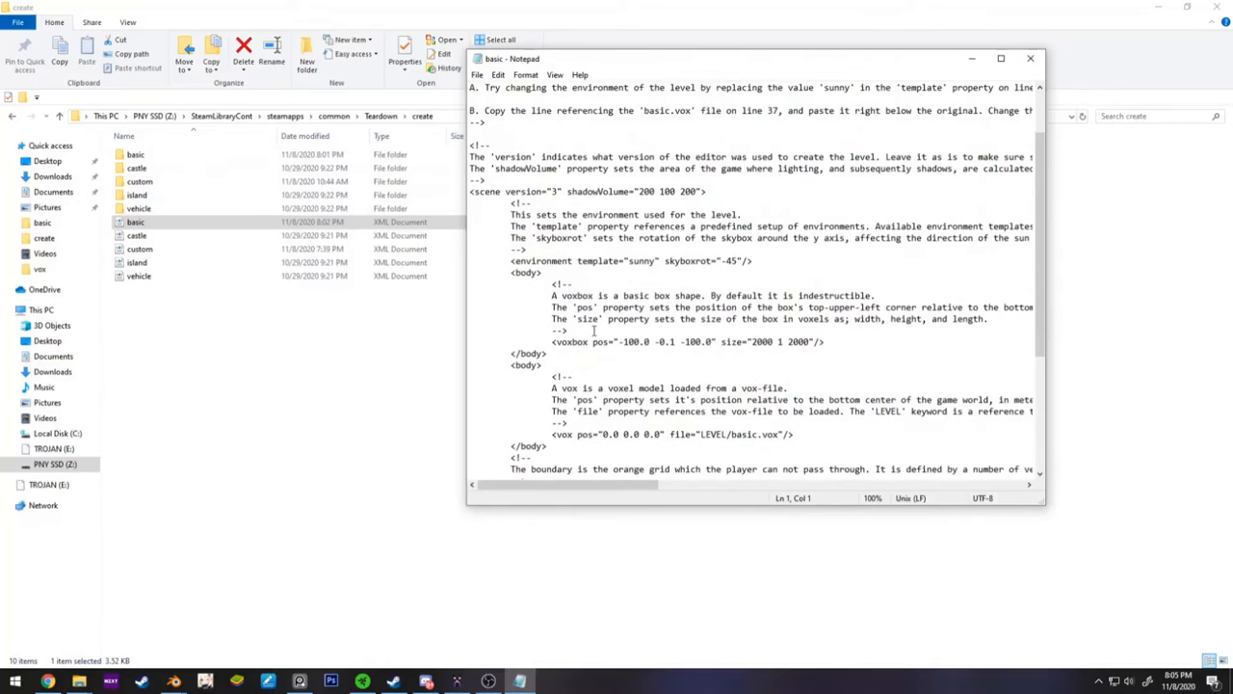
- Insert a new body with the prop_chair vox from LEVEL/props.vox after the first </body>
click(393, 682)
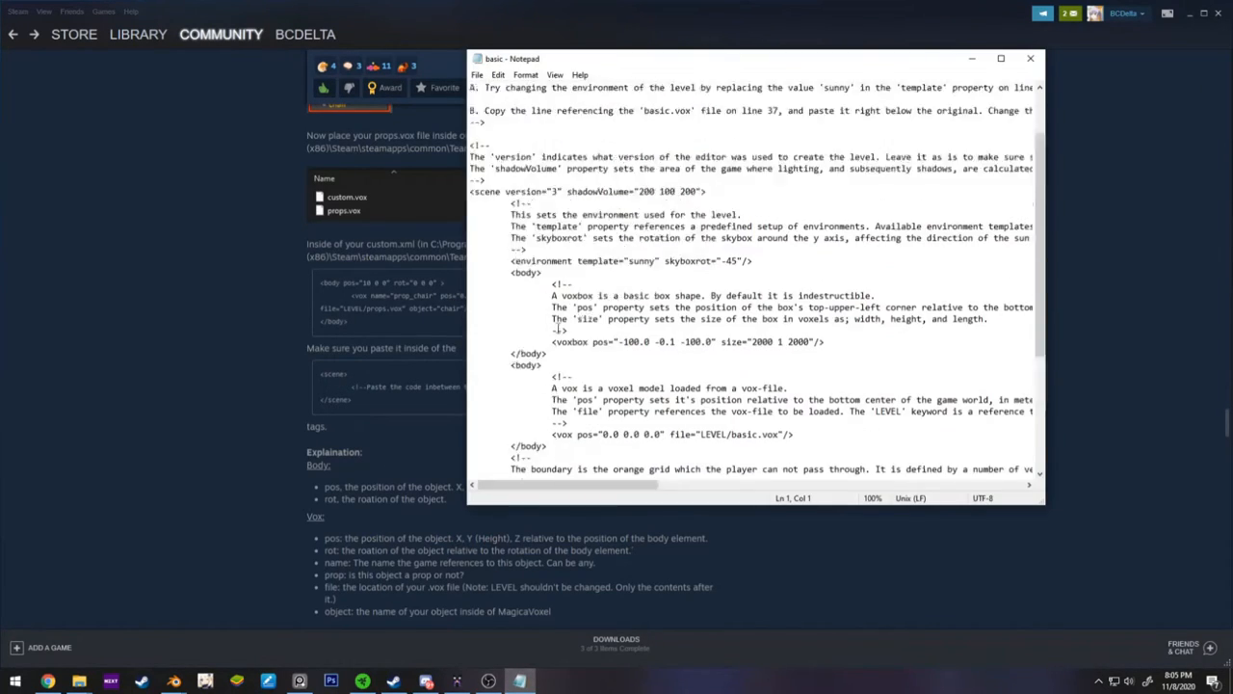
scroll(down, 3)
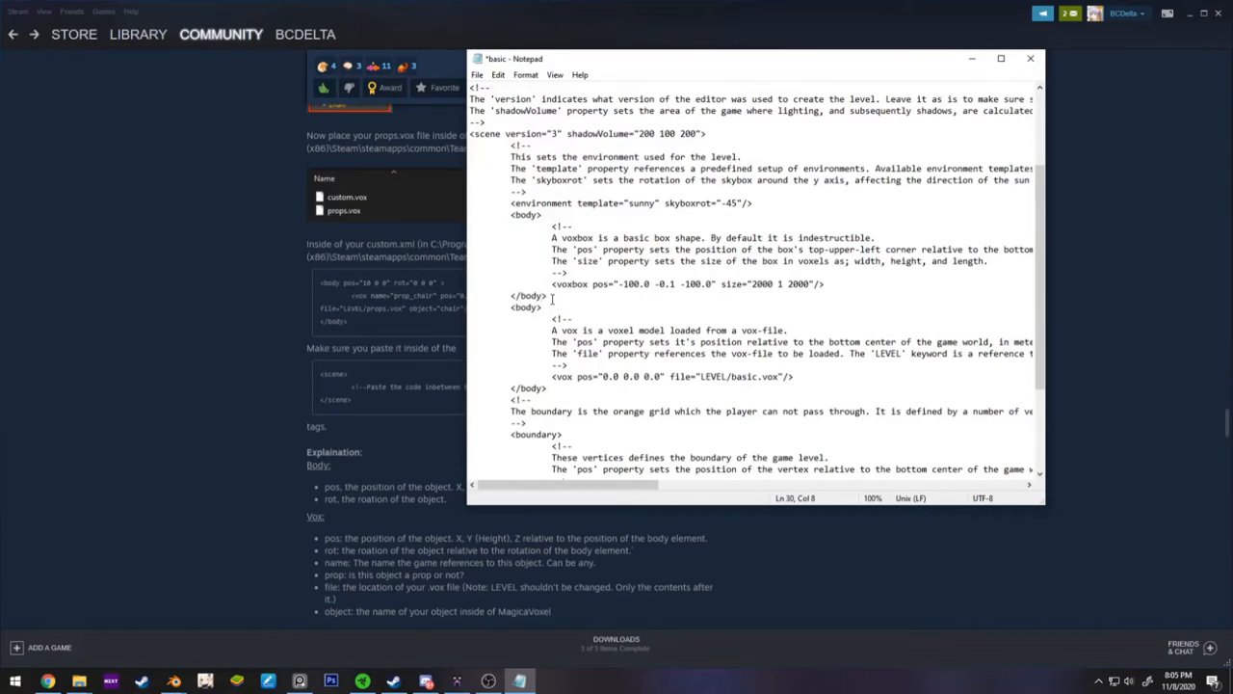
scroll(down, 3)
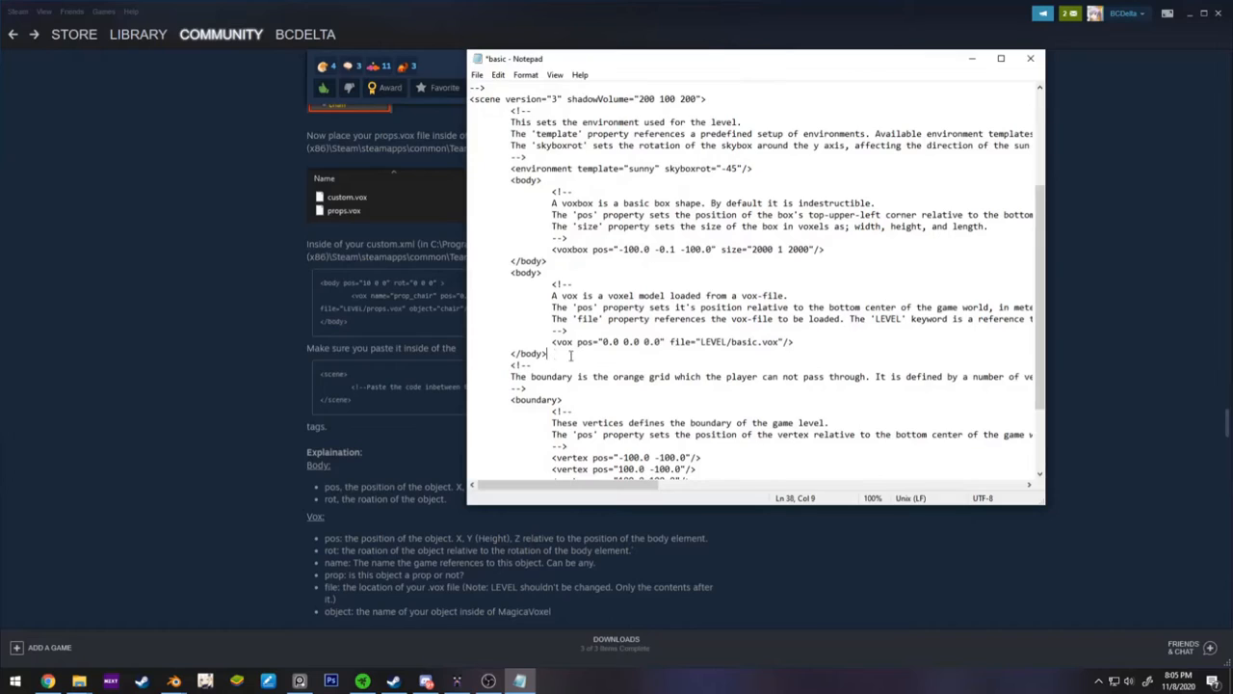
key(Enter)
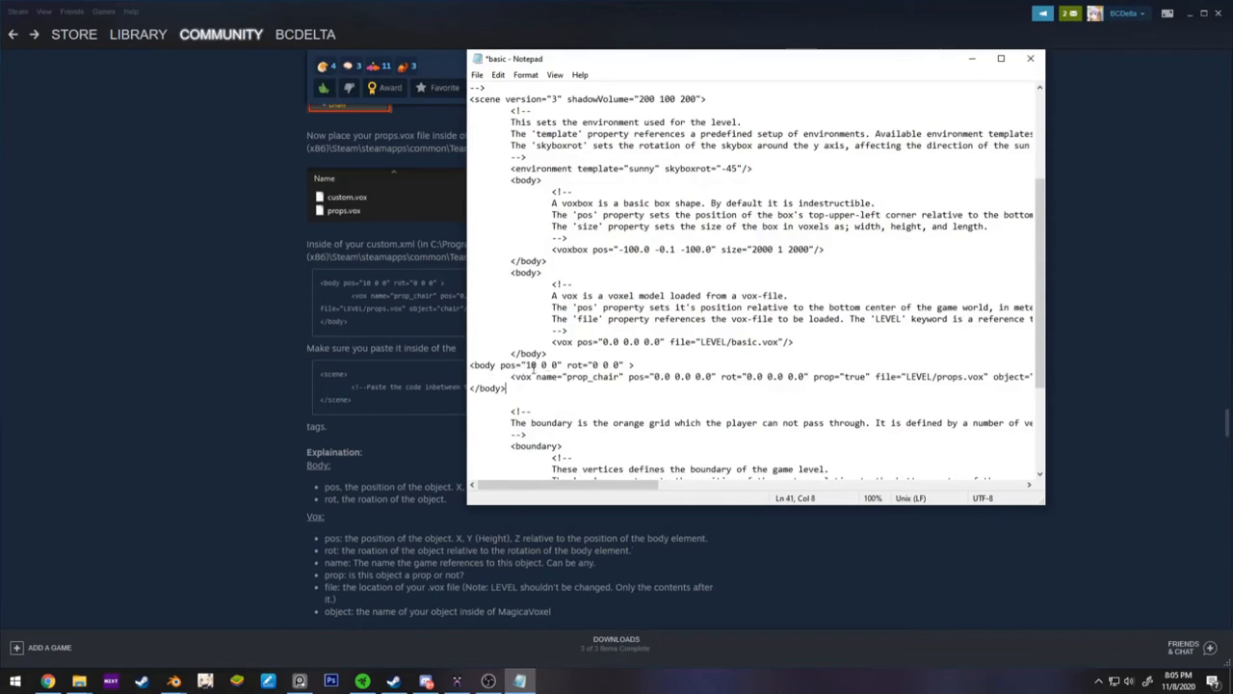
scroll(down, 3)
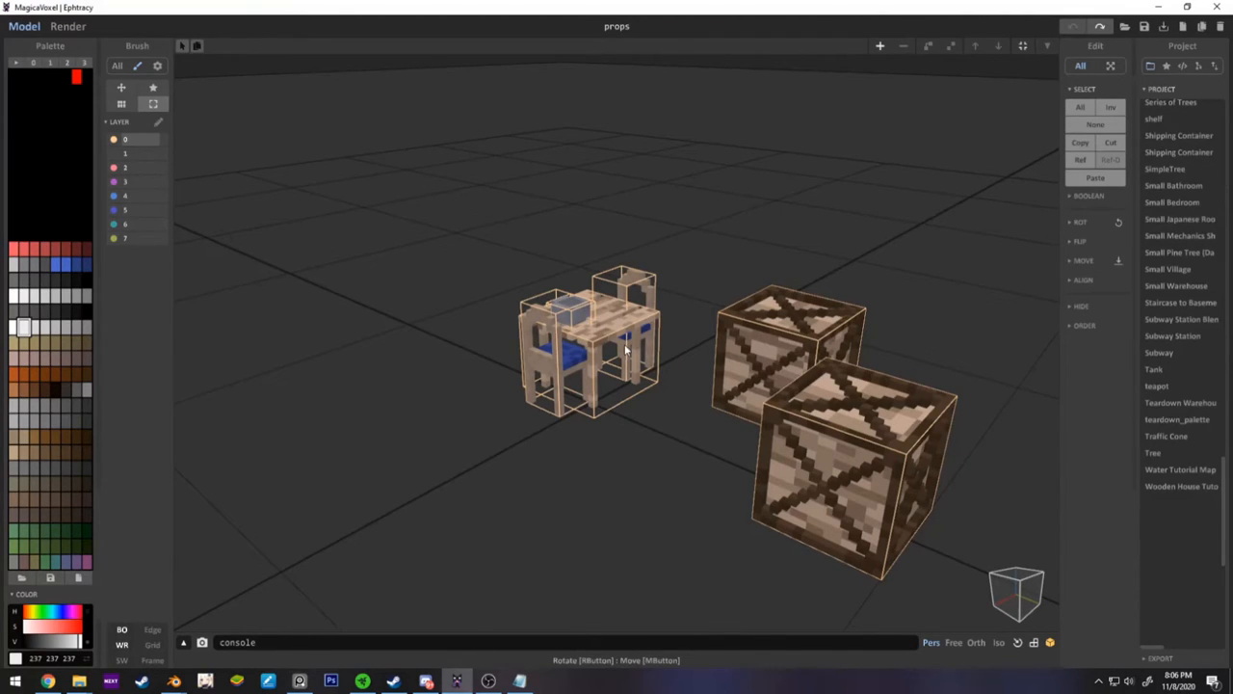
mouse_move(568, 378)
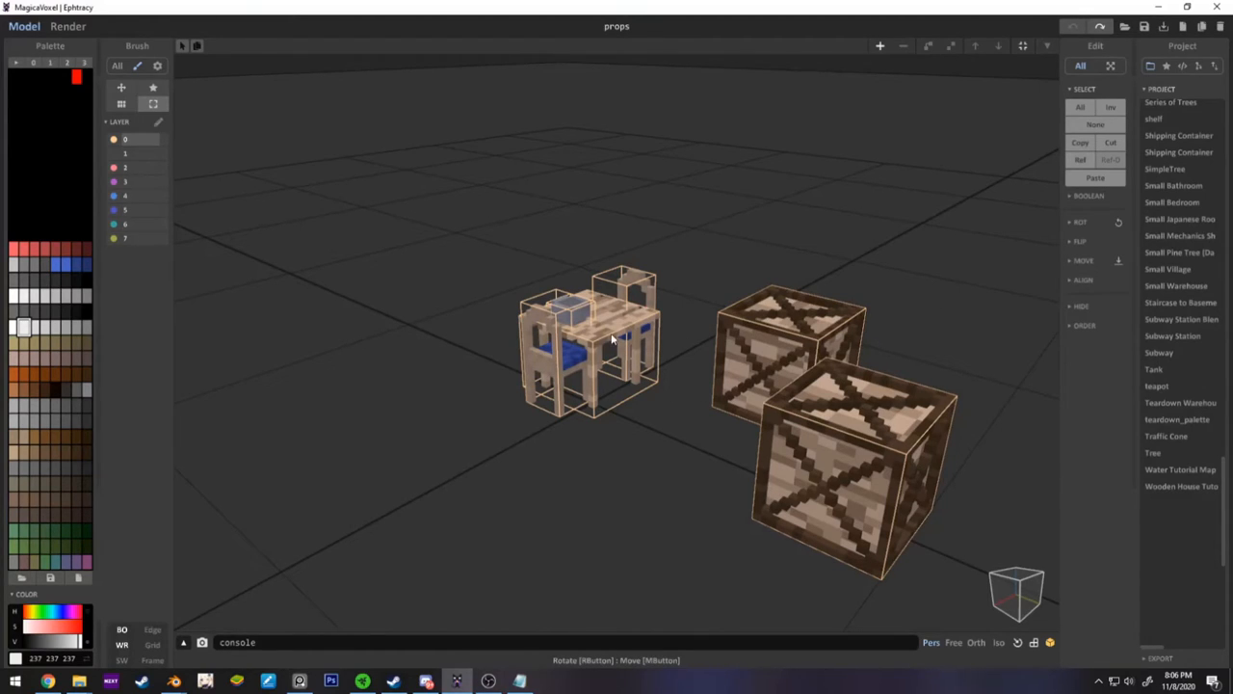
mouse_move(1164, 85)
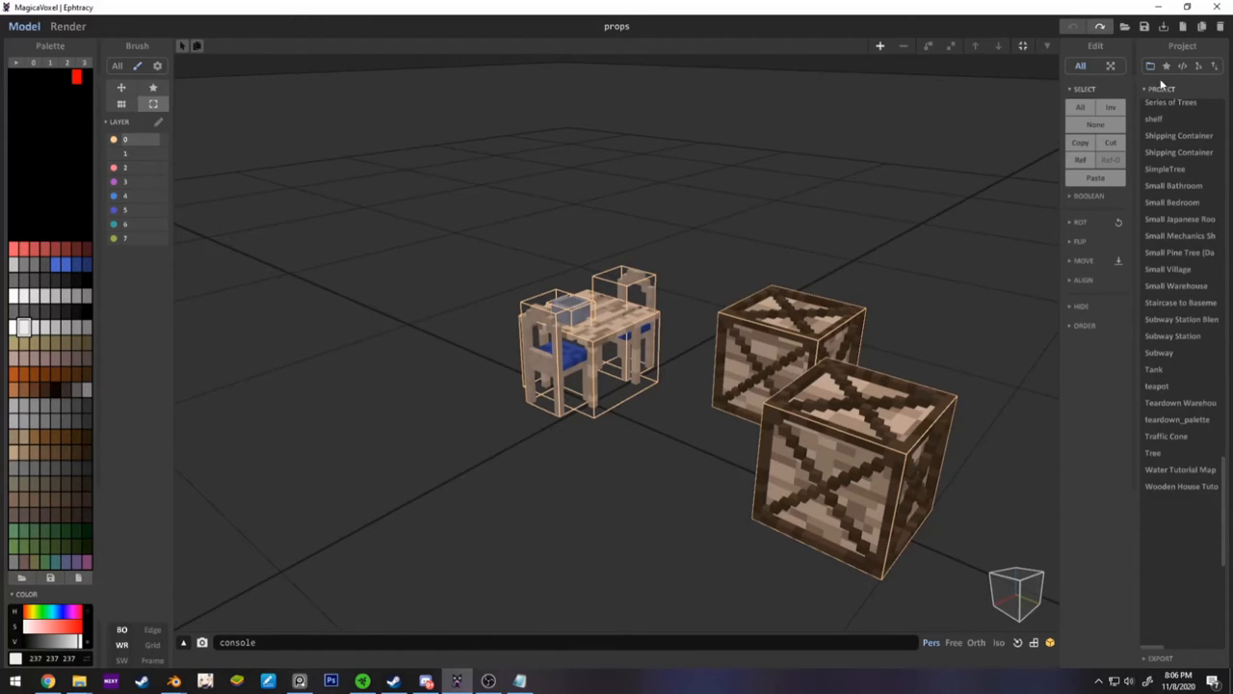
- Show the scene outline listing the chair and two crates in the props model
click(1183, 47)
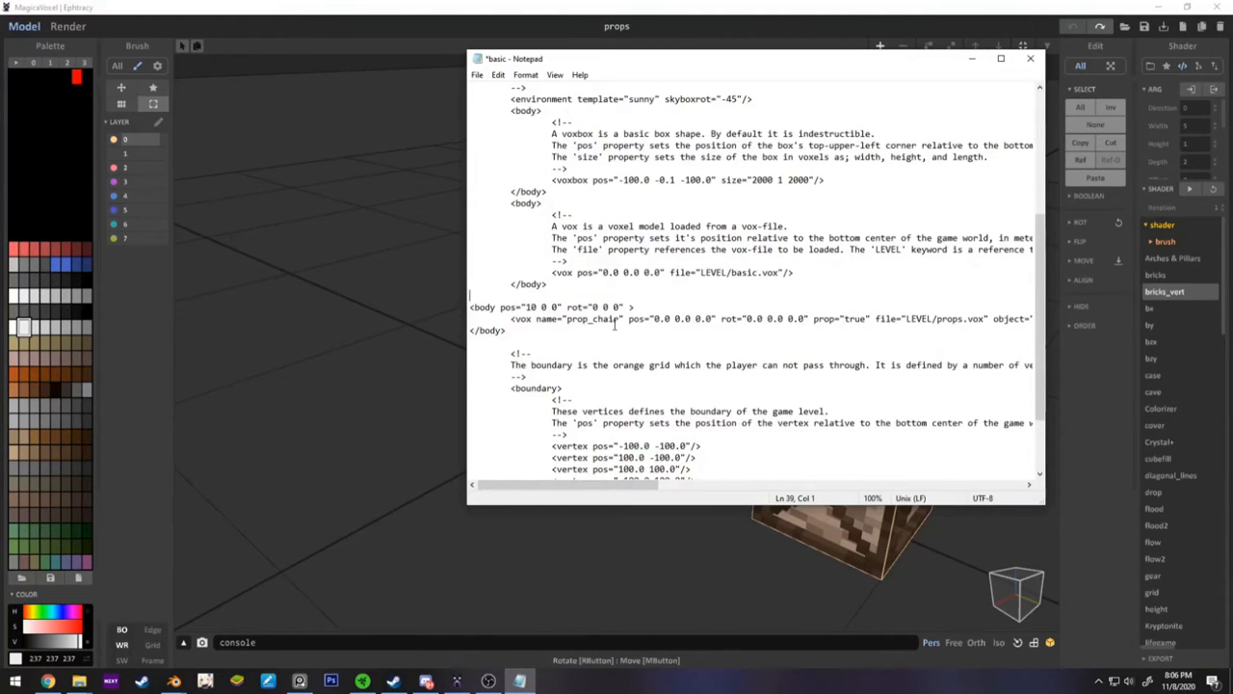
- Paste the prop_chair body block until six copies exist, then position the cursor after the second prop_chair name
double_click(590, 320)
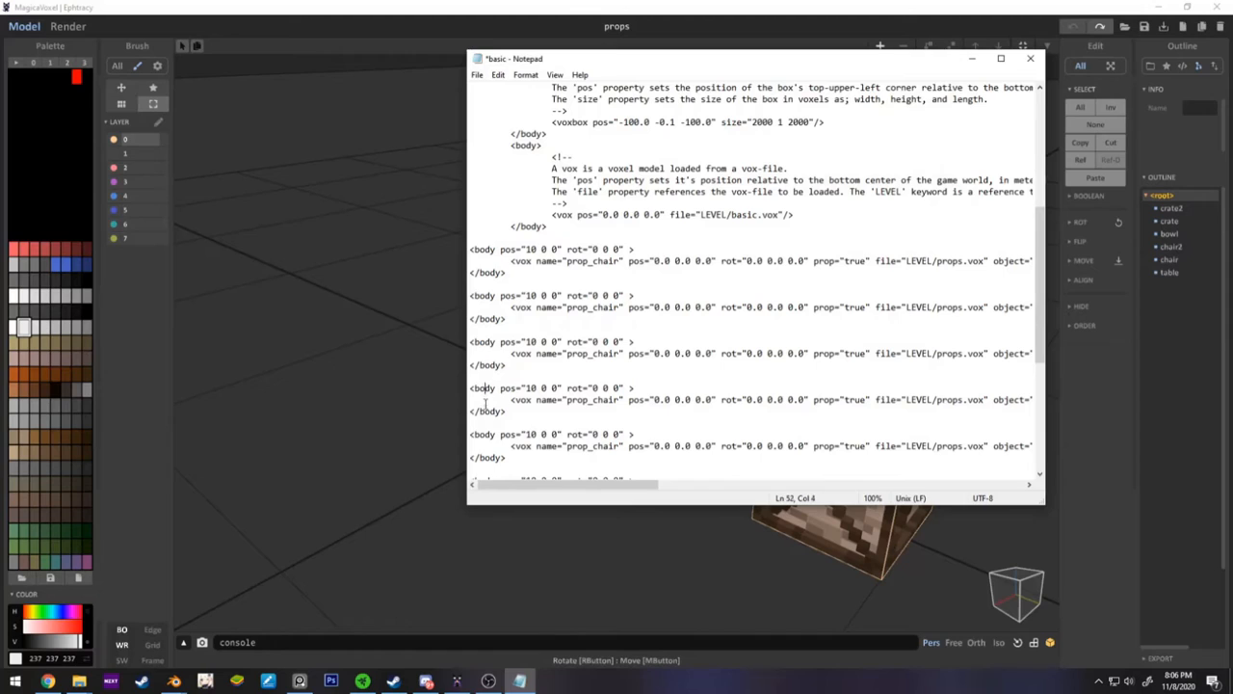
scroll(down, 3)
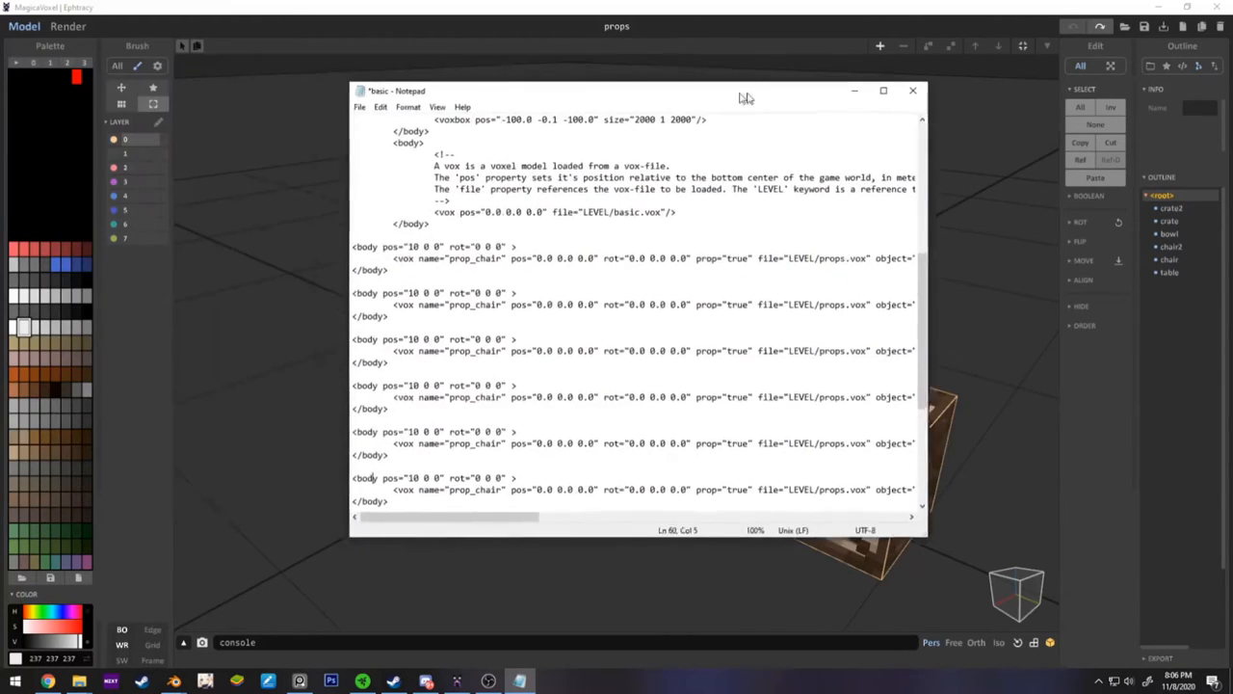
drag(636, 91, 684, 75)
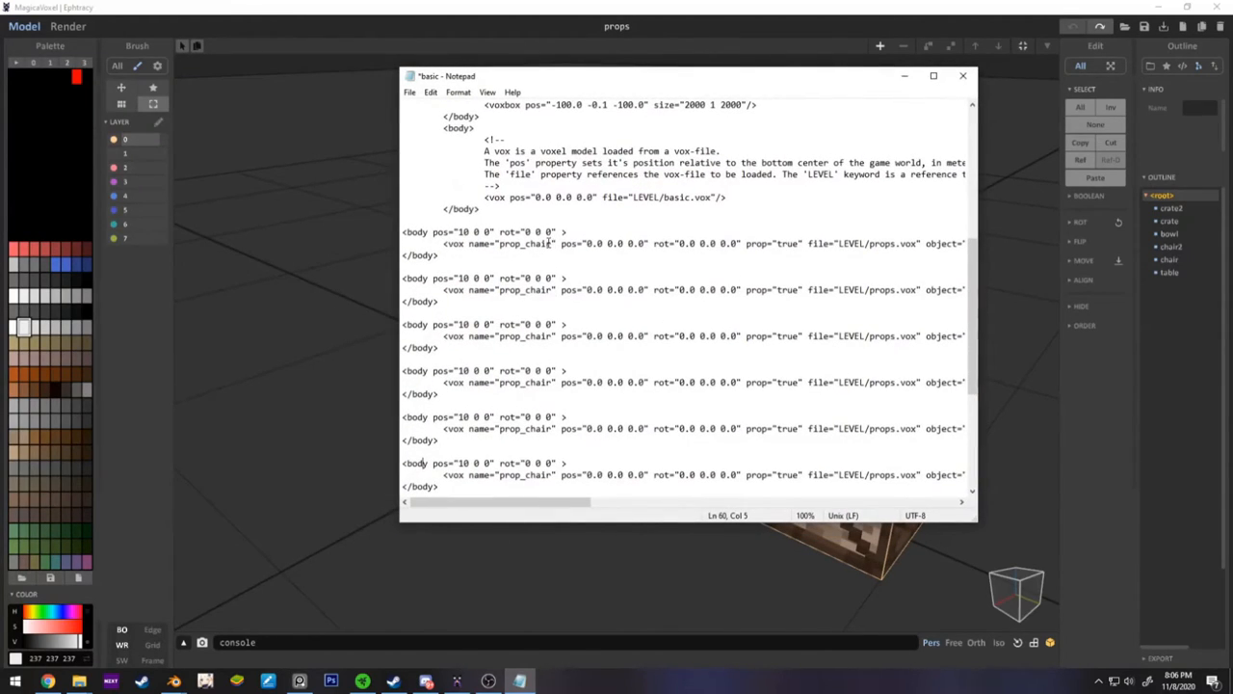
click(528, 289)
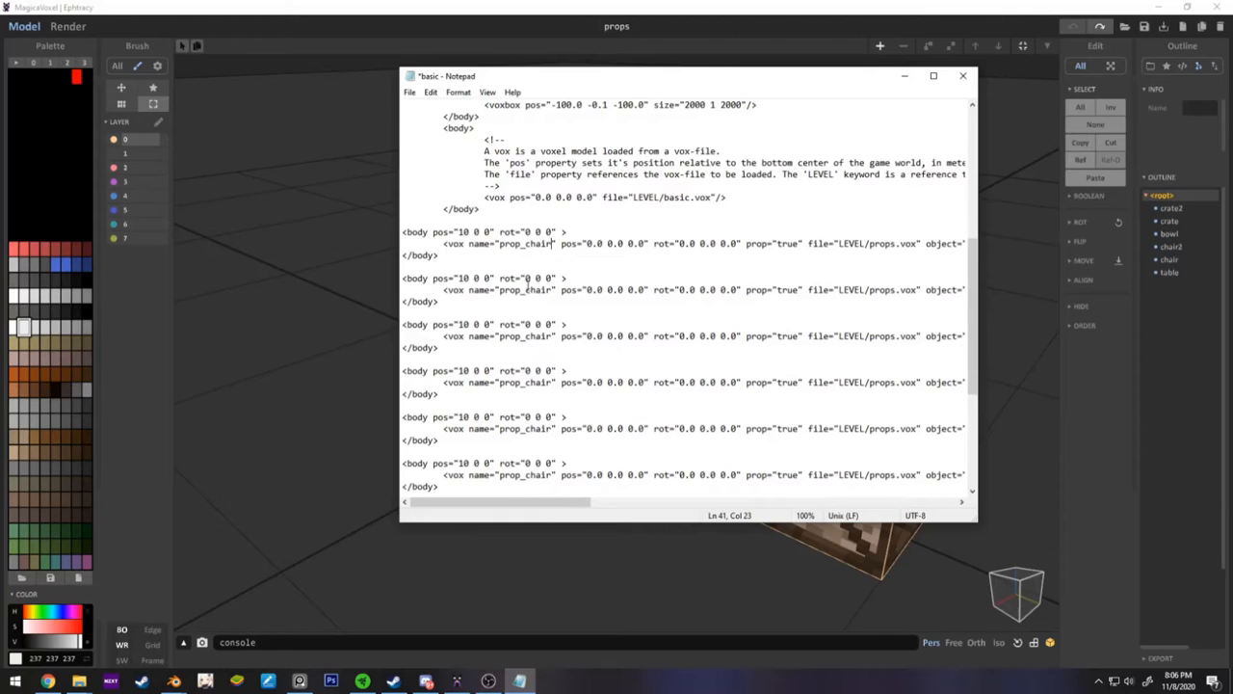
scroll(right, 3)
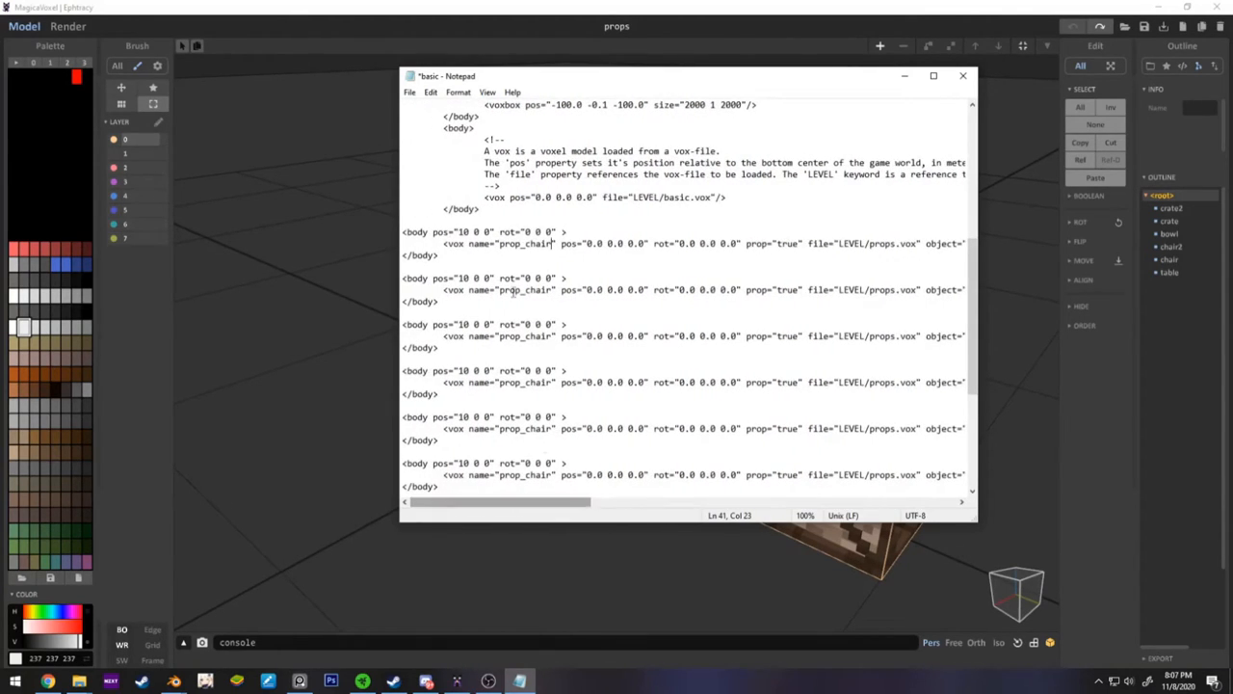
click(555, 289)
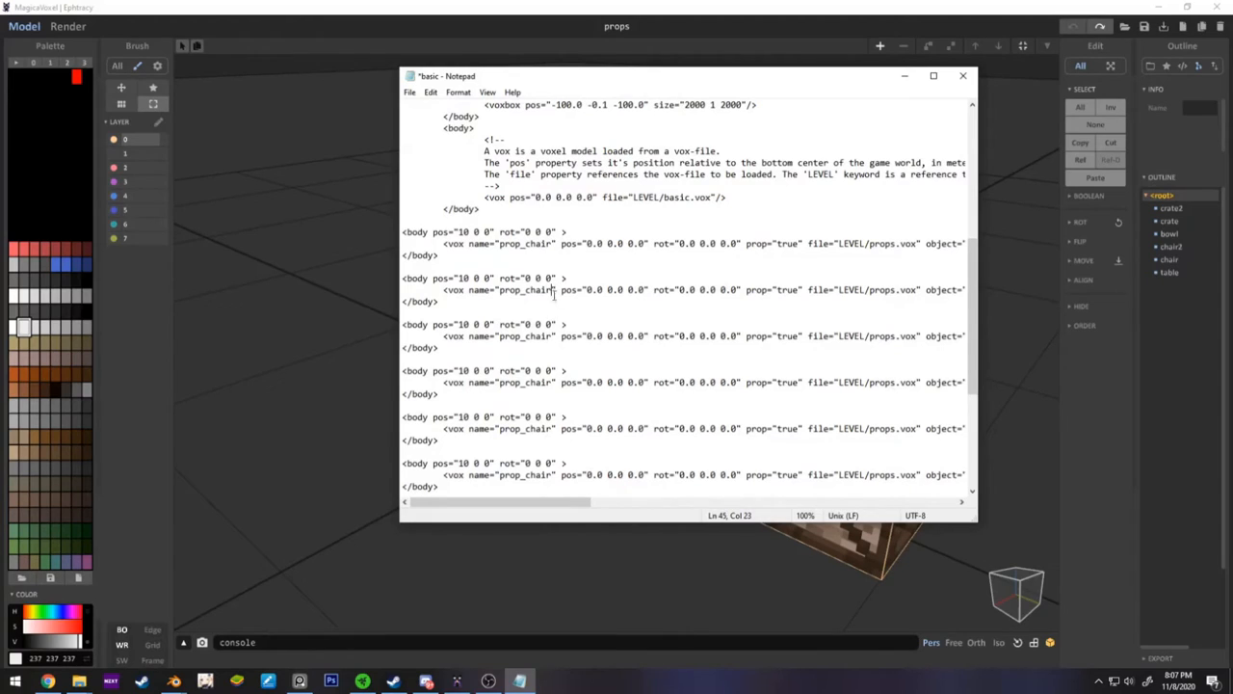
- Rename the second and third prop objects to chair2 and bowl
text(2)
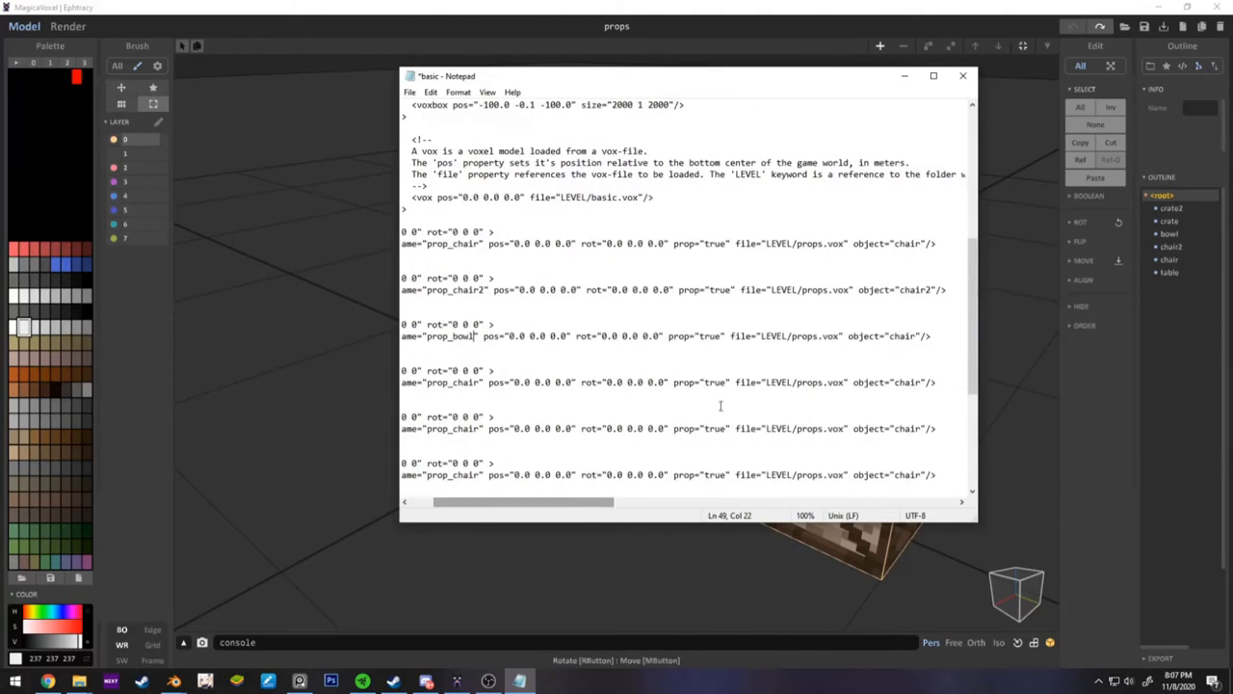
double_click(904, 335)
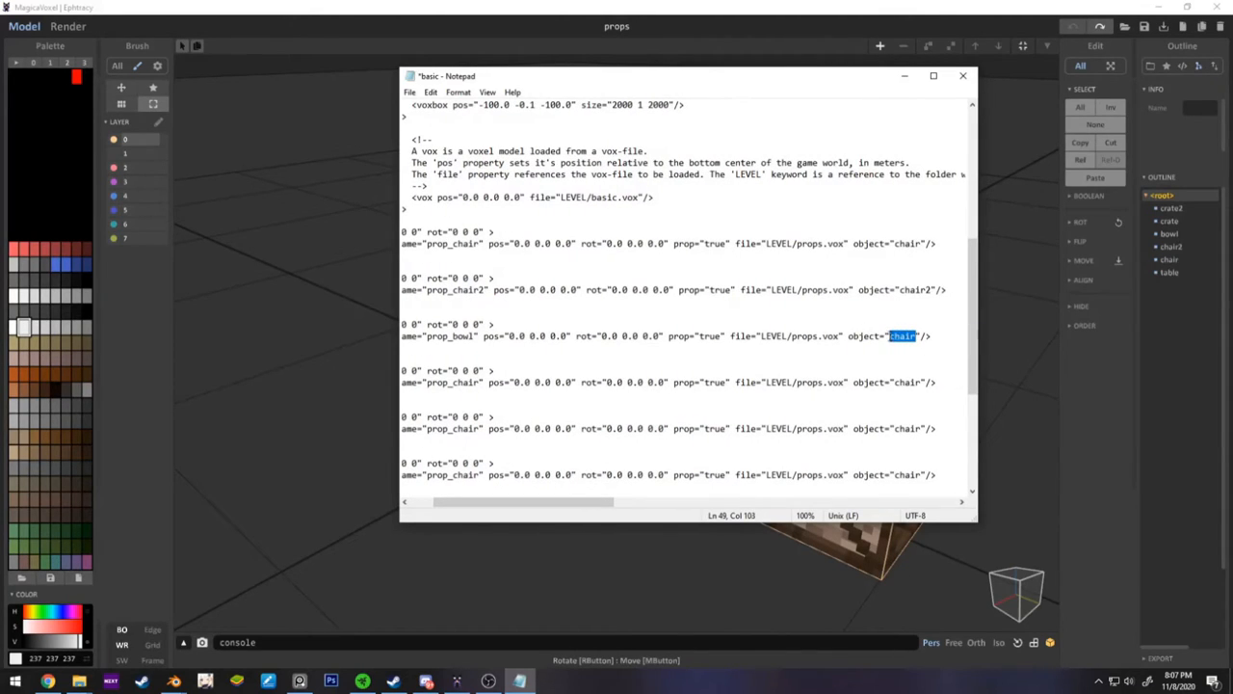
text(bowl)
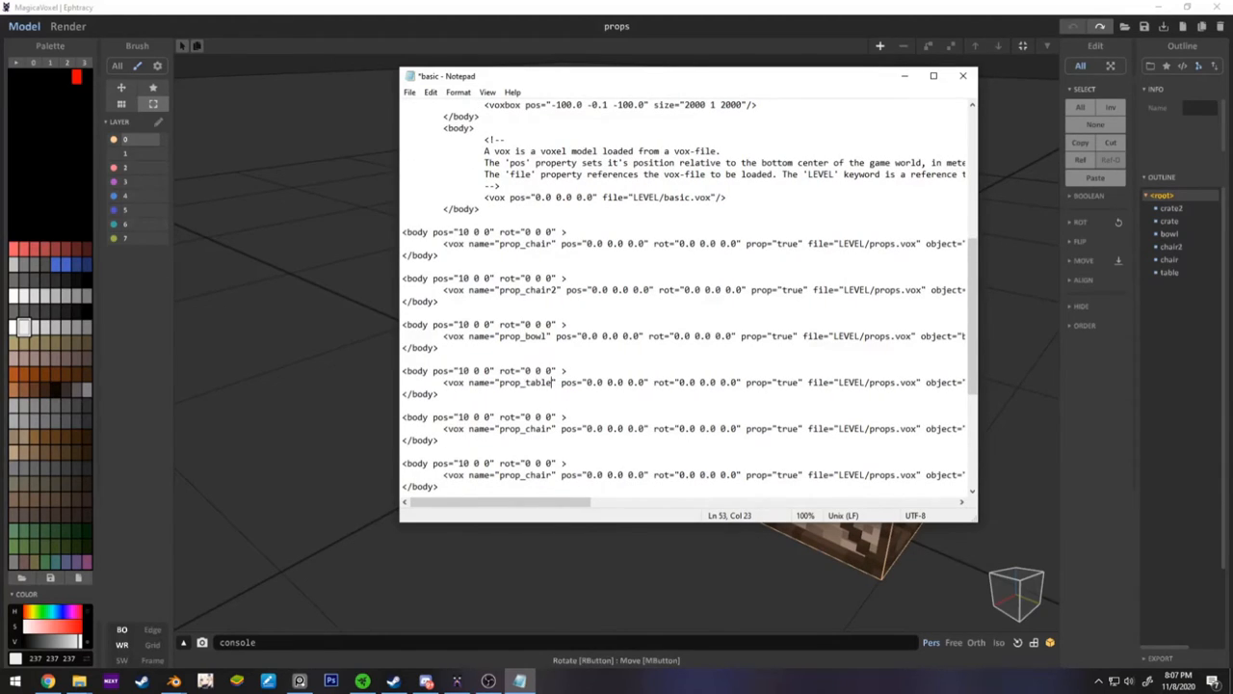
scroll(right, 3)
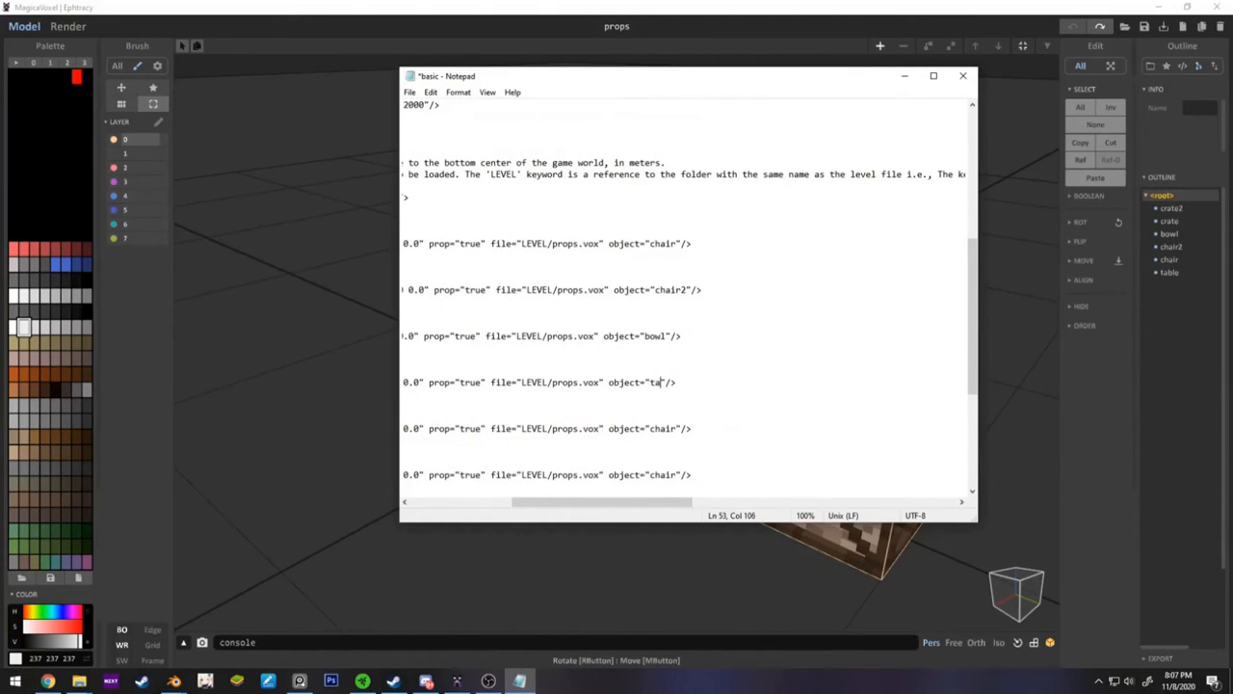
click(933, 75)
text(ble)
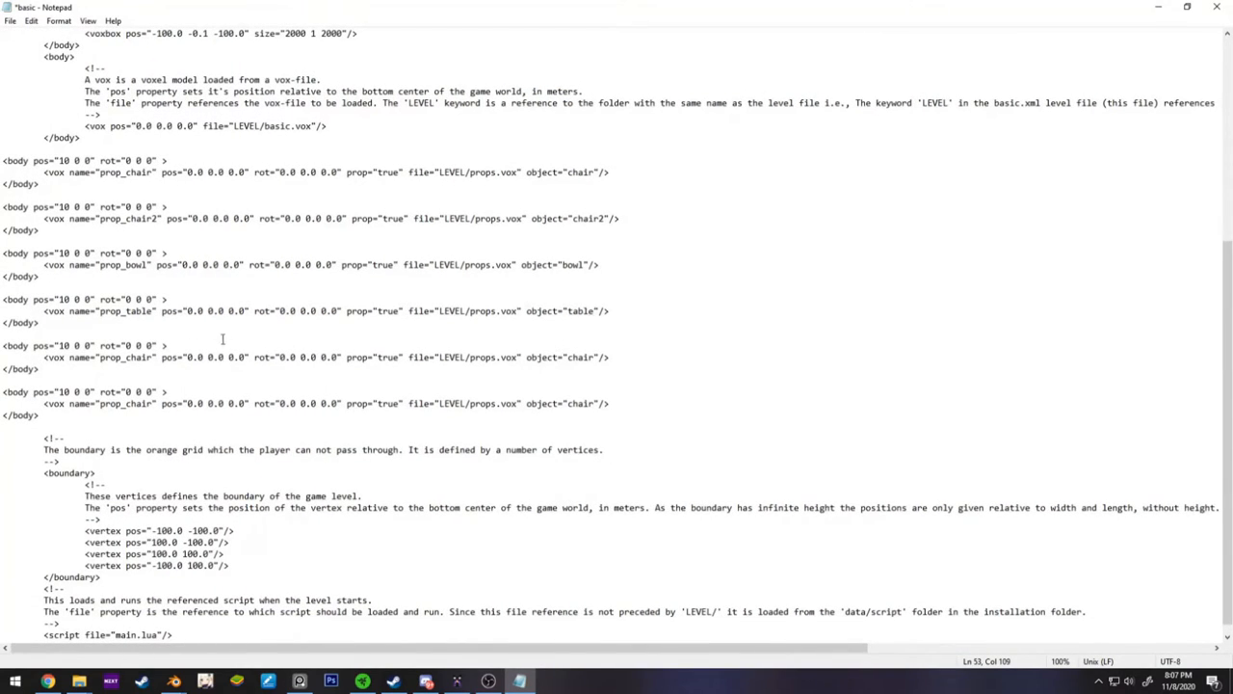
- Rename the fifth and sixth prop objects to crate and crate2
double_click(135, 356)
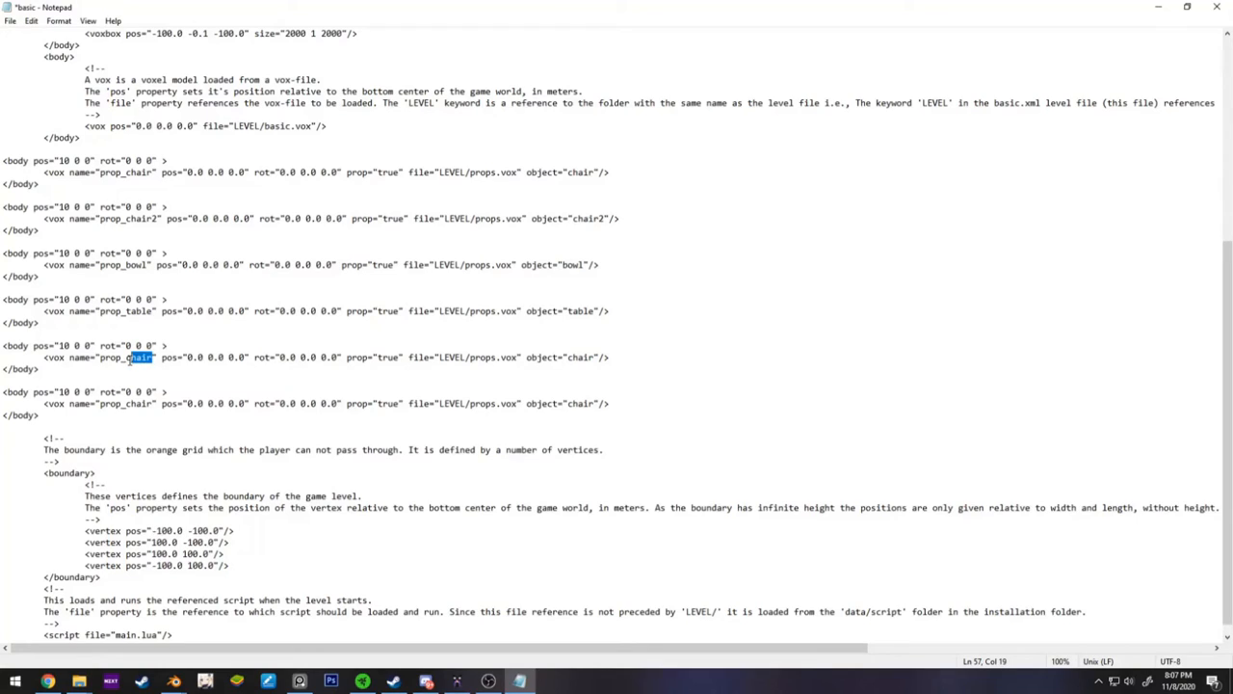
text(crate)
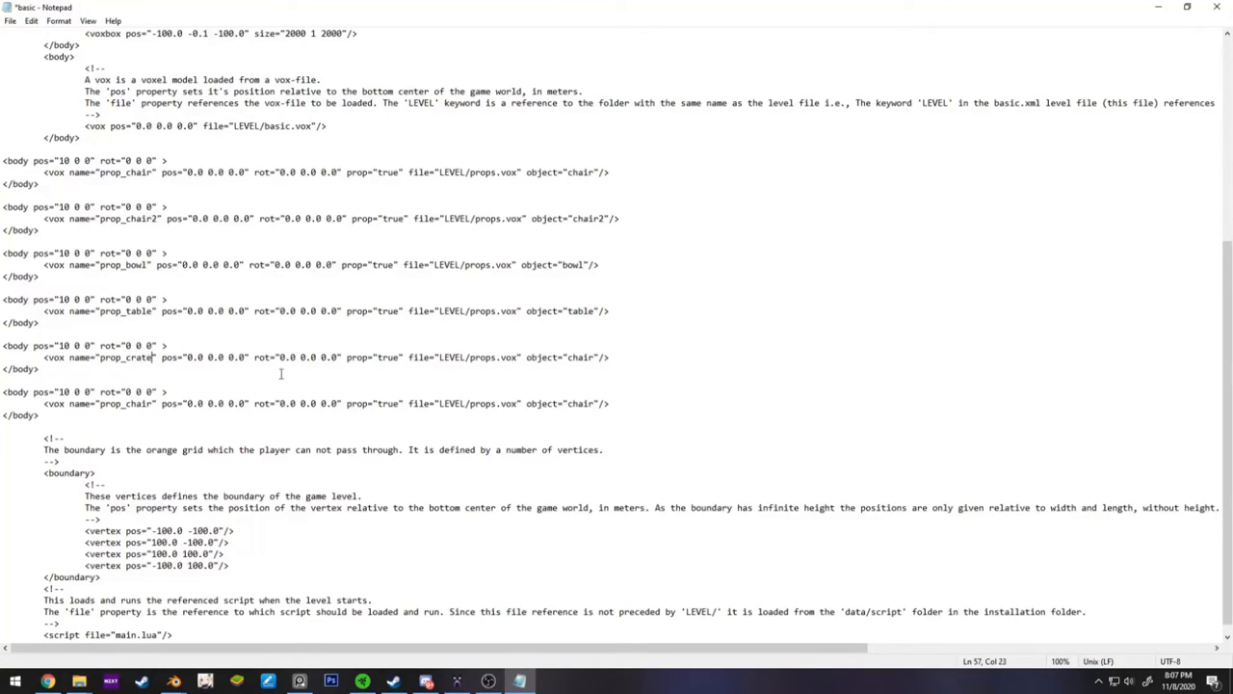
double_click(581, 357)
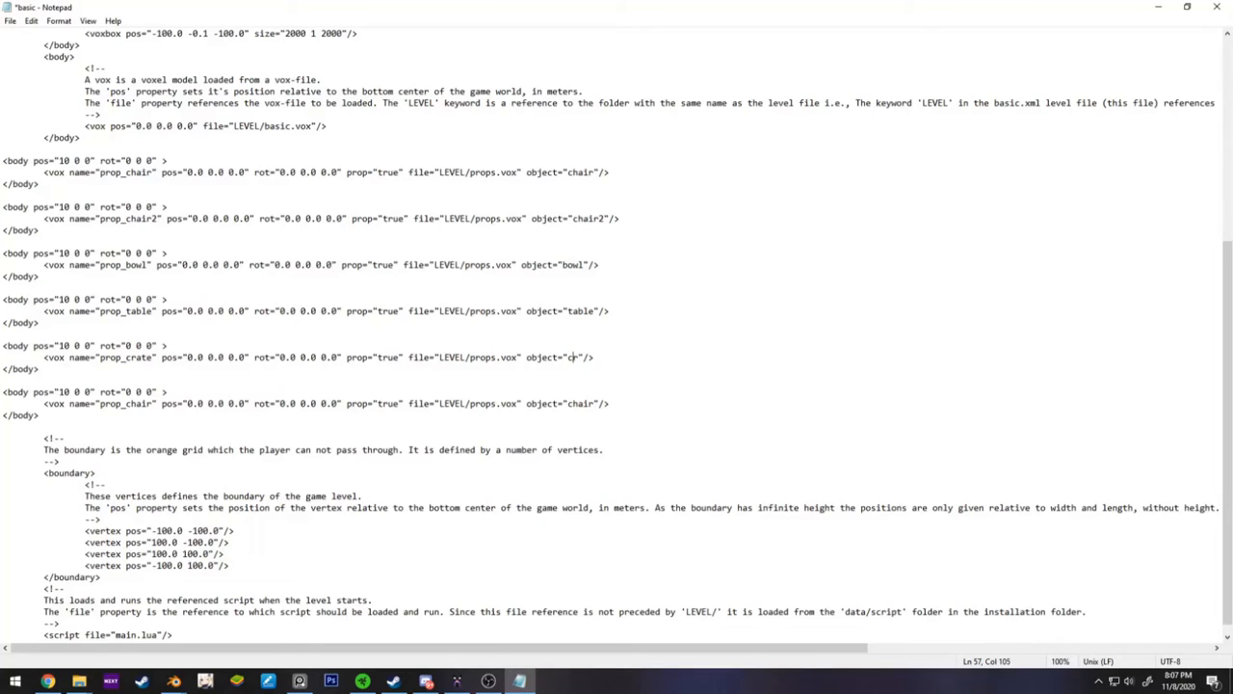
text(ate2)
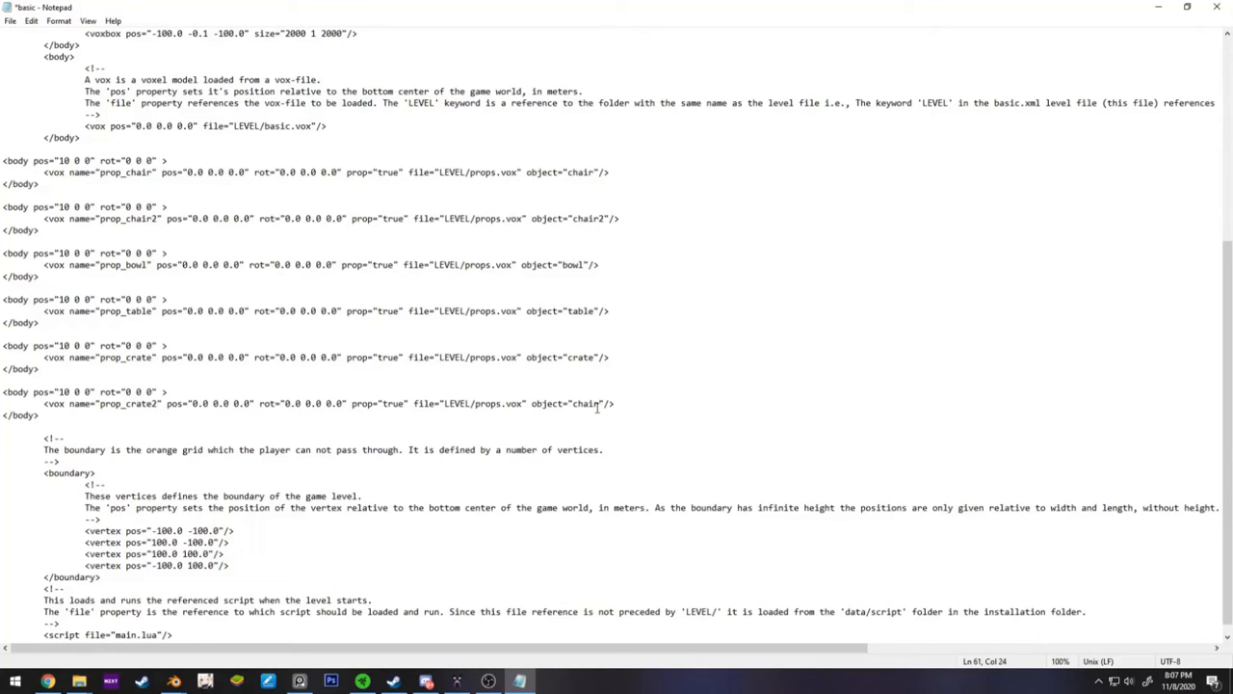
text(crate2)
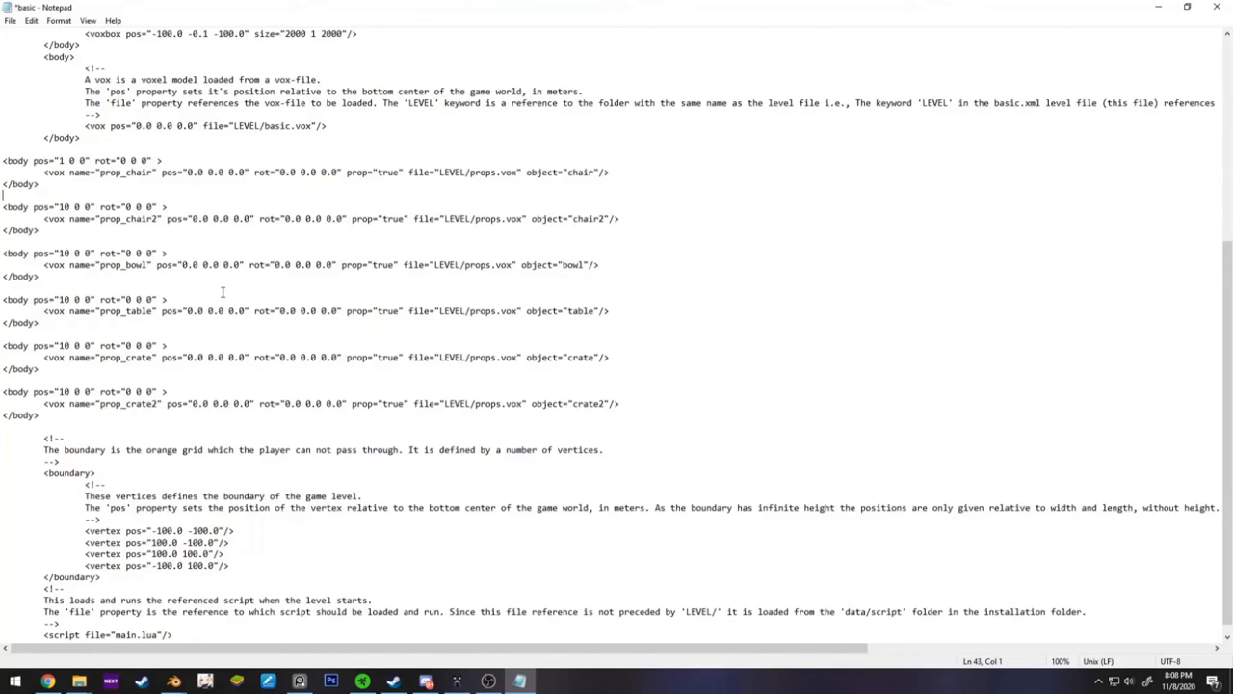
- Set the prop bodies' x positions stepping 1 through 6
double_click(62, 206)
text(2)
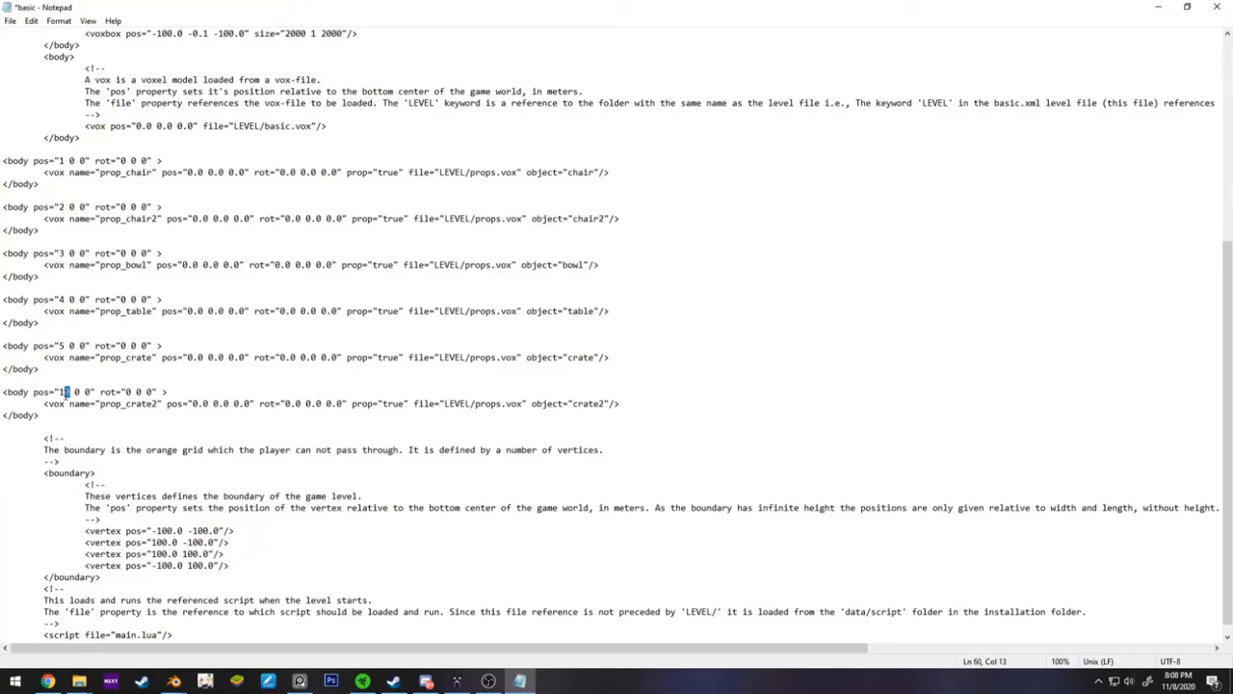
text(6)
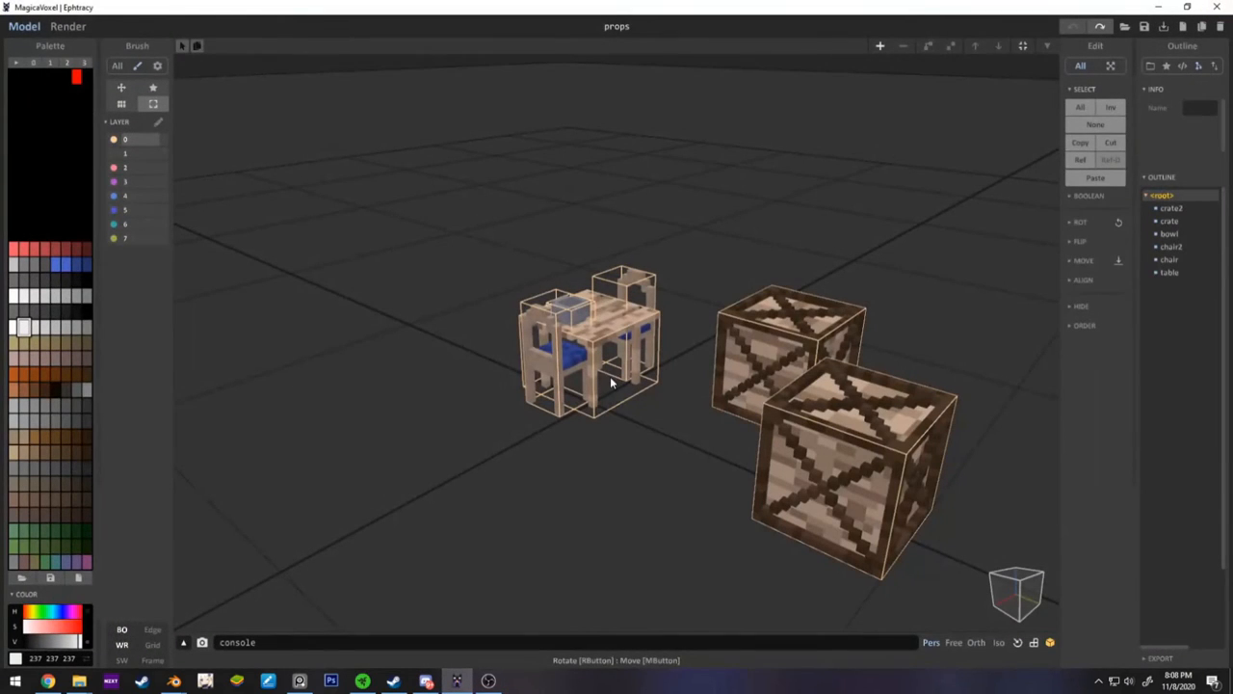
mouse_move(599, 189)
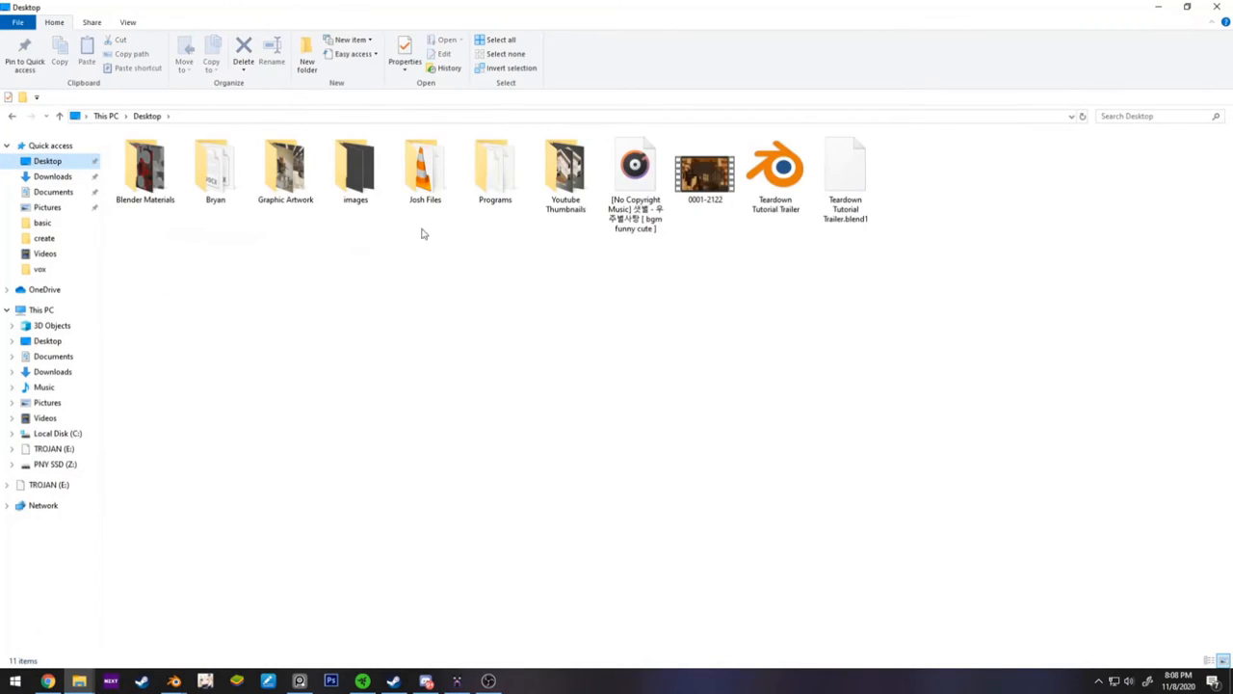
- Browse Desktop > Graphic Artwork > MagicaVoxel > vox and pick out the props model file
double_click(285, 164)
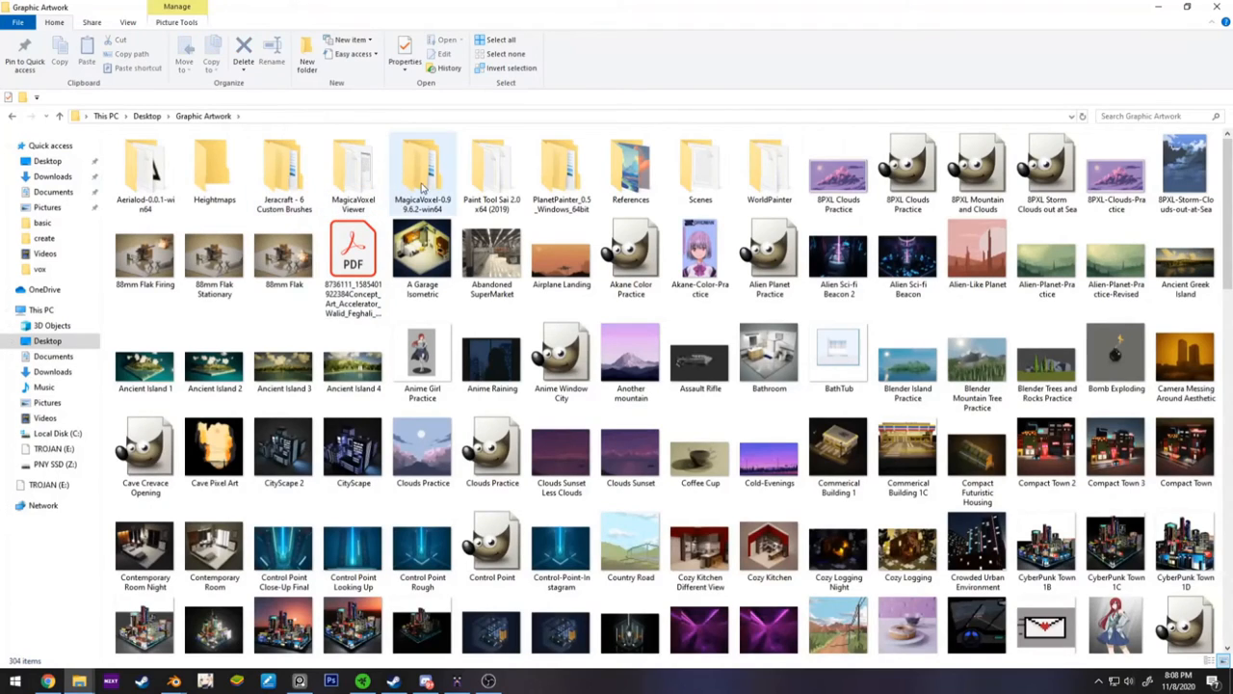
double_click(420, 171)
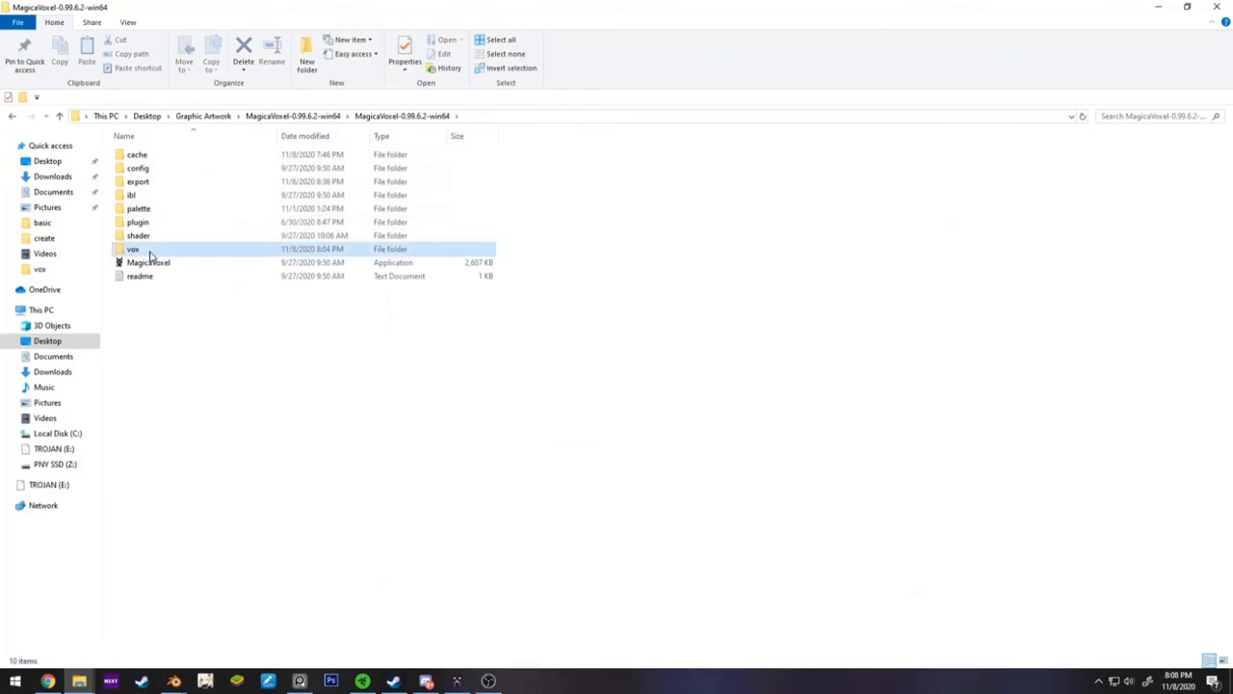
double_click(133, 248)
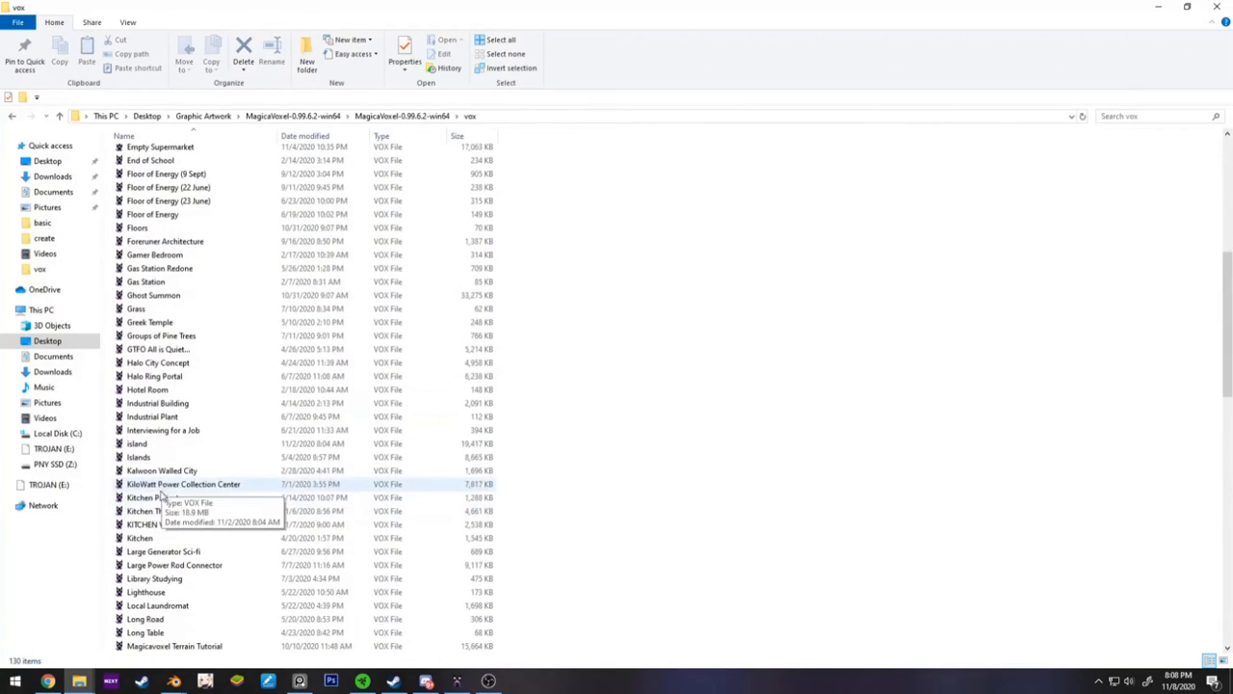
scroll(down, 3)
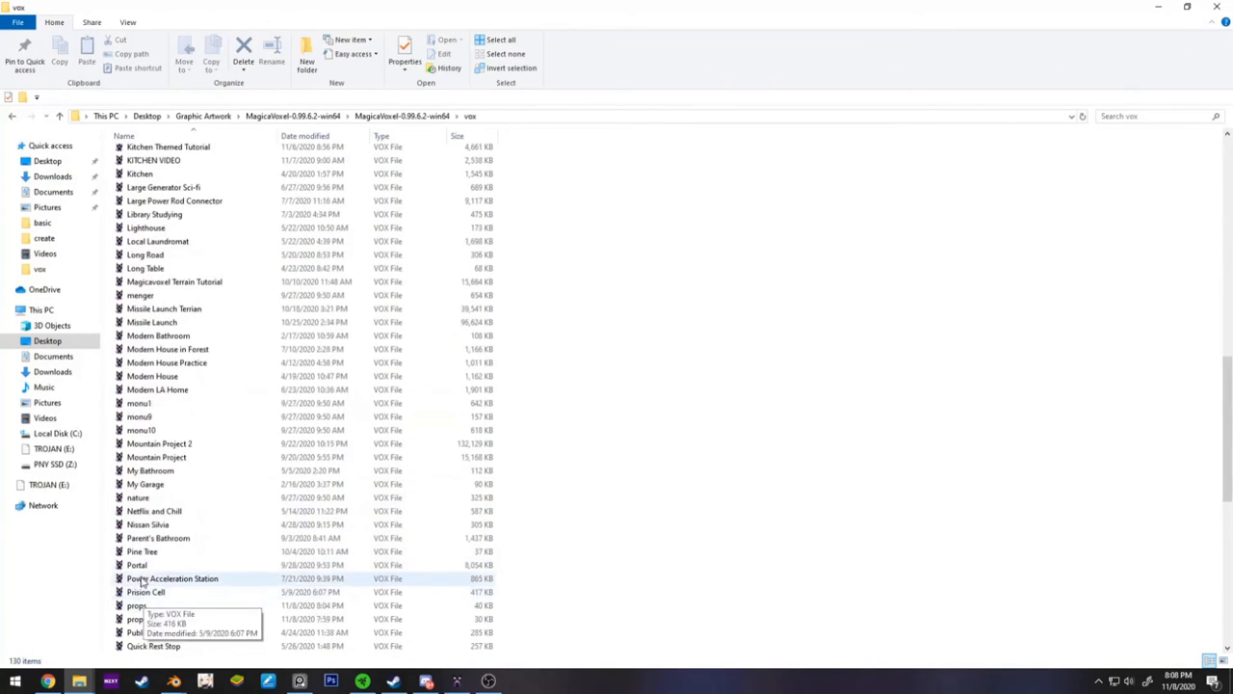
click(137, 605)
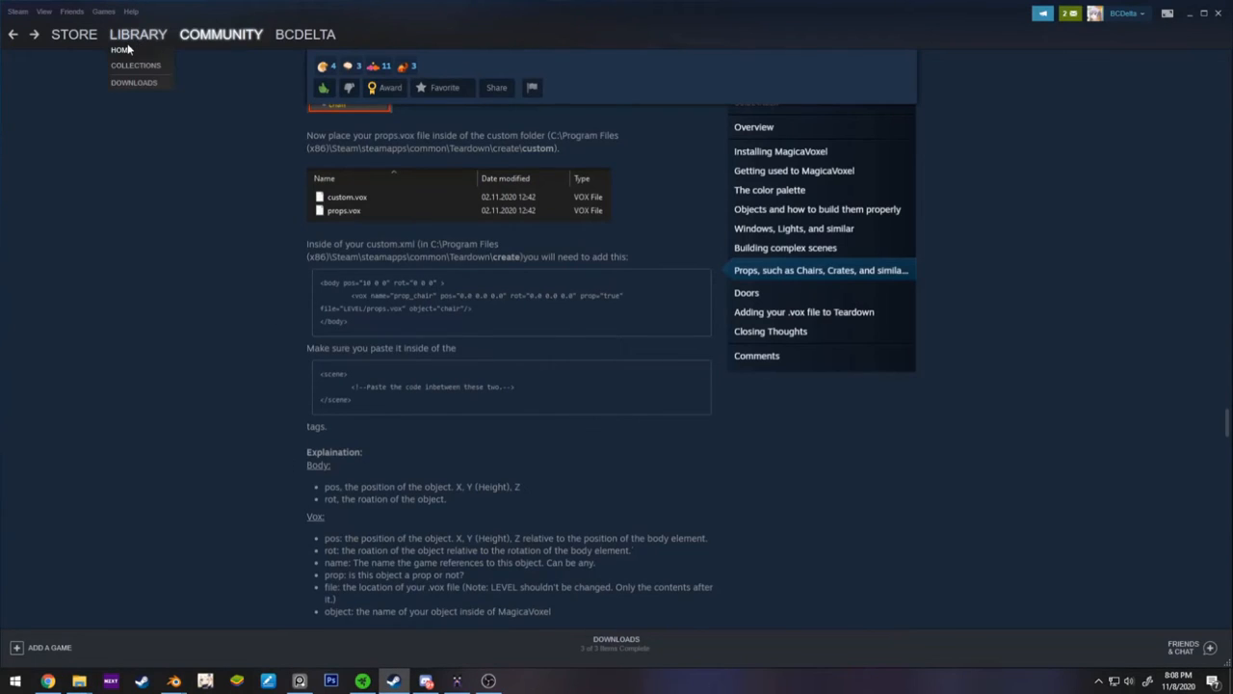
- Browse Teardown's local files into create/basic where props.vox sits beside basic.vox, then return to the game page
click(120, 50)
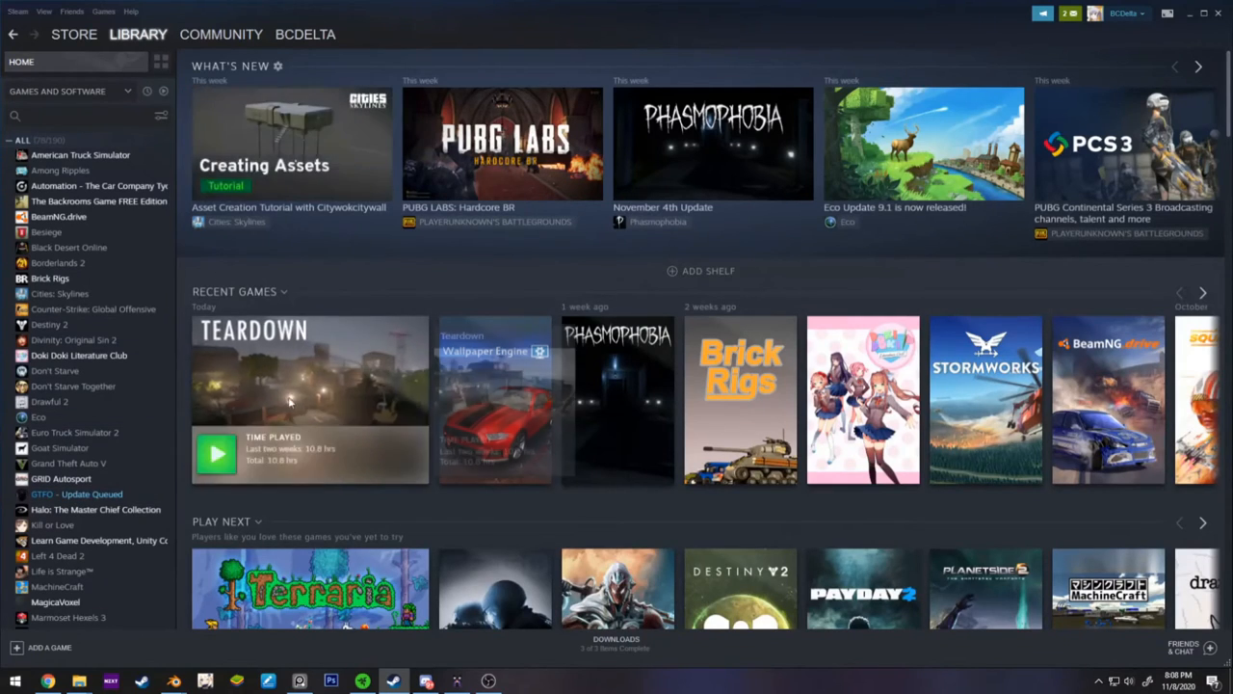
right_click(46, 389)
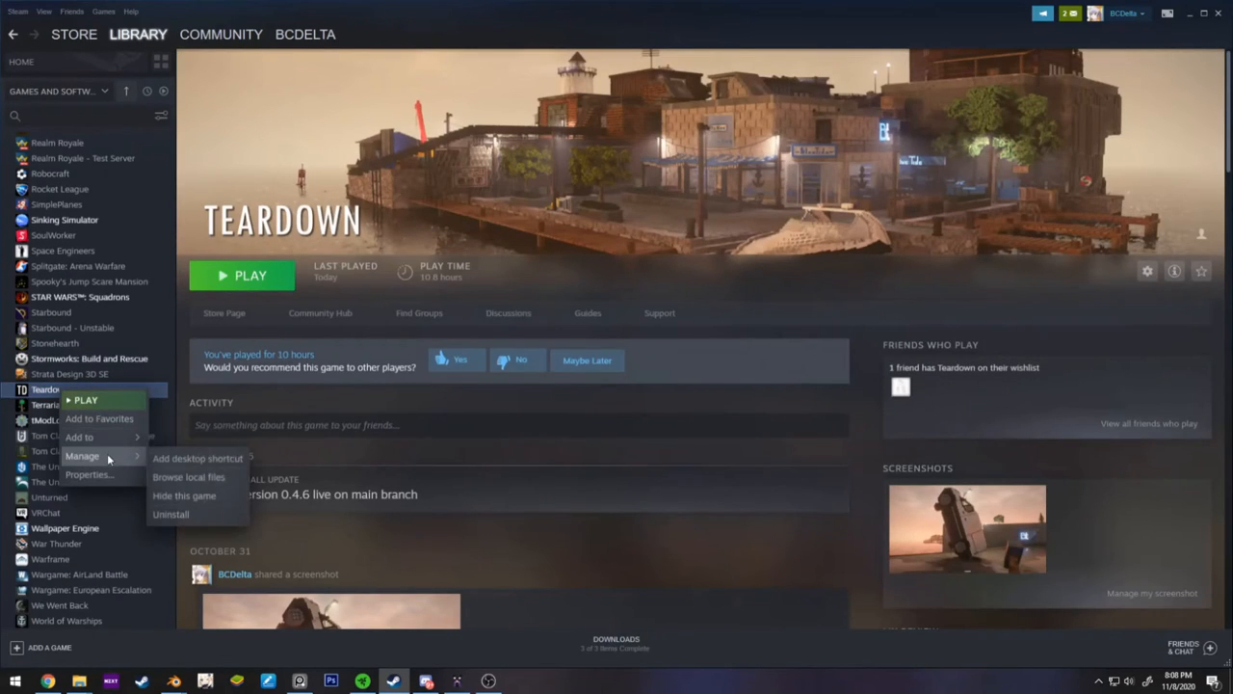
click(189, 478)
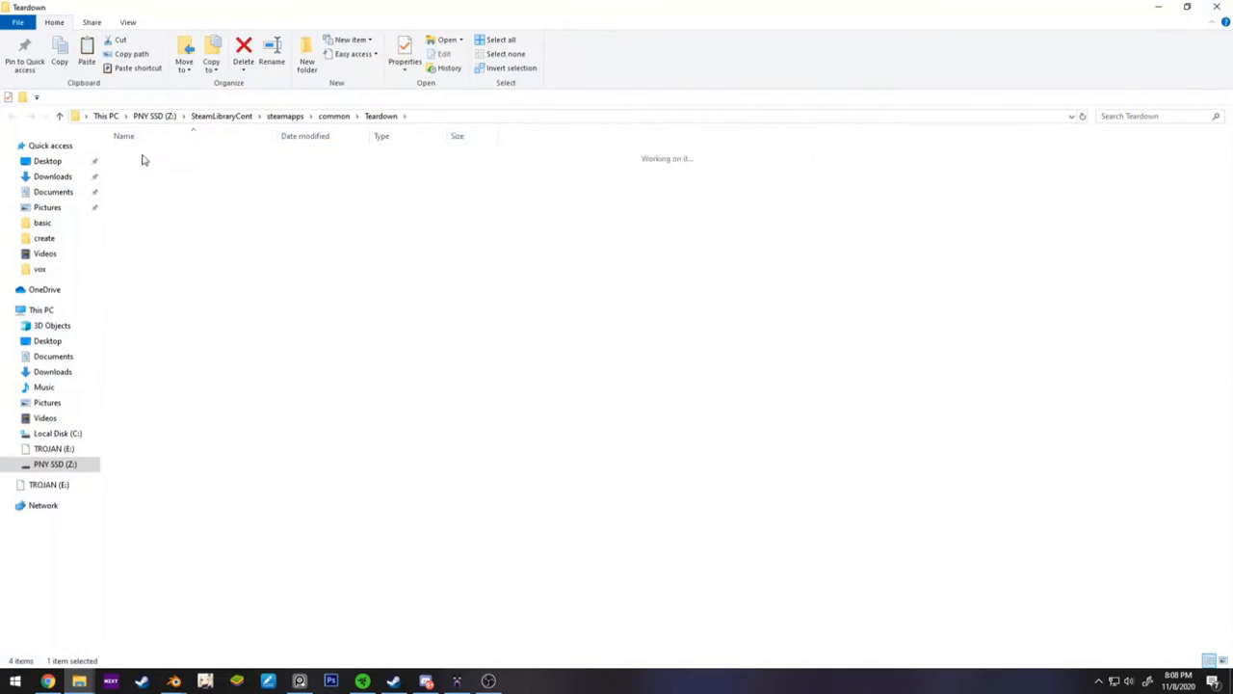
double_click(43, 239)
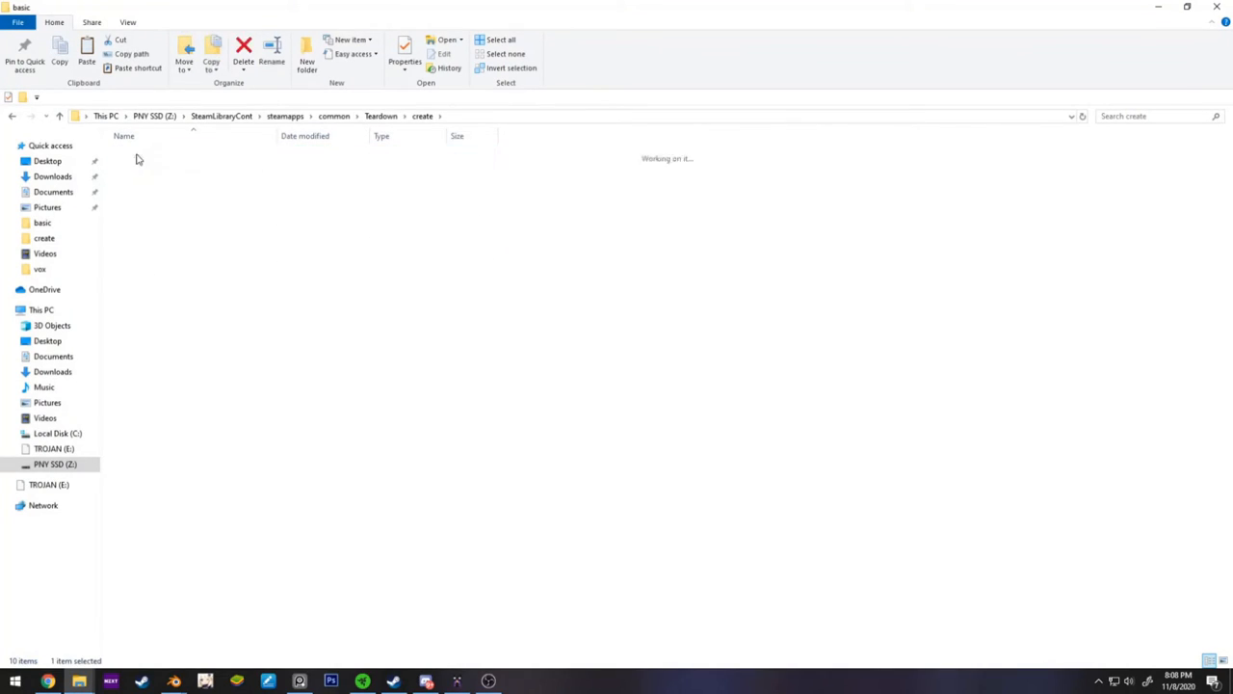
click(42, 223)
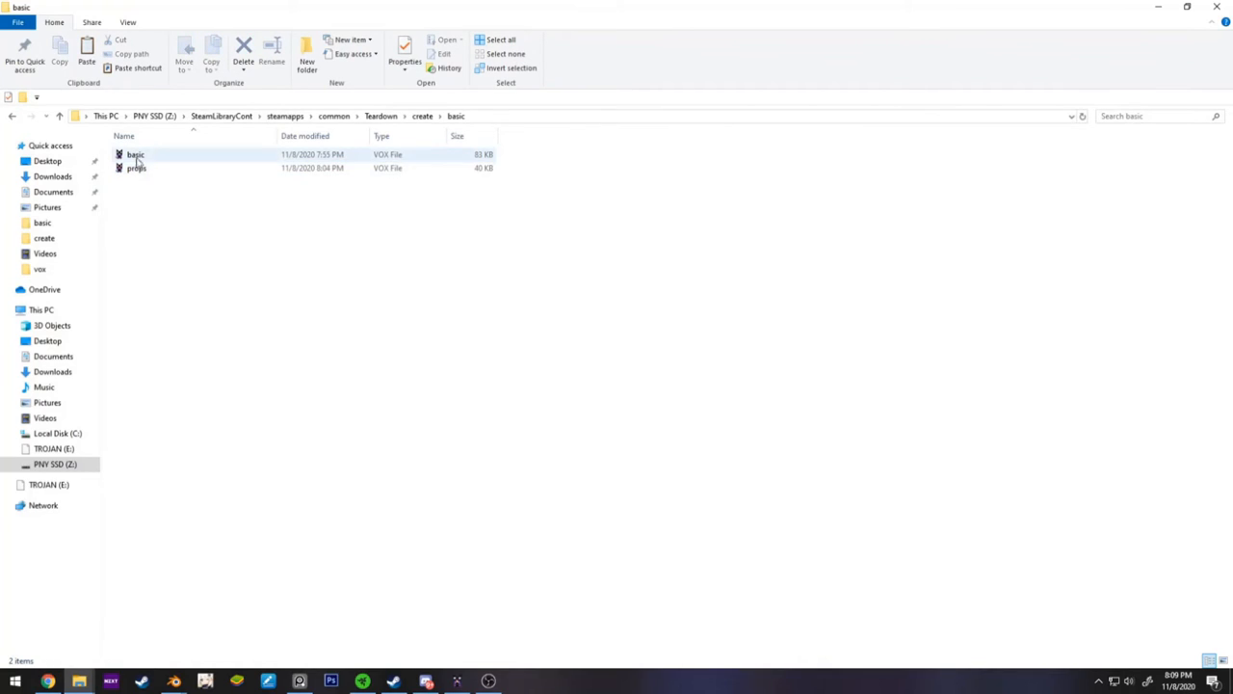
click(354, 458)
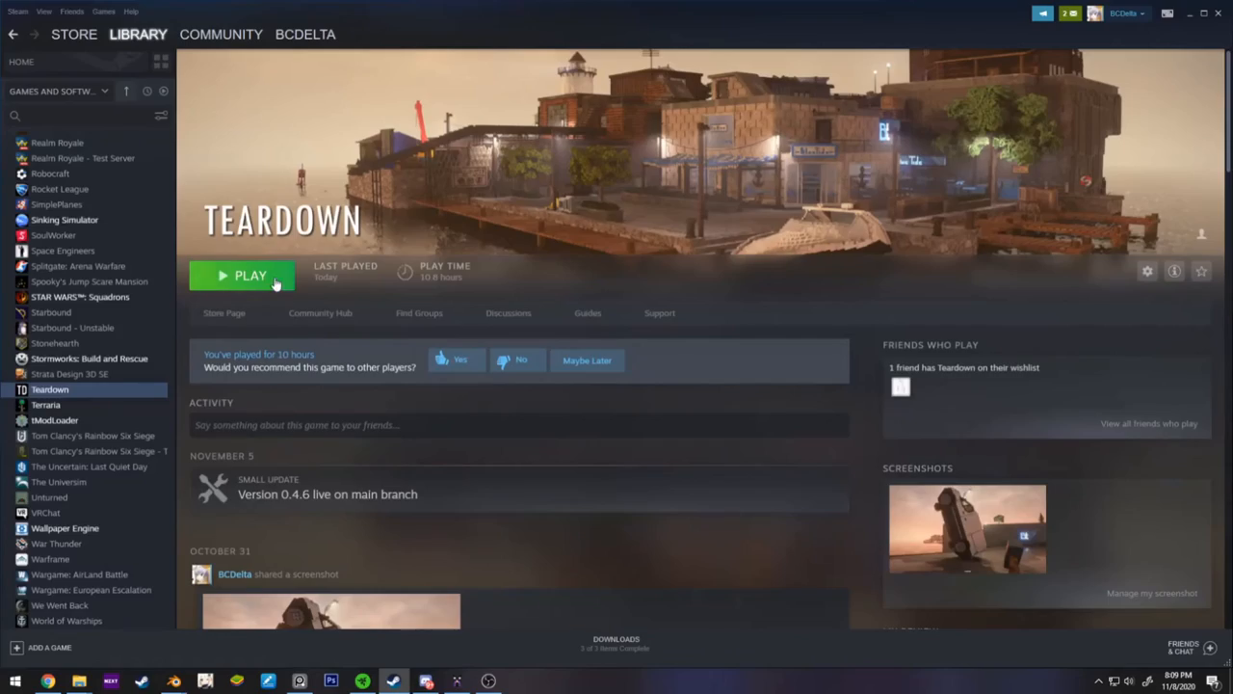
- Launch Teardown from Steam and enter Play > Create for custom levels
click(250, 276)
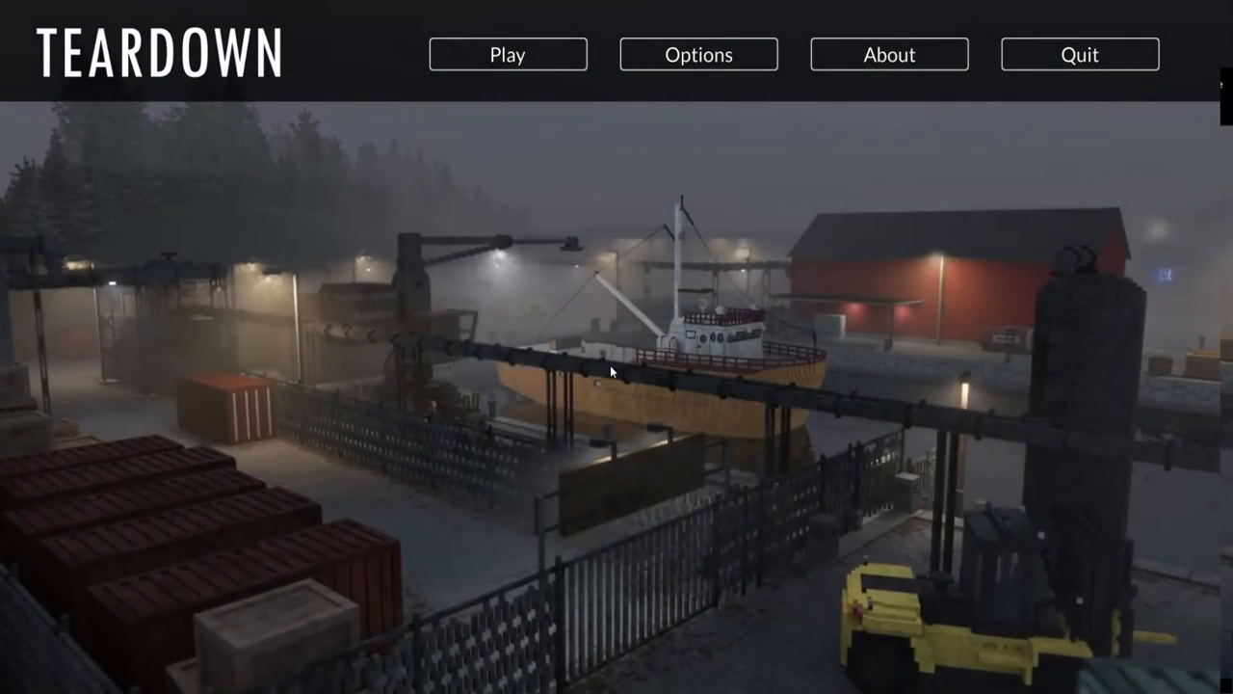
click(509, 54)
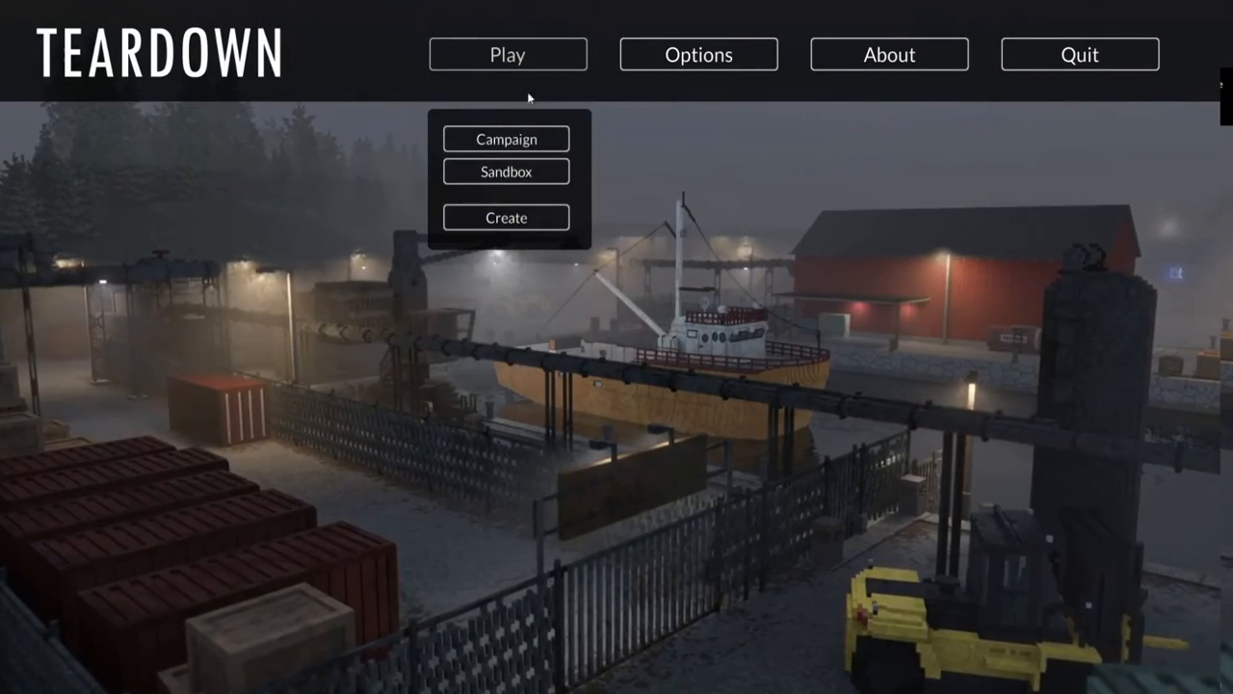
click(505, 216)
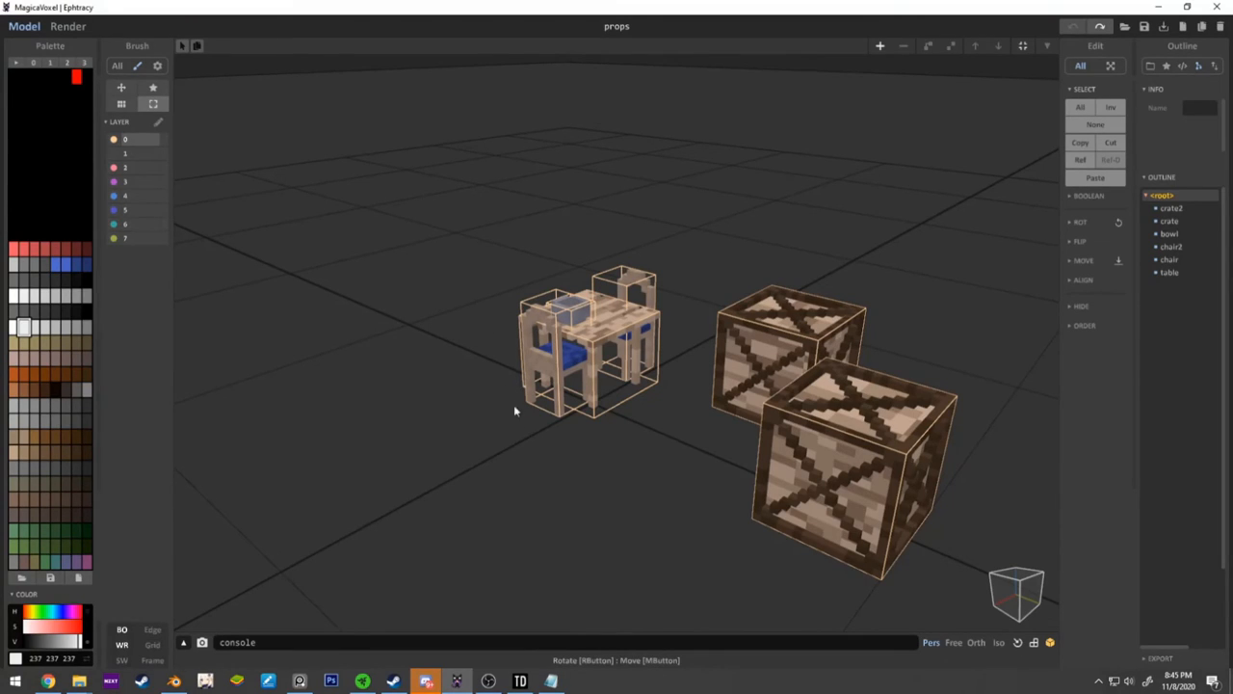
- Start the basic level and restart it so the chairs, table and crate props spawn in the world
click(551, 682)
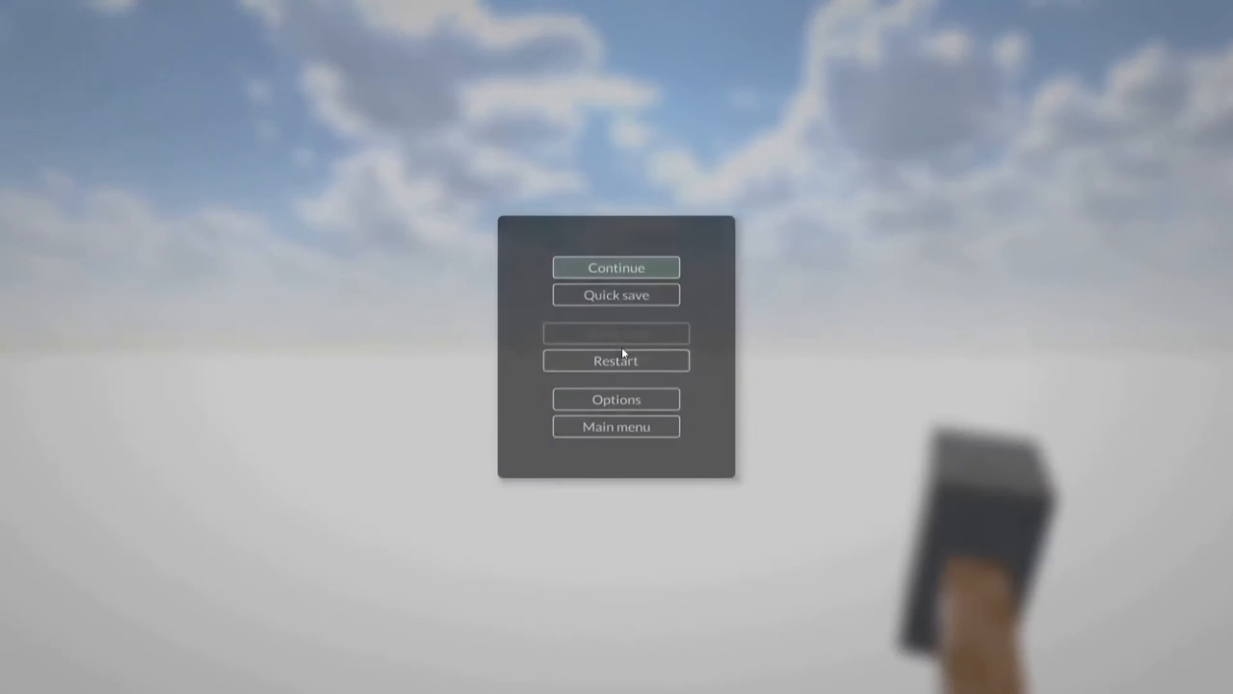
click(616, 266)
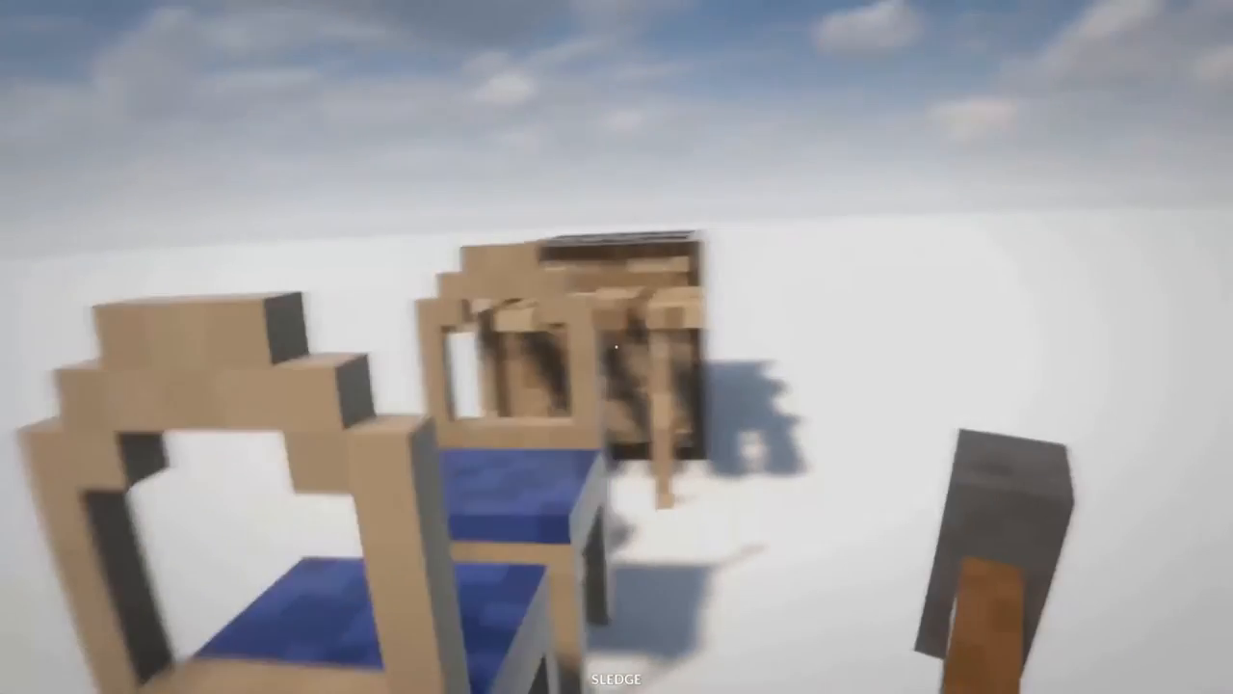
key(Escape)
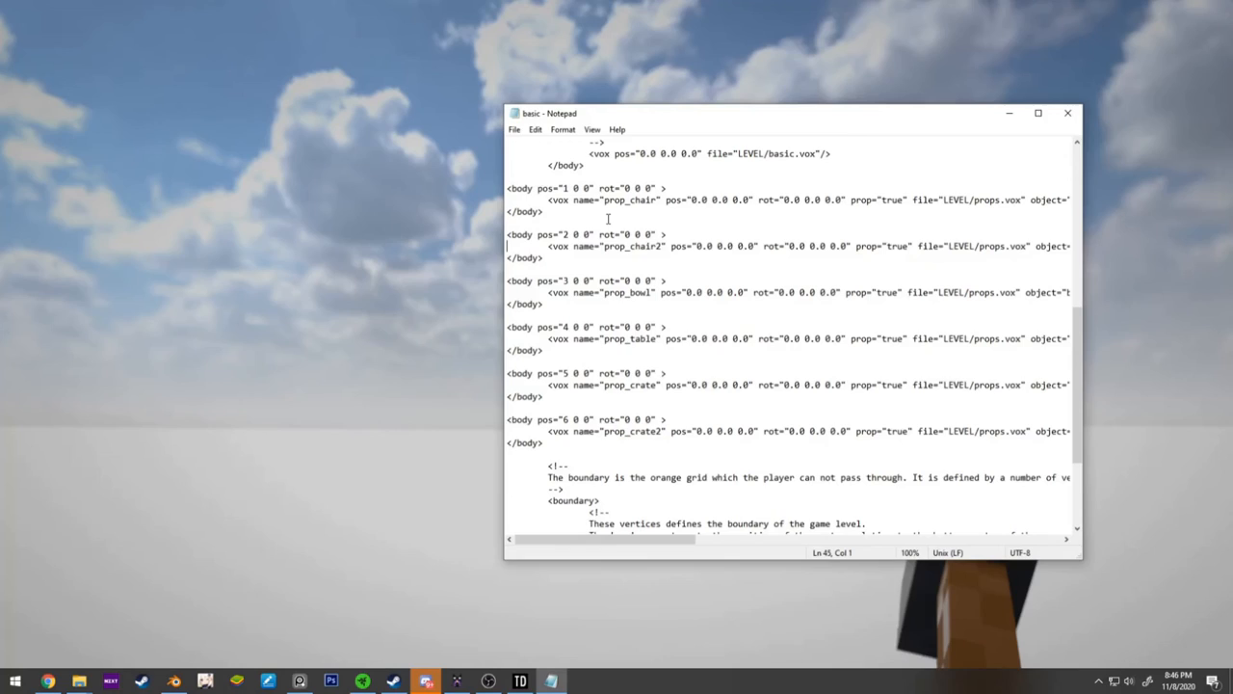
- Change the prop_chair2 body's pos value in basic.xml to 3.2
click(648, 247)
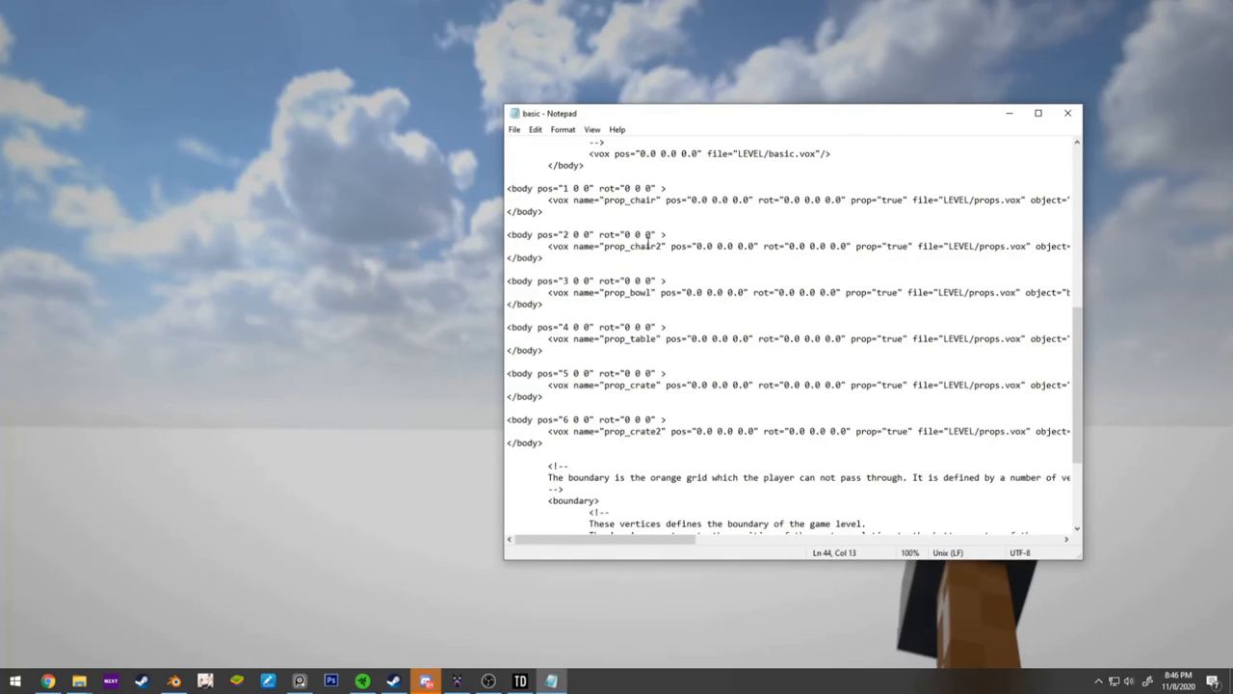
text(3.)
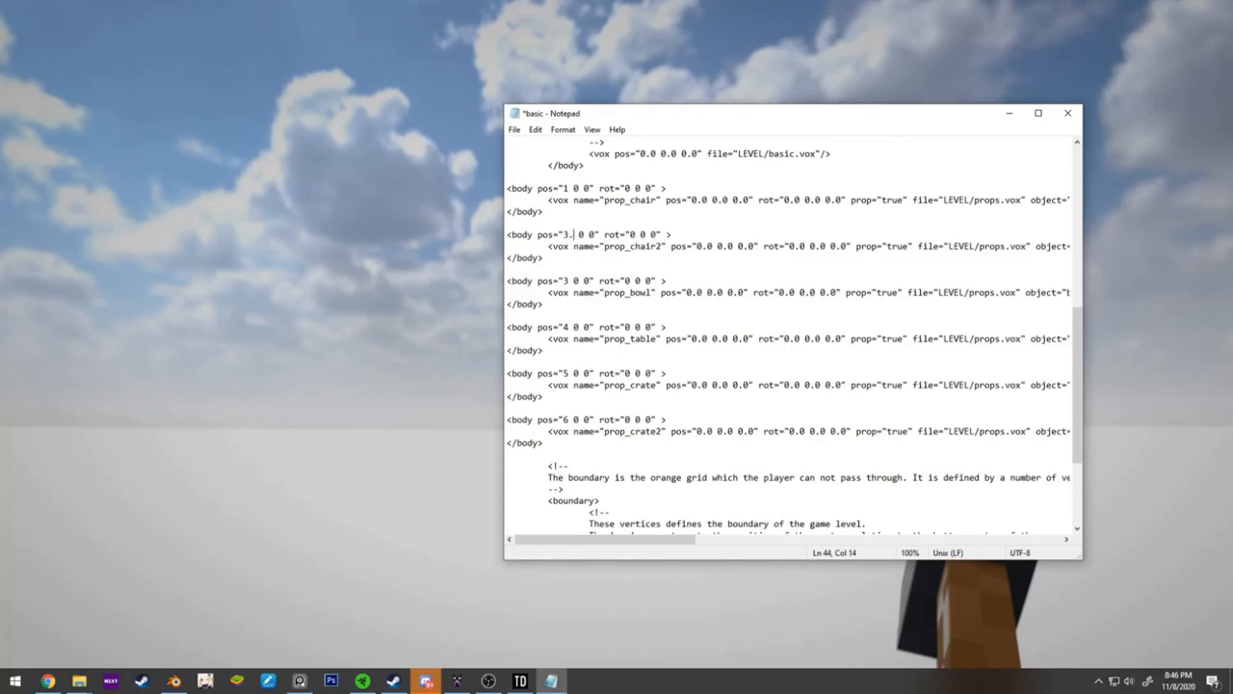
text(2)
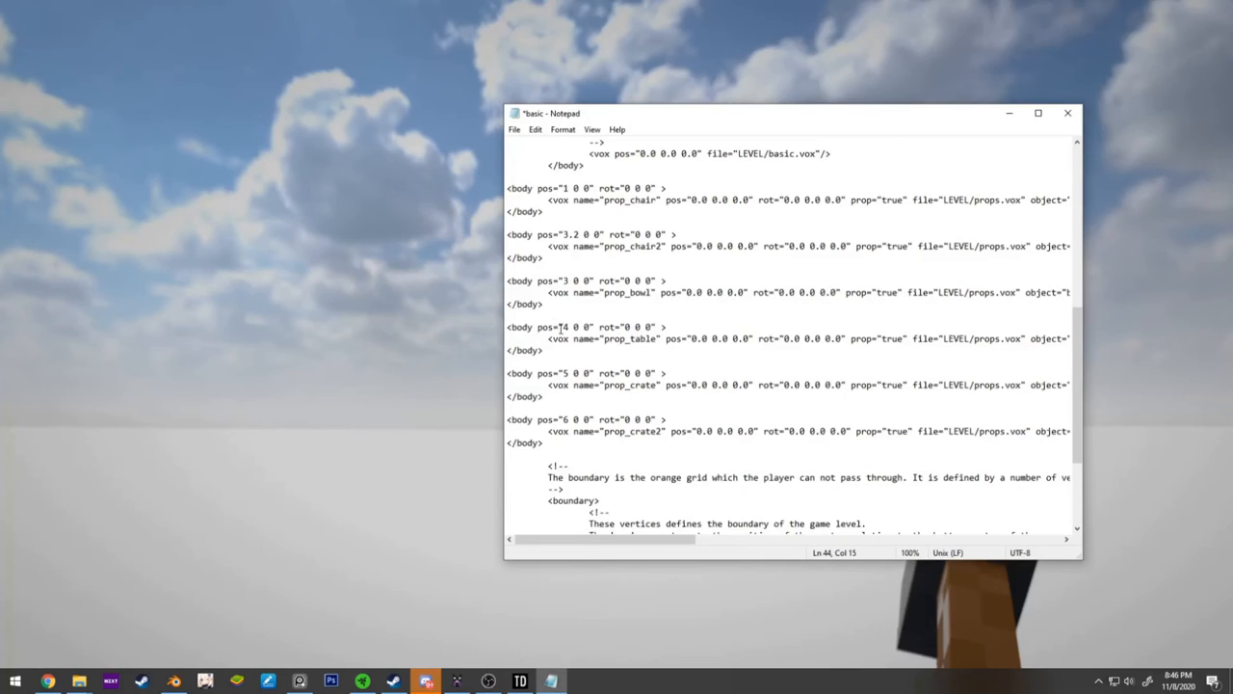